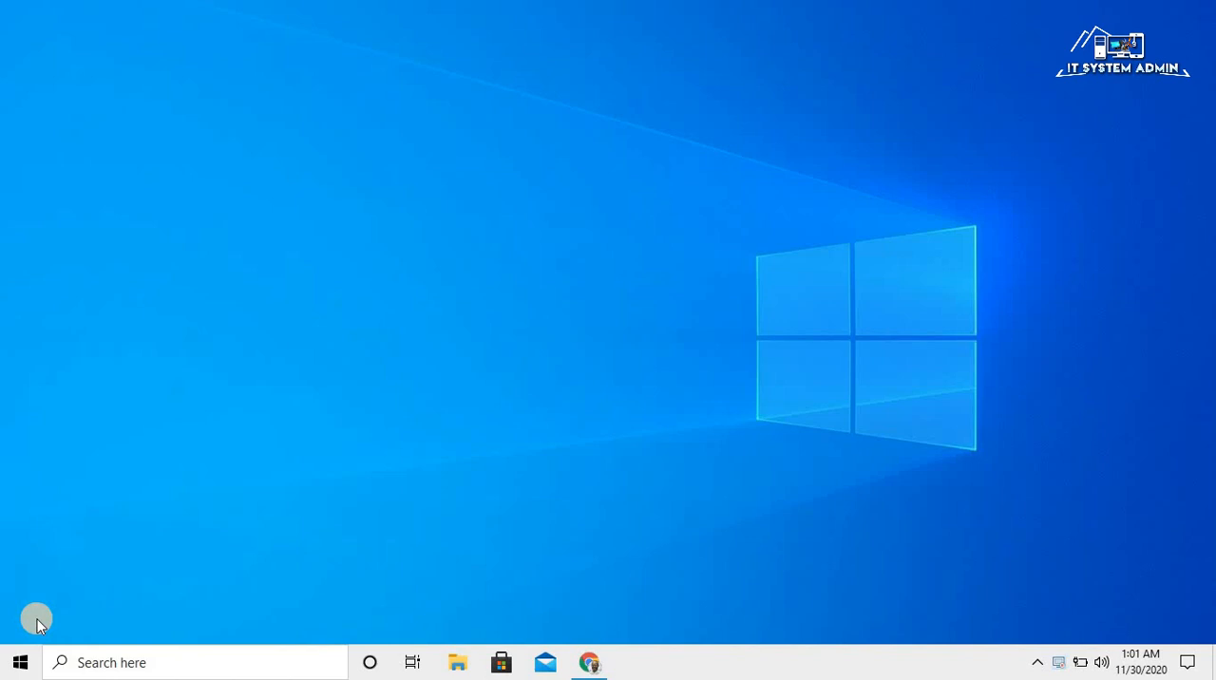
Step: From the tray Wi-Fi icon, bring up Network & Internet settings showing the Wanderland connection
left_click(1058, 661)
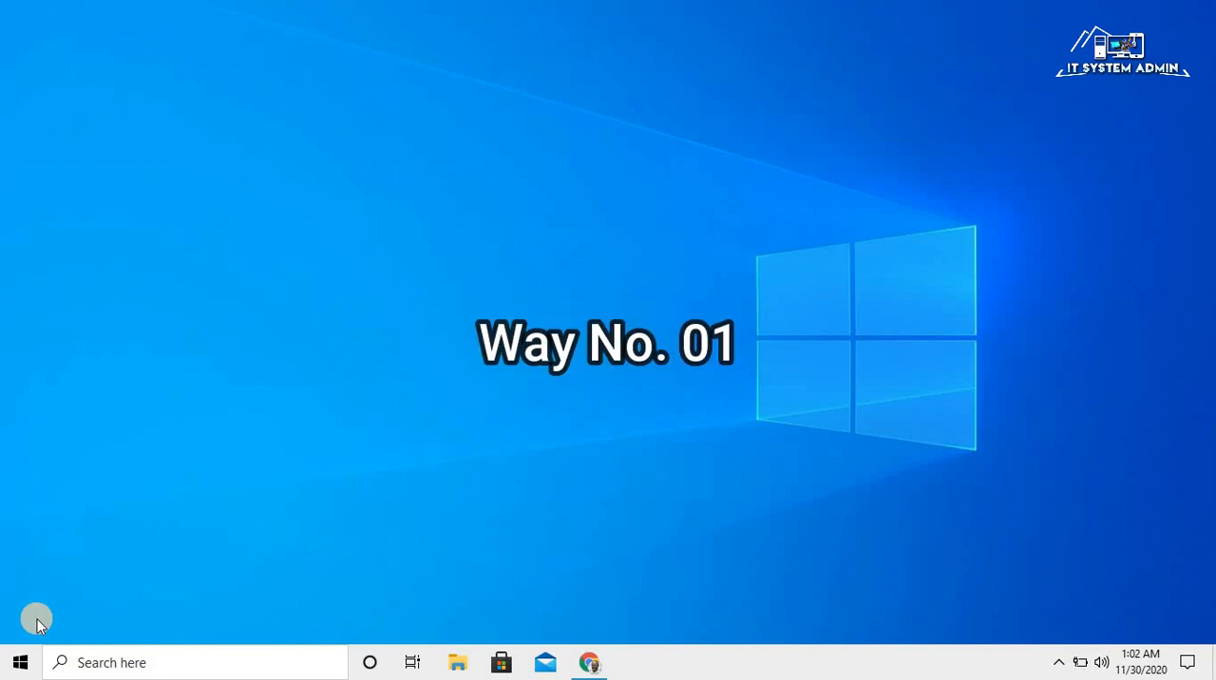
mouse_move(1032, 616)
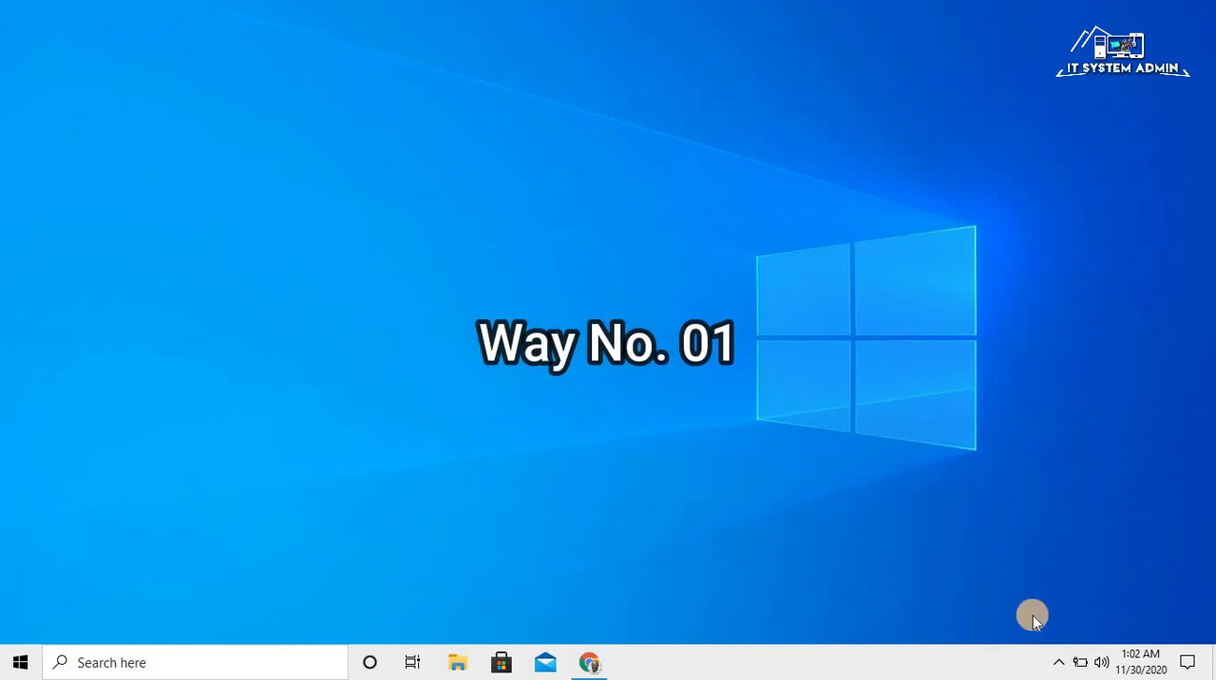
left_click(1058, 661)
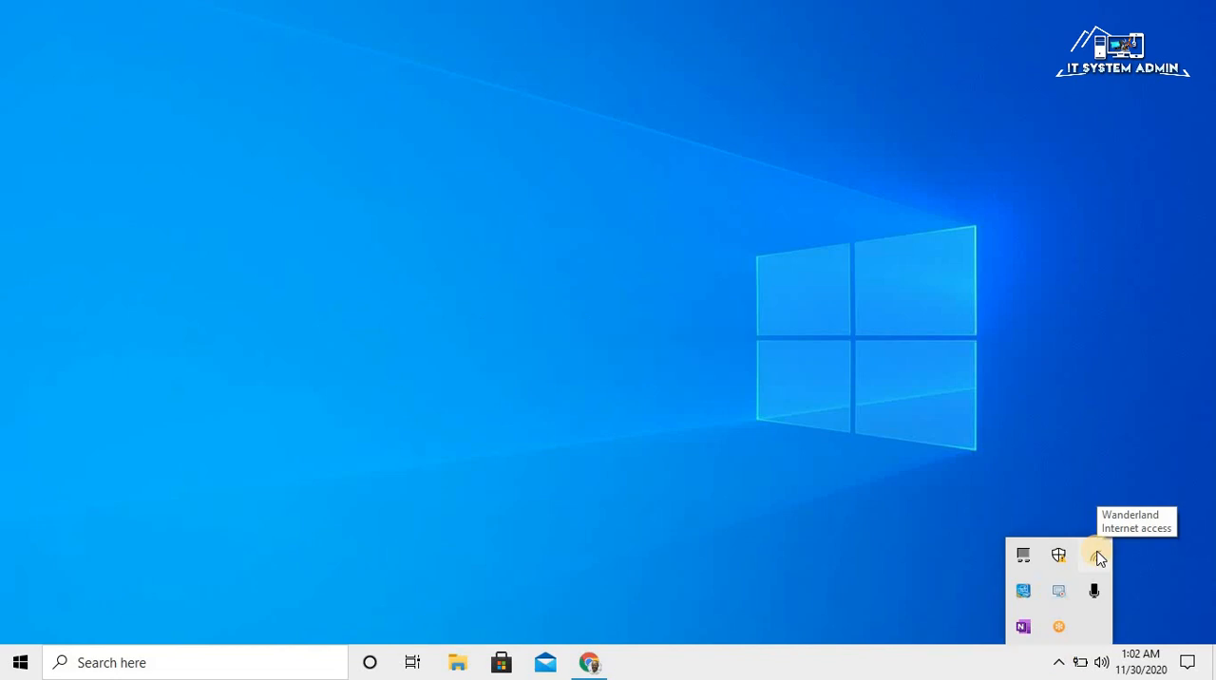
right_click(1094, 555)
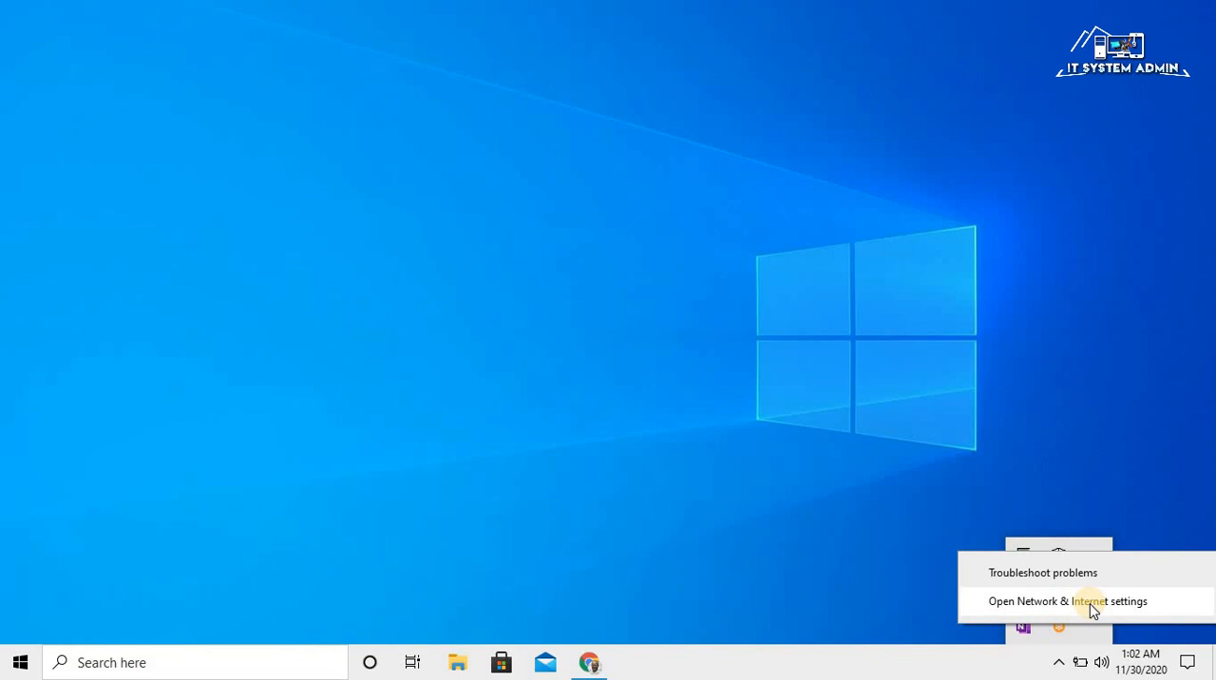
left_click(1068, 600)
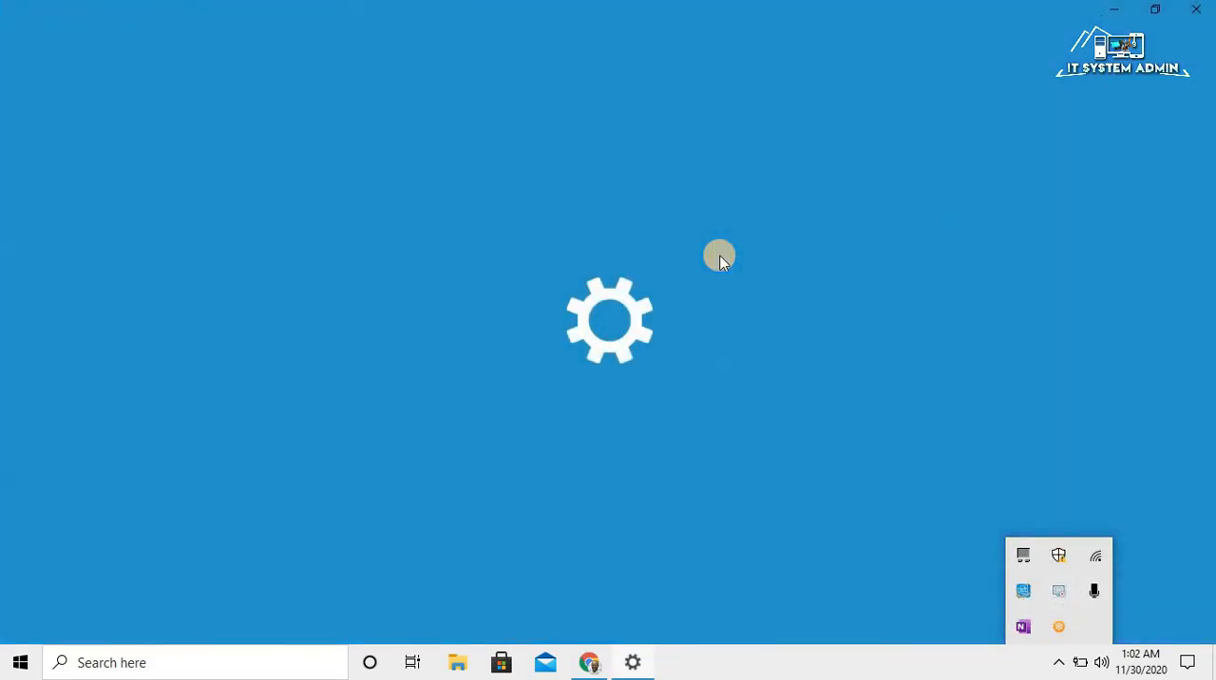
left_click(631, 661)
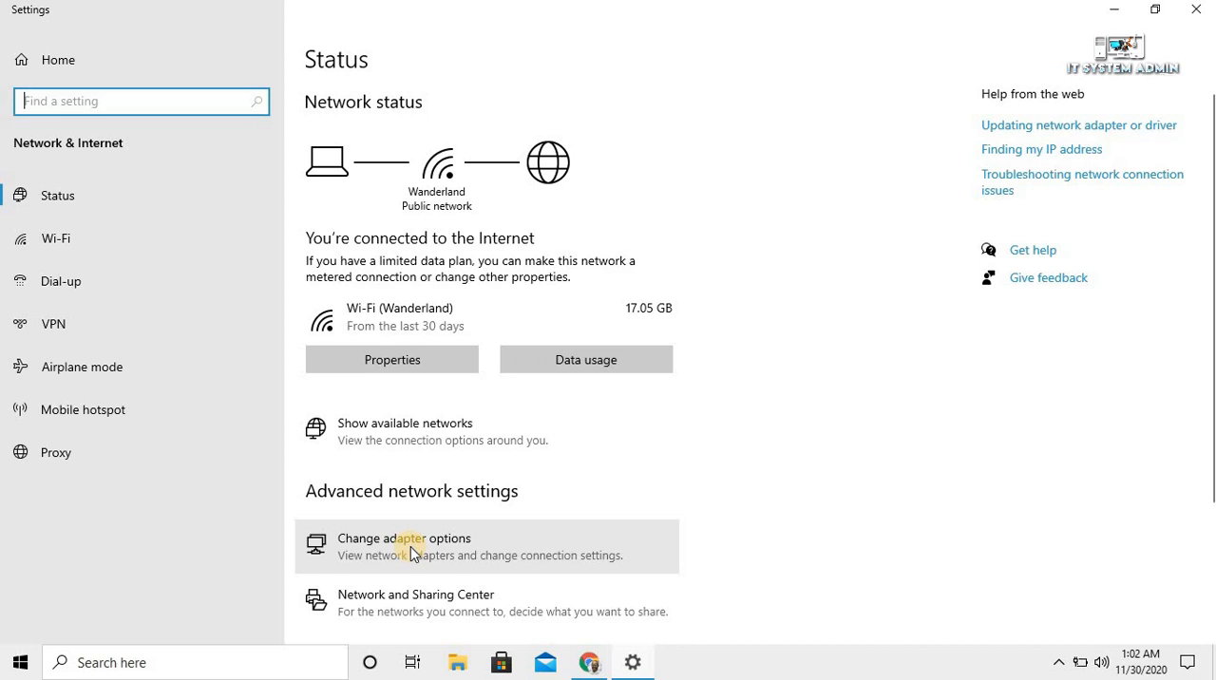
left_click(414, 547)
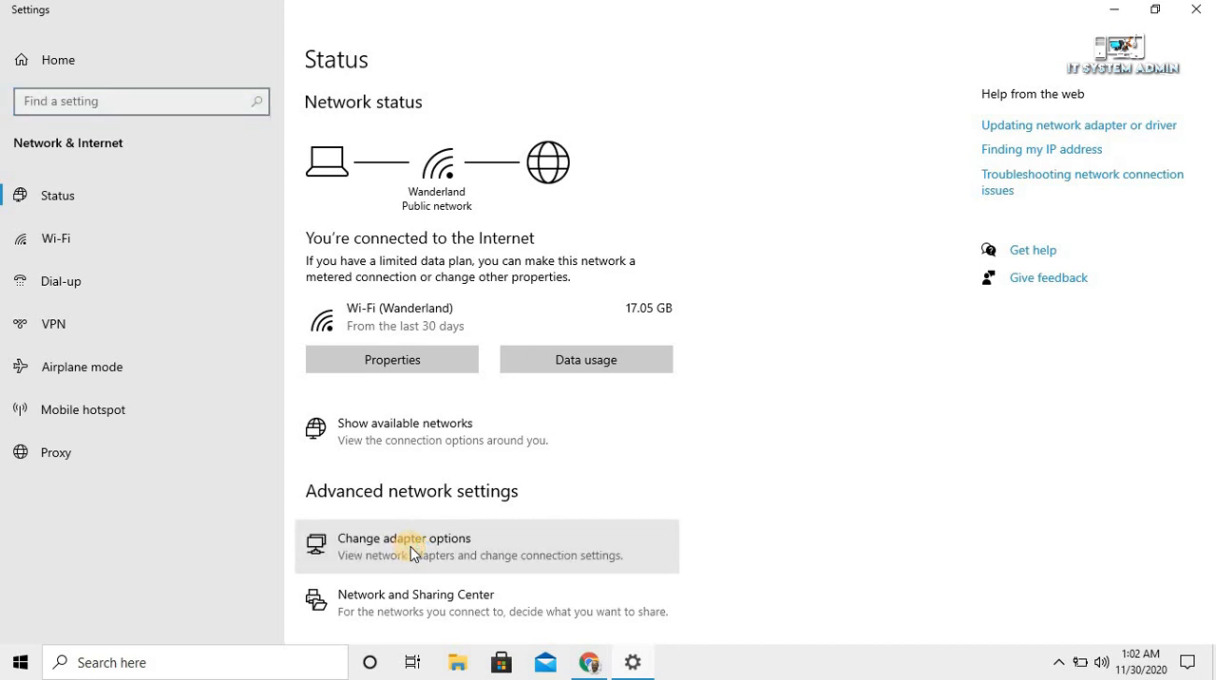
Step: From Network Connections, bring up the Wi-Fi adapter's status and then its properties sheet
left_click(403, 540)
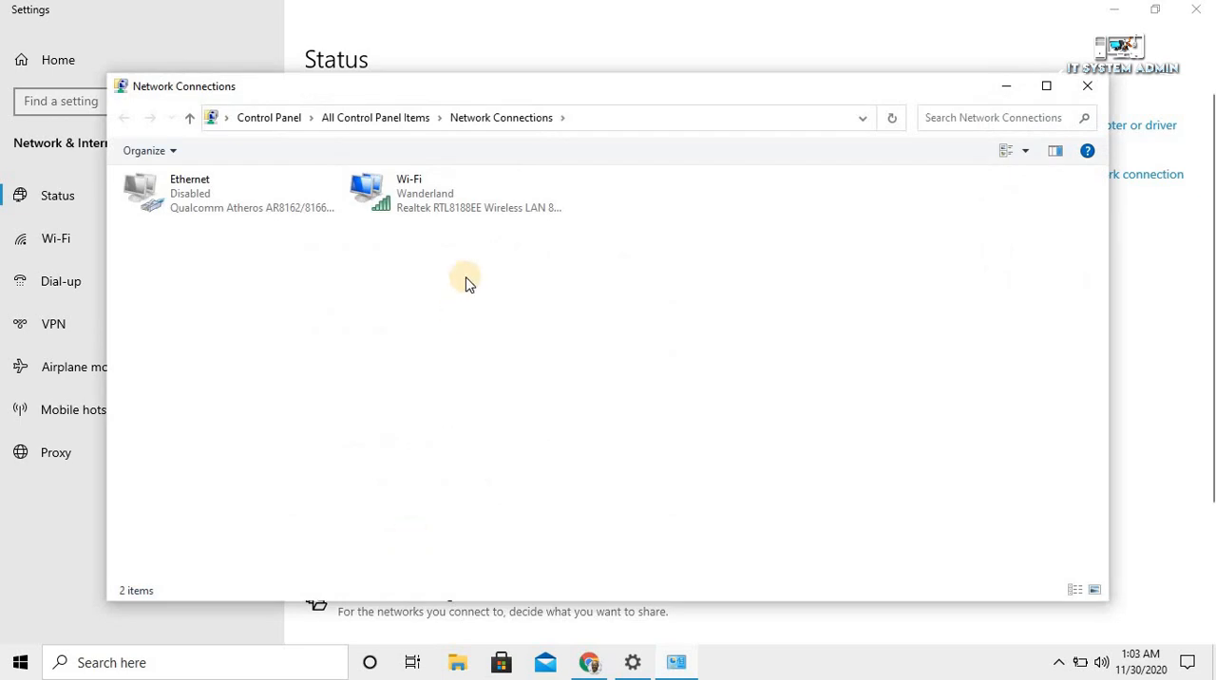
mouse_move(422, 247)
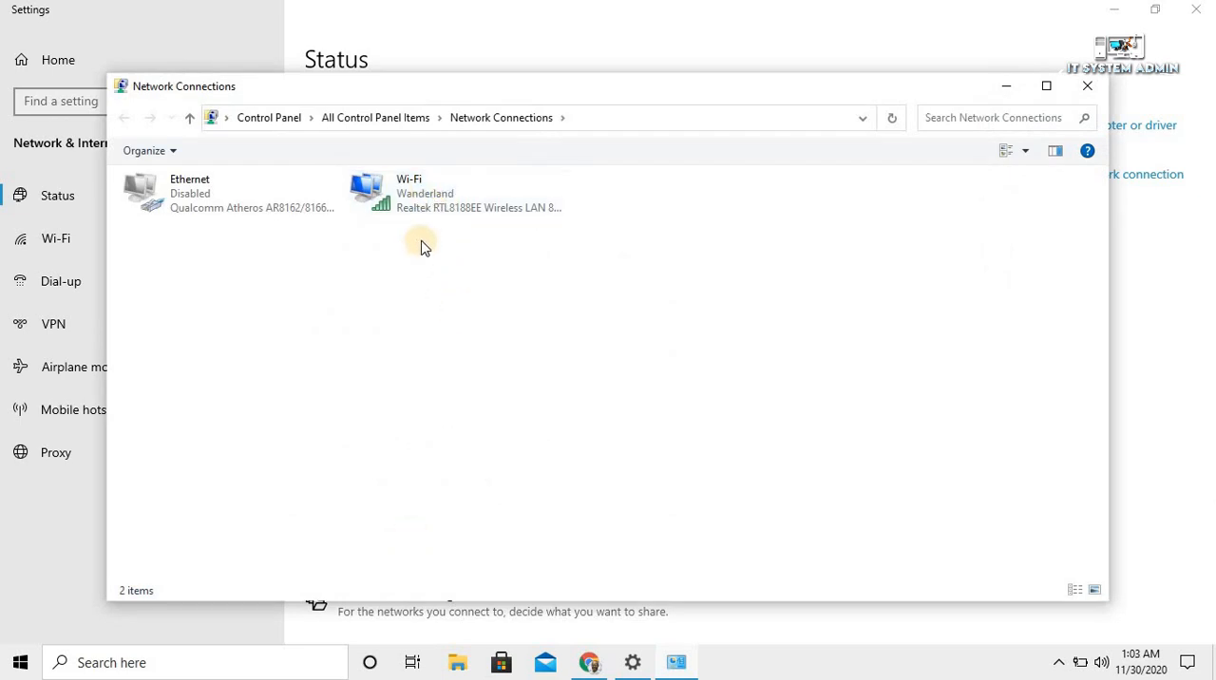
left_click(456, 194)
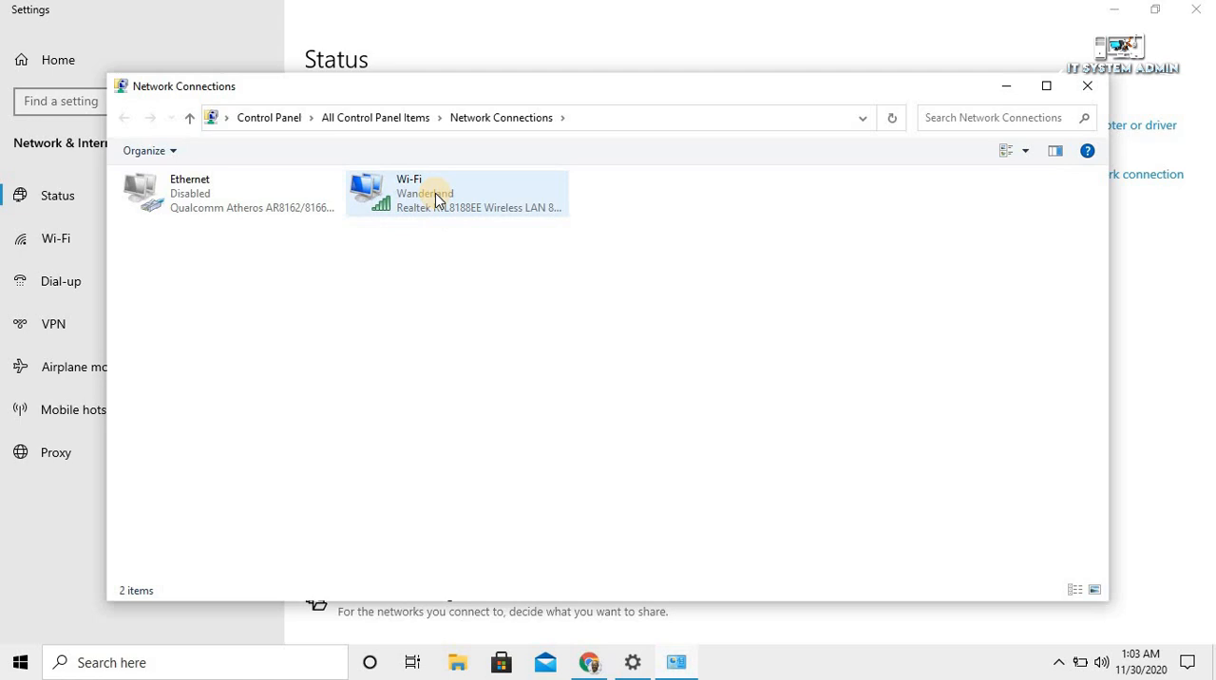
double_click(456, 194)
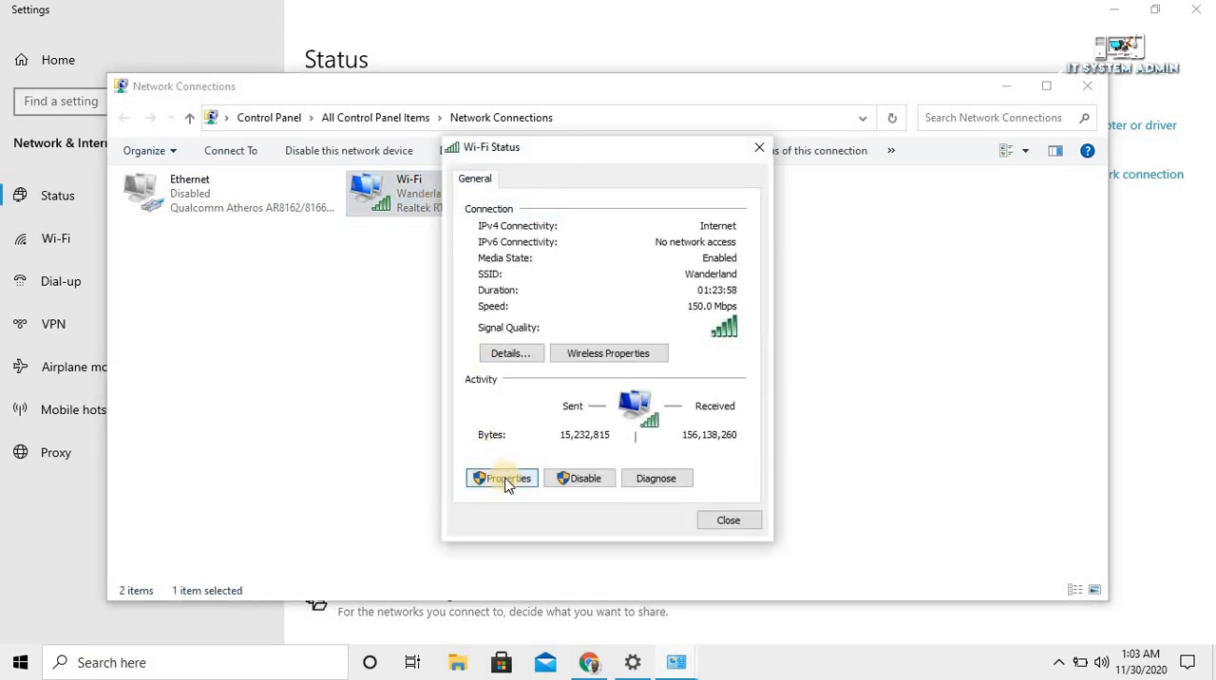
left_click(502, 478)
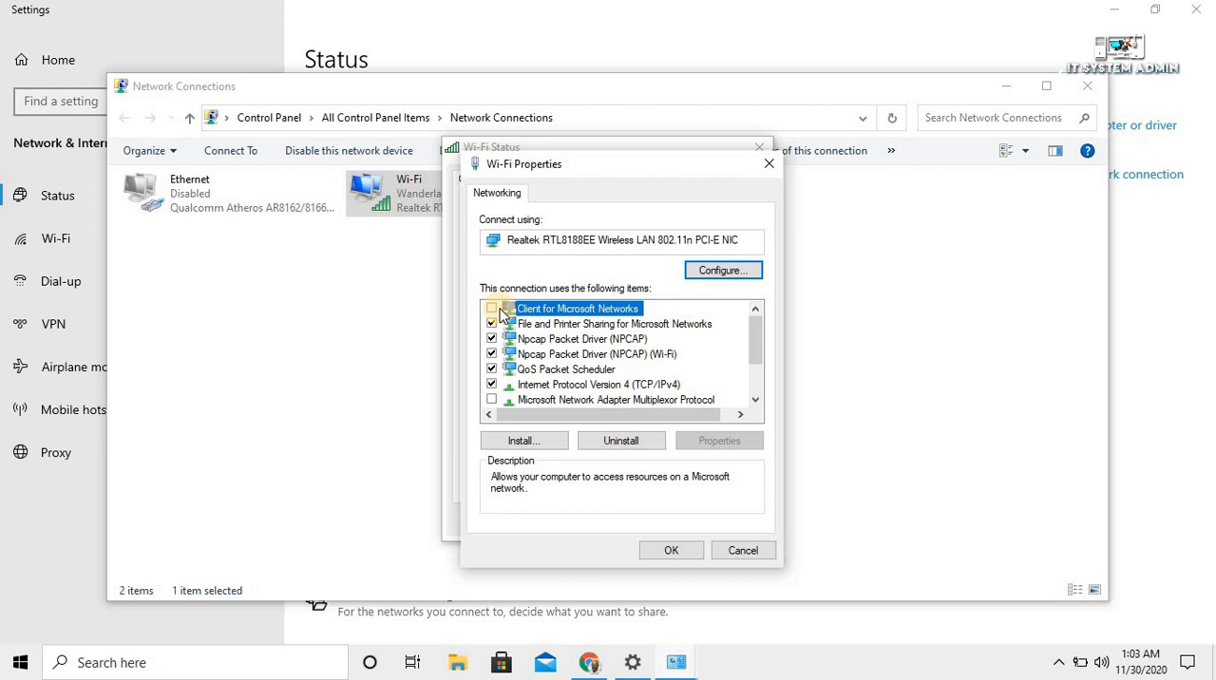
Step: Uncheck Internet Protocol Version 6 (TCP/IPv6) for Wi-Fi, confirm with OK and close the status window
left_click(492, 307)
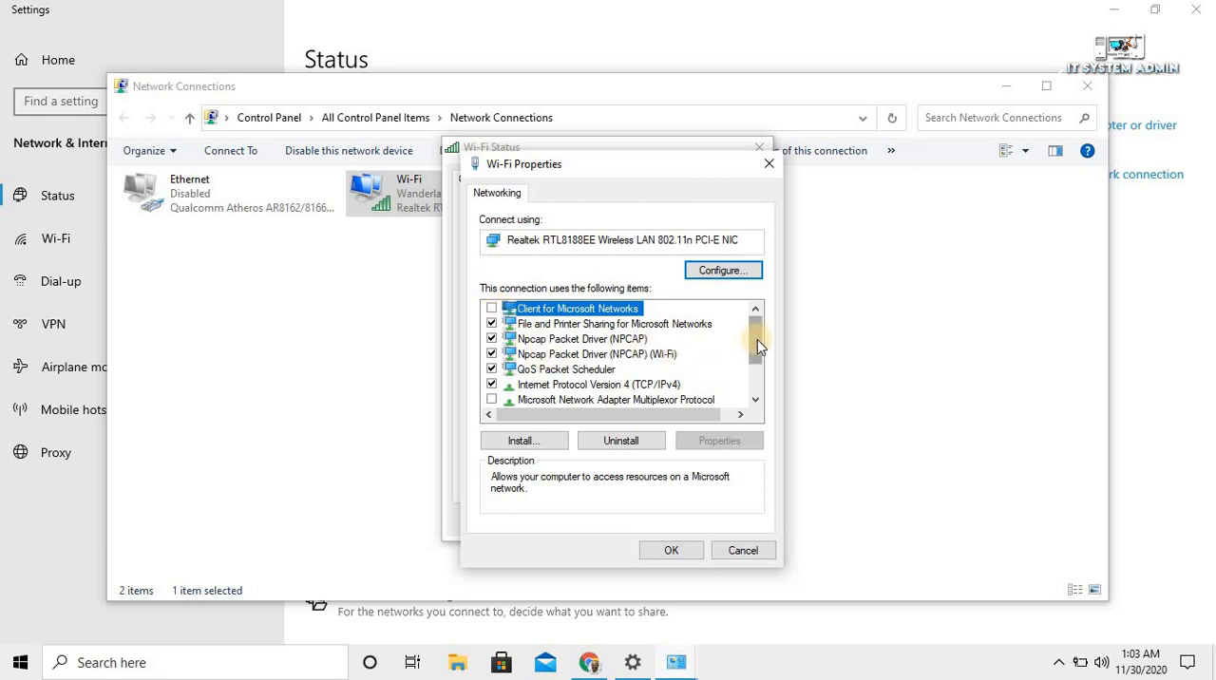
scroll("down", 3)
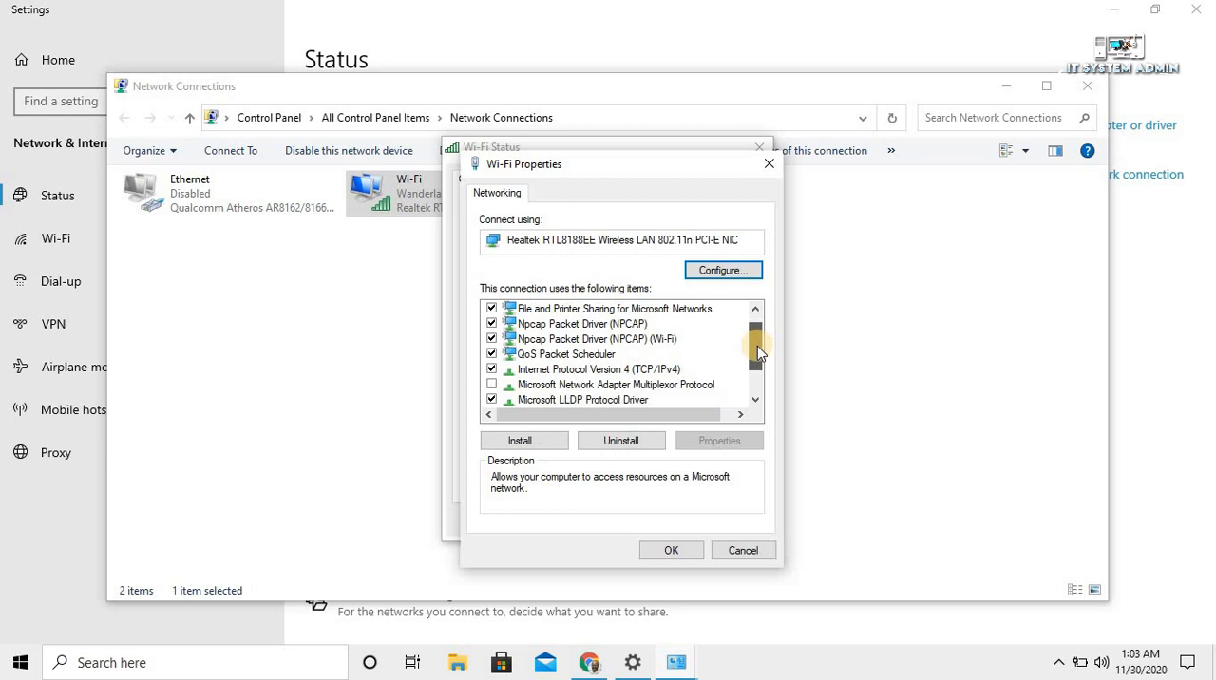
scroll("down", 3)
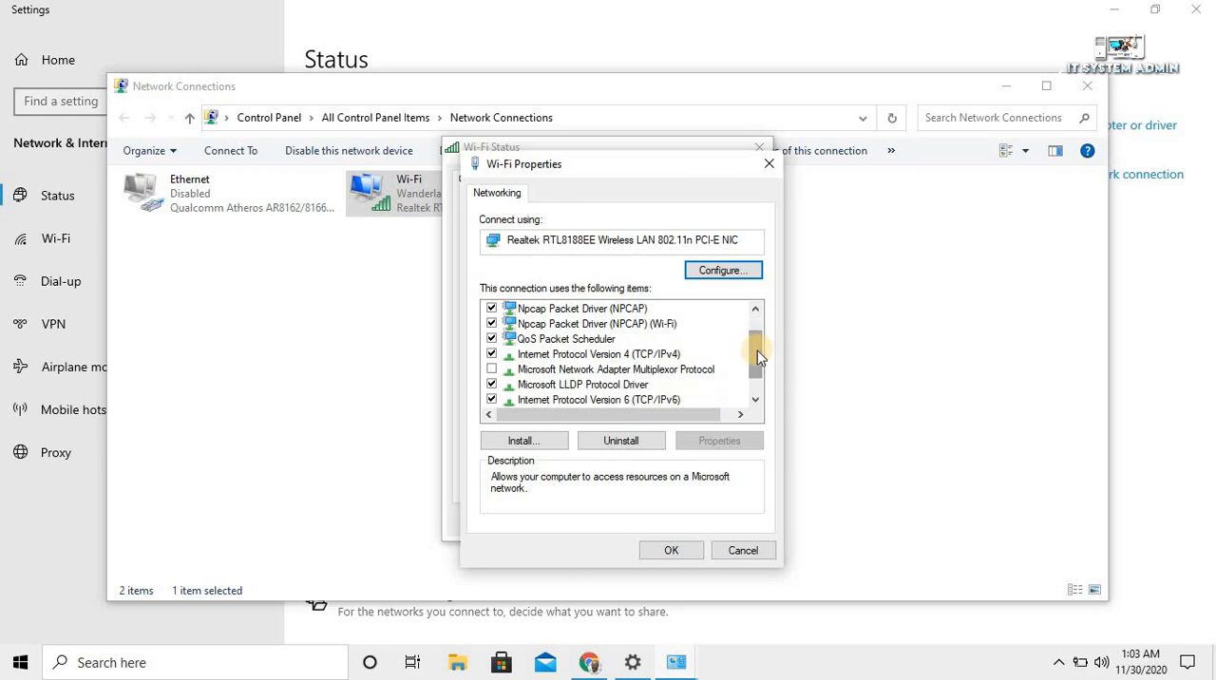
left_click(616, 369)
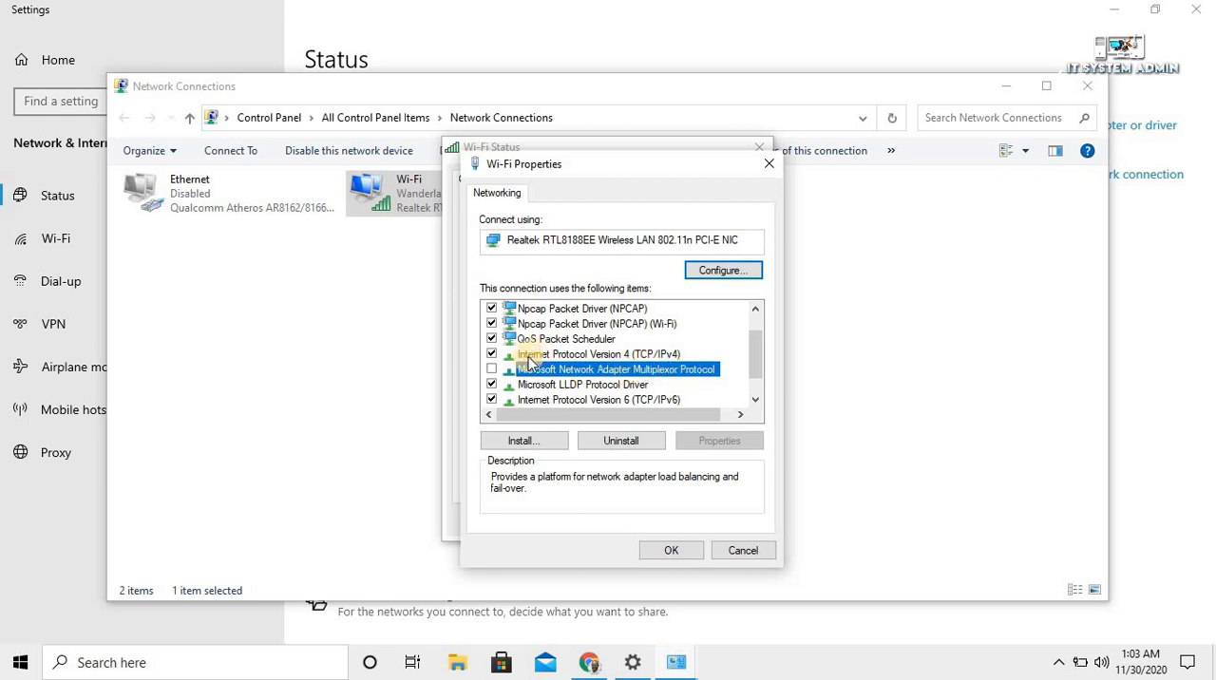
left_click(492, 371)
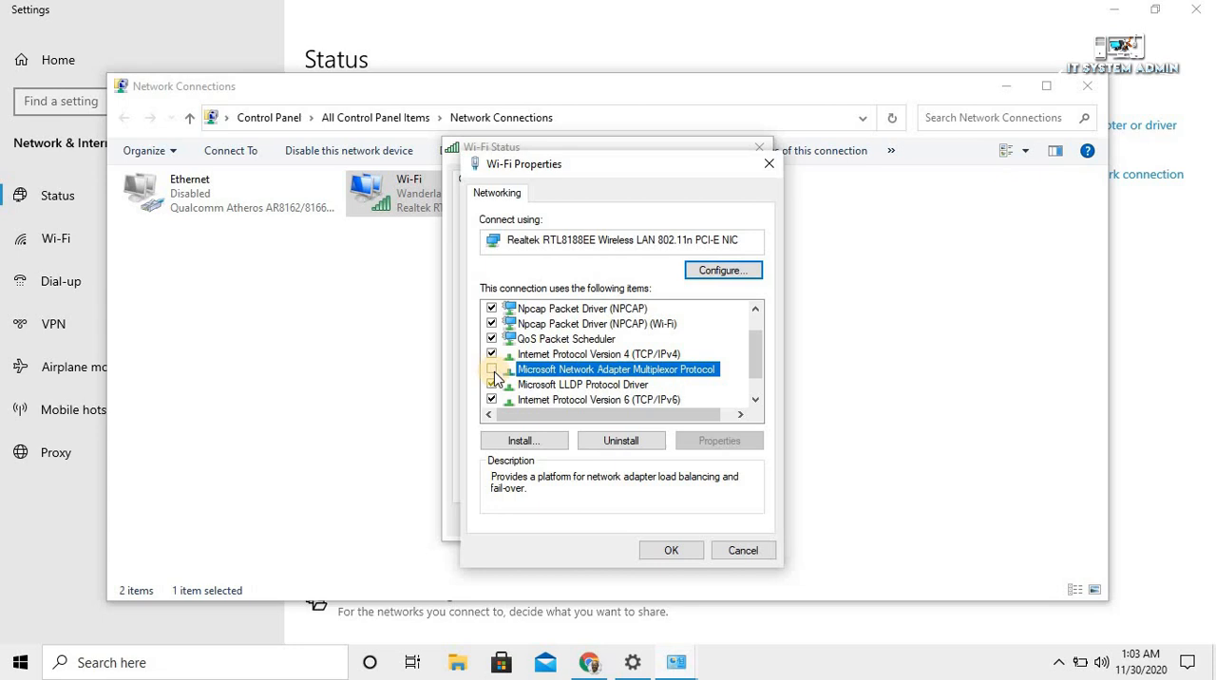
left_click(492, 368)
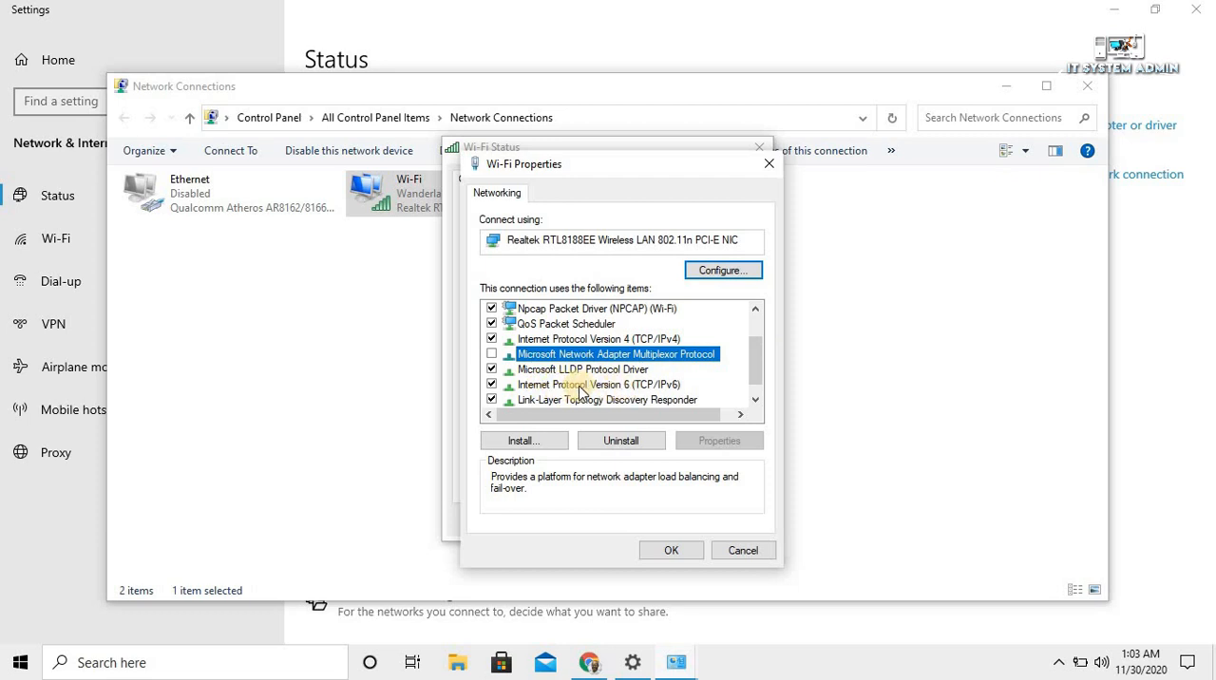
left_click(601, 384)
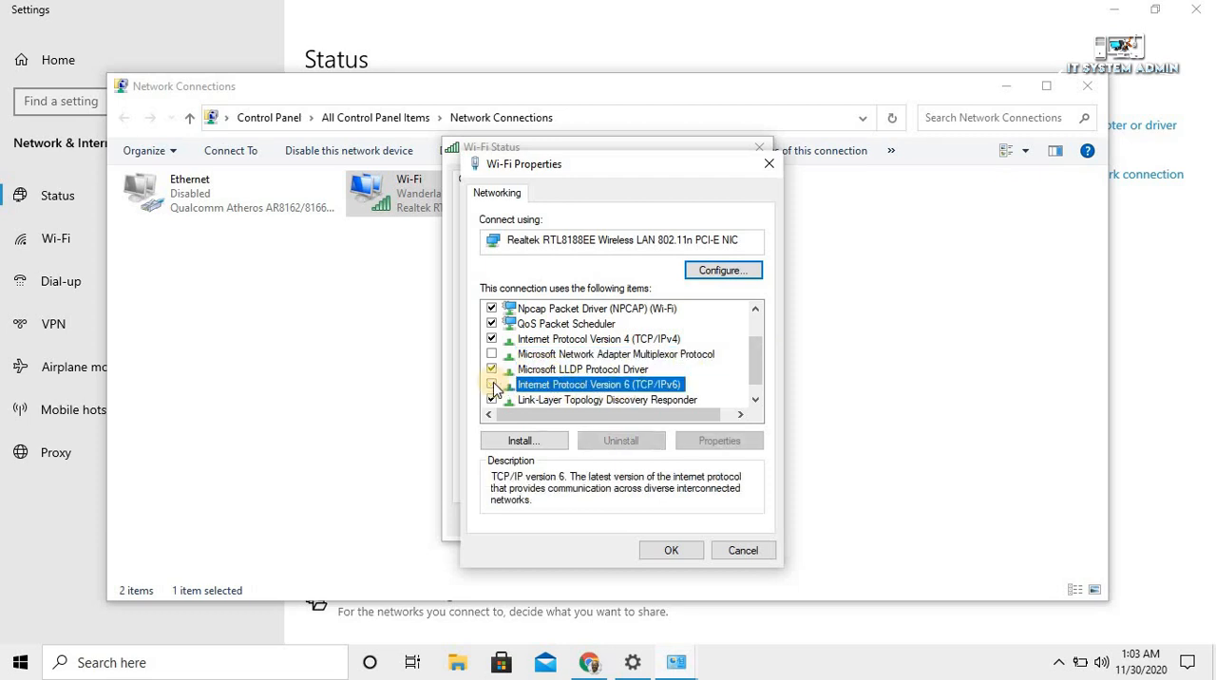
left_click(490, 384)
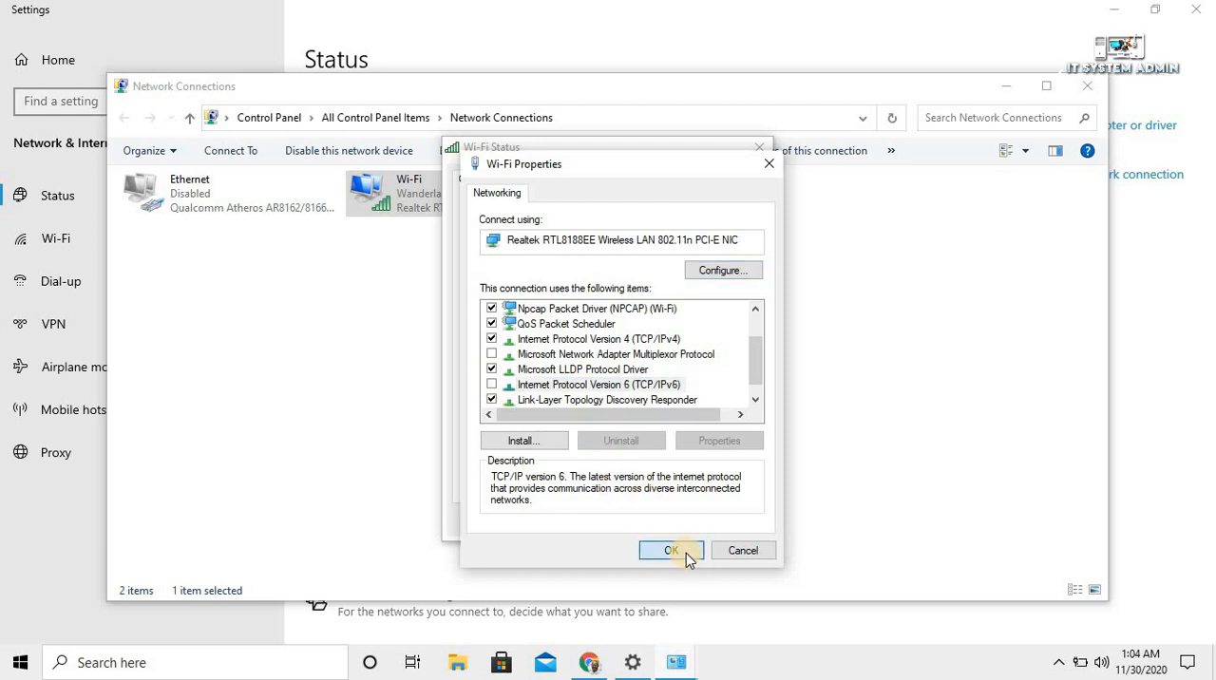
left_click(672, 551)
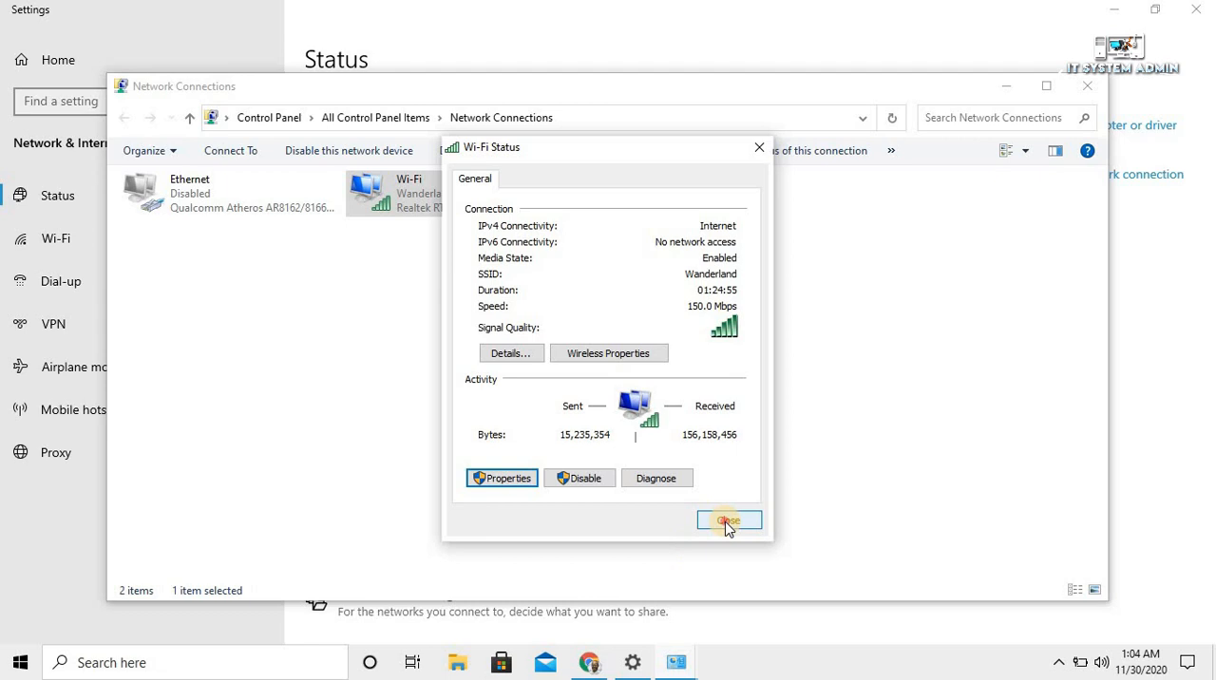
left_click(730, 520)
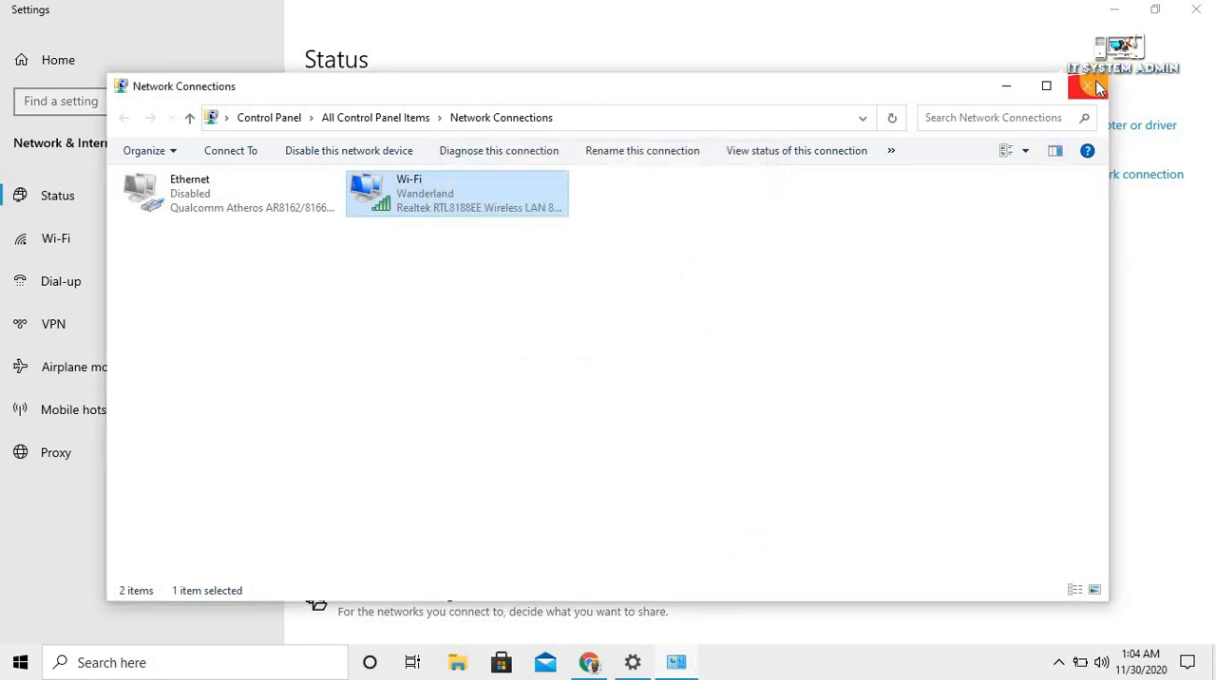
Step: Close Network Connections and refresh the desktop
left_click(1045, 86)
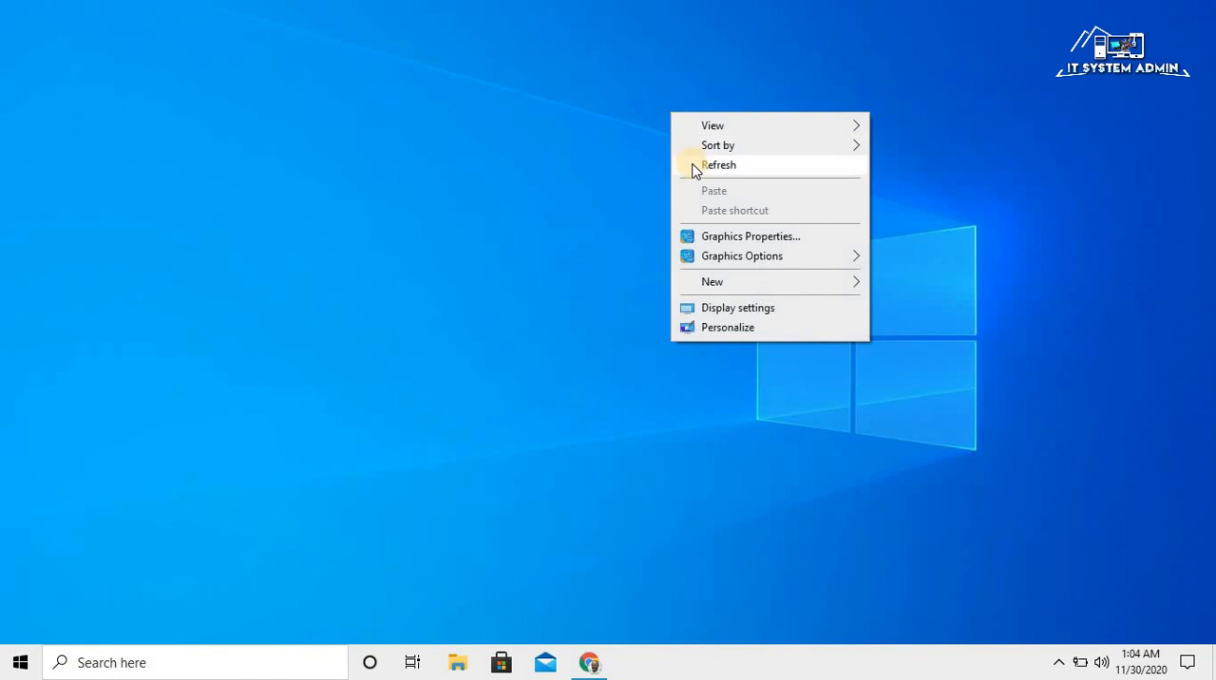
left_click(720, 163)
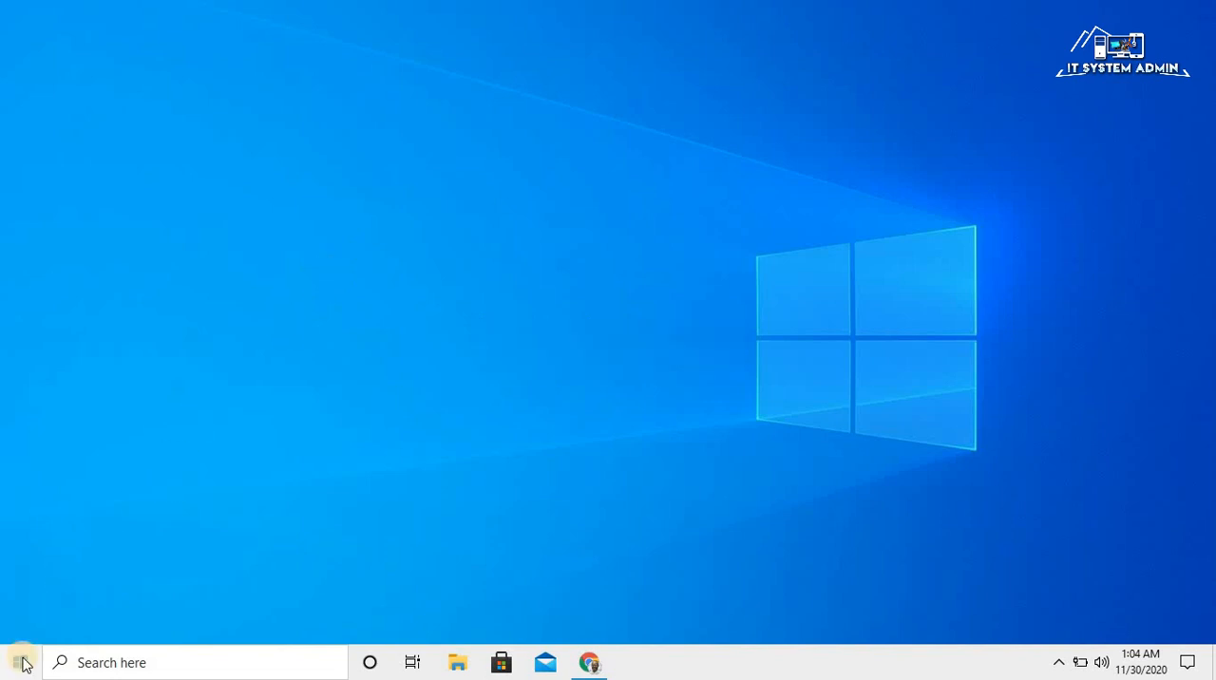
Step: Reach Network & Internet Status from Start and scroll to the advanced network settings
left_click(21, 661)
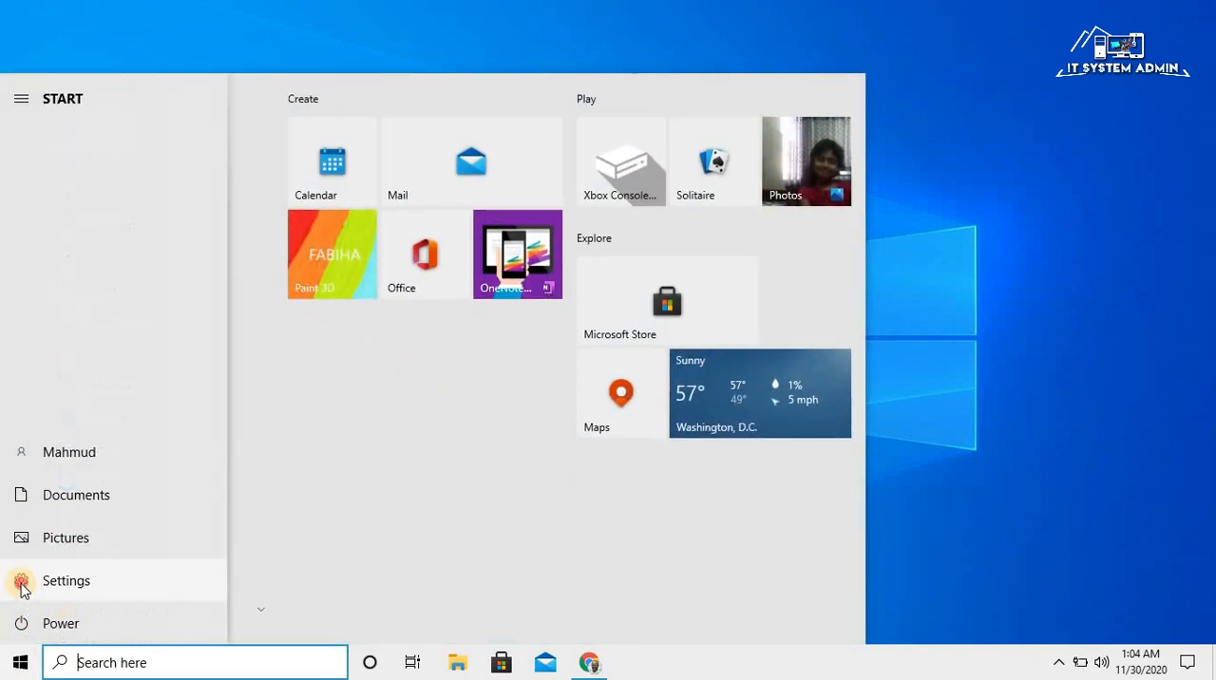
left_click(65, 582)
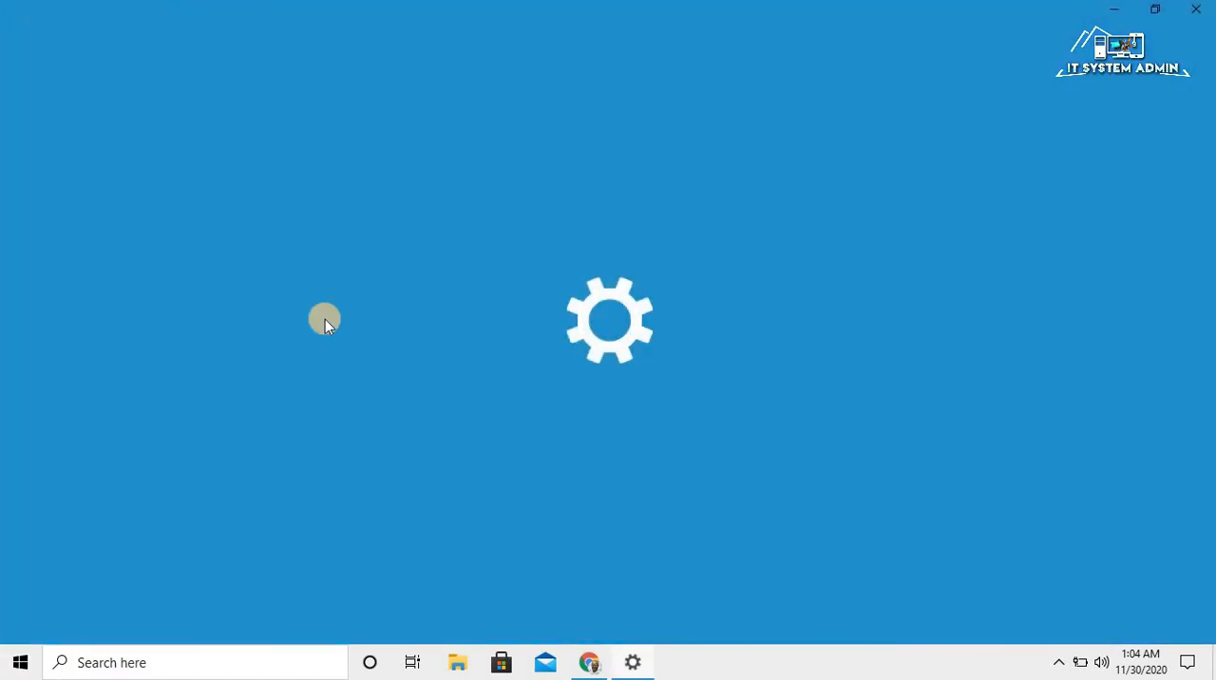
left_click(633, 661)
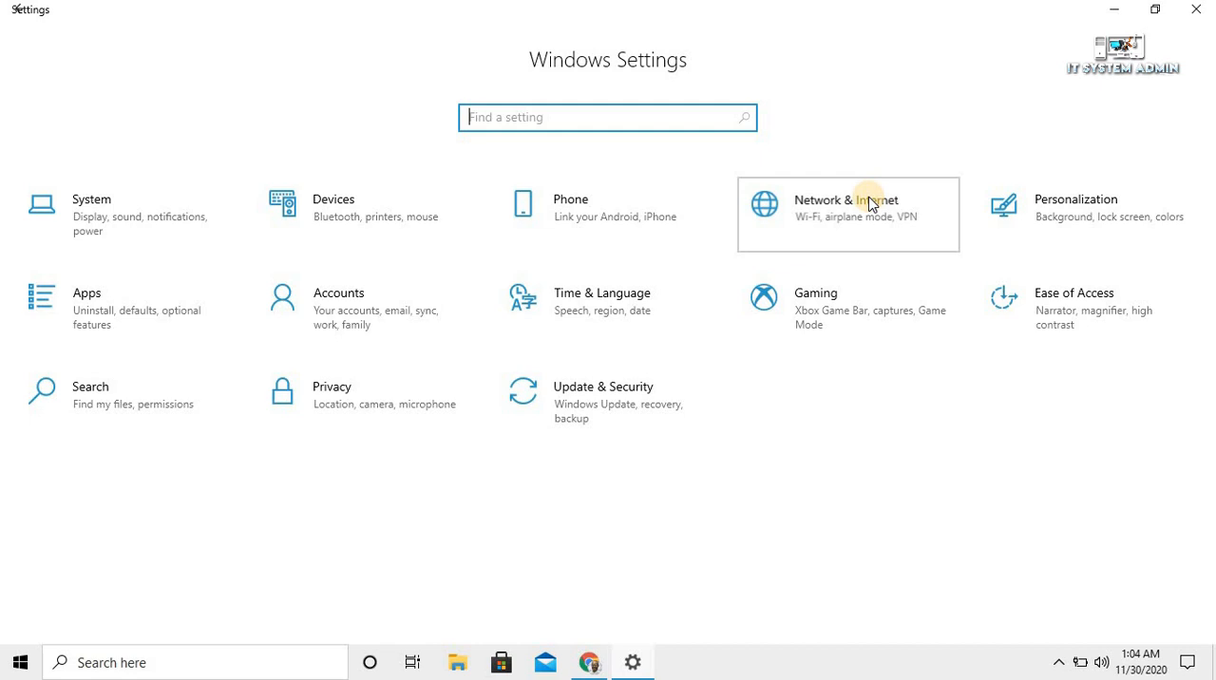
left_click(846, 207)
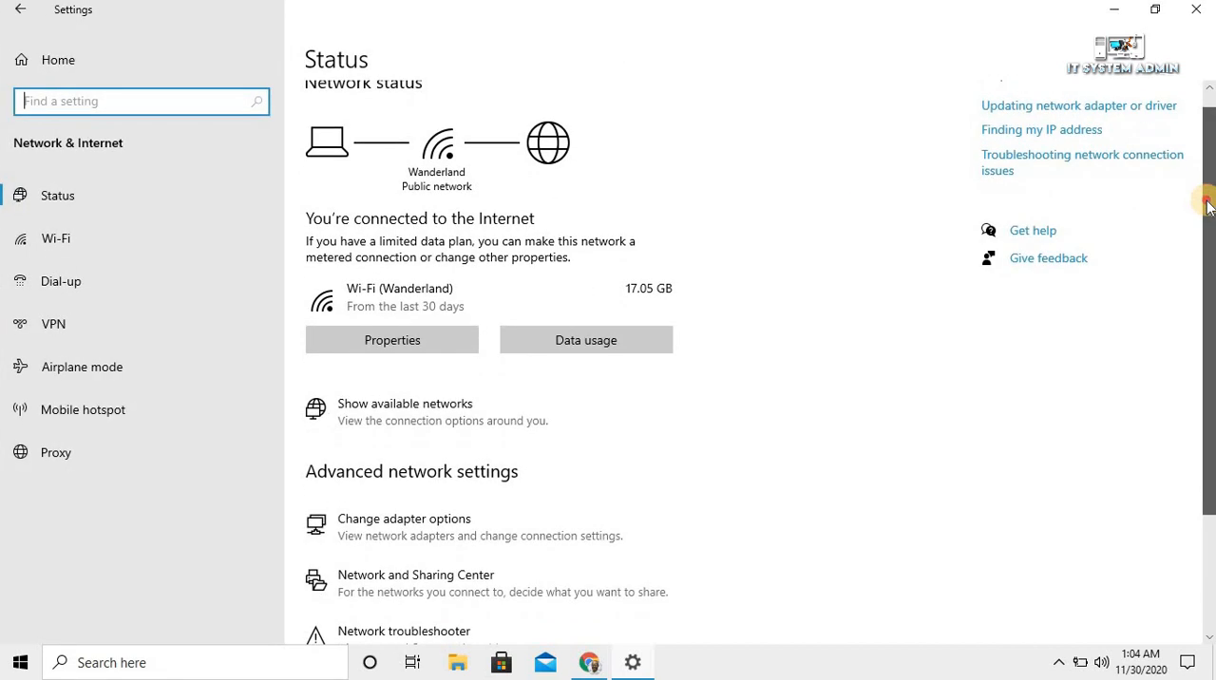
scroll("down", 3)
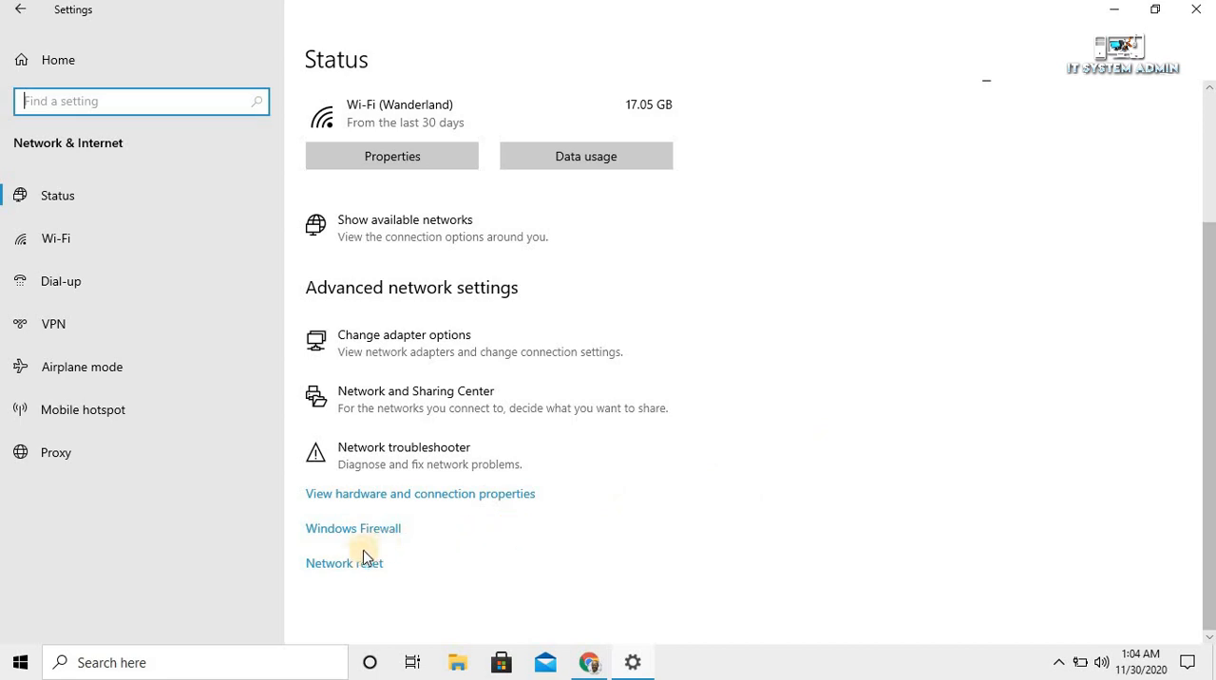
Step: Bring up the Network reset page without resetting
left_click(344, 562)
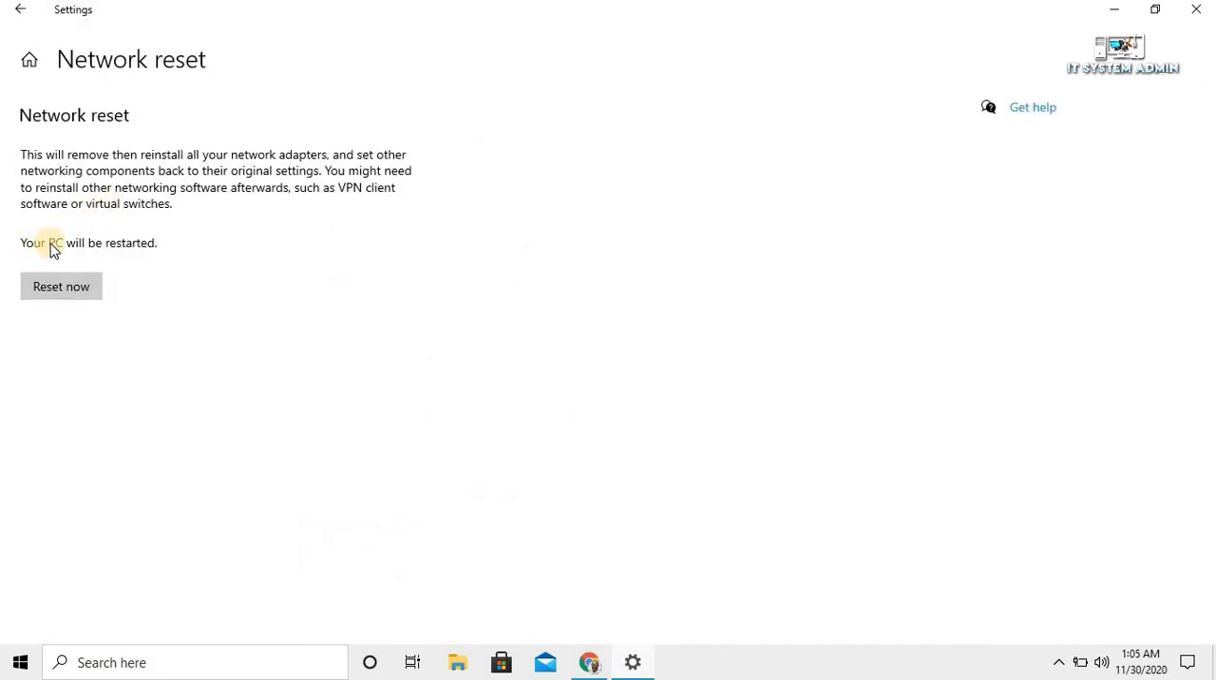
mouse_move(122, 249)
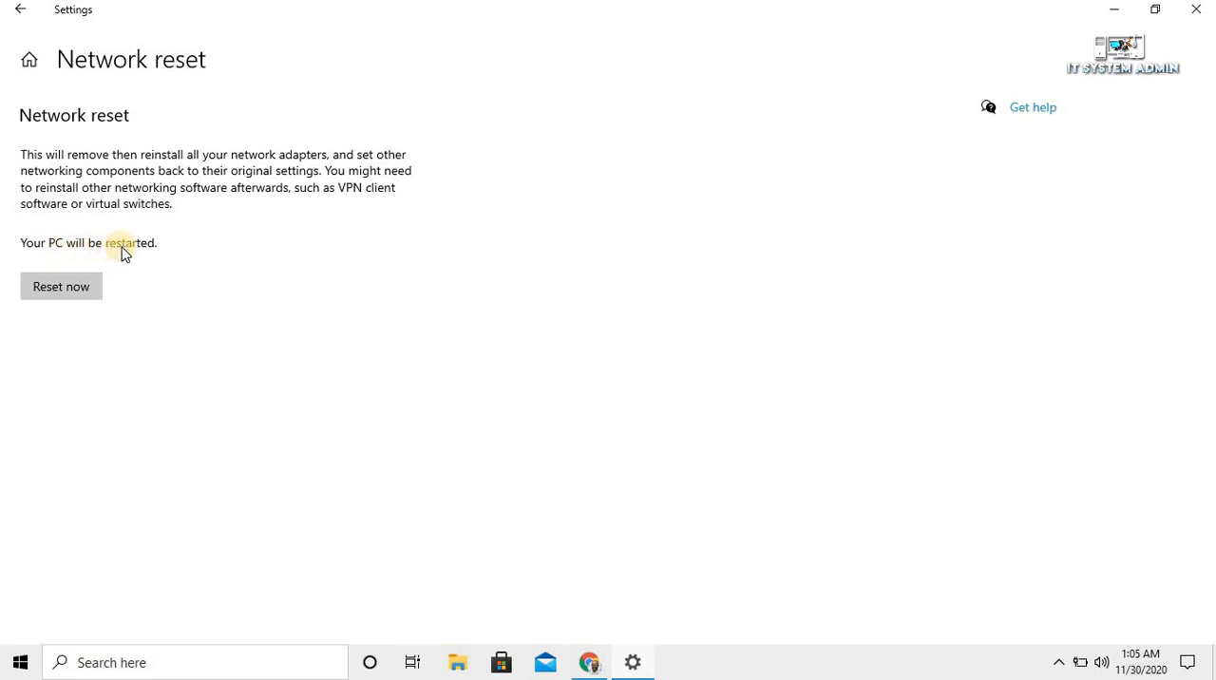
mouse_move(53, 342)
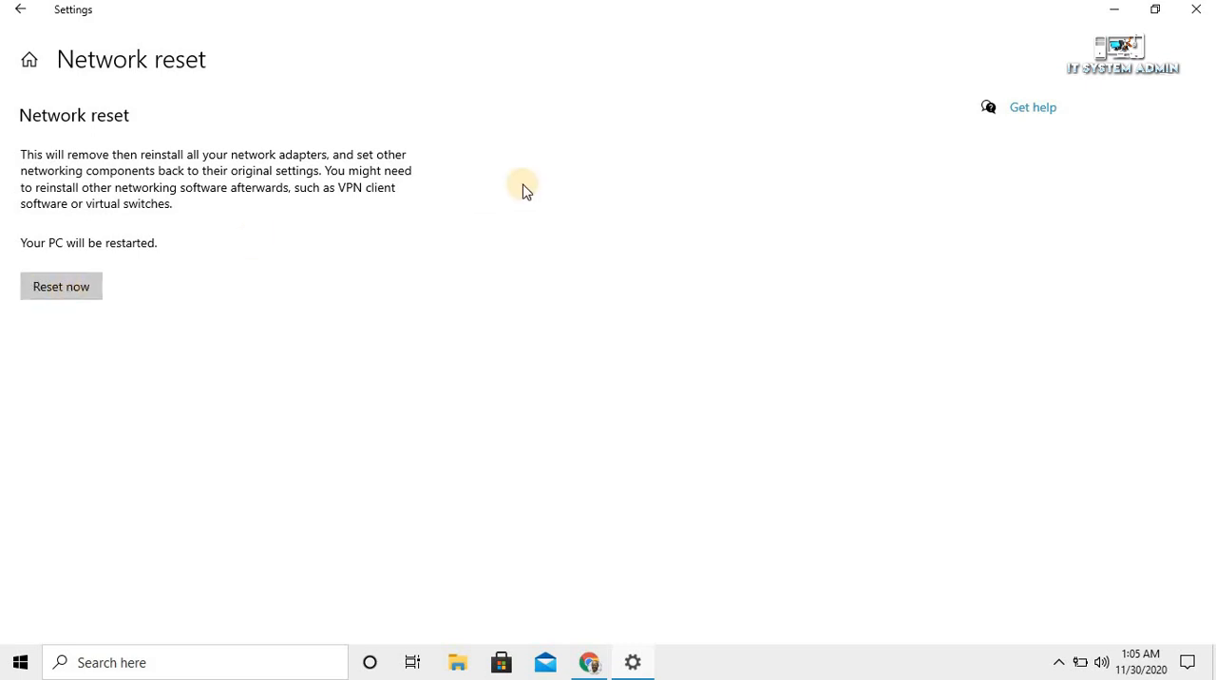
mouse_move(967, 95)
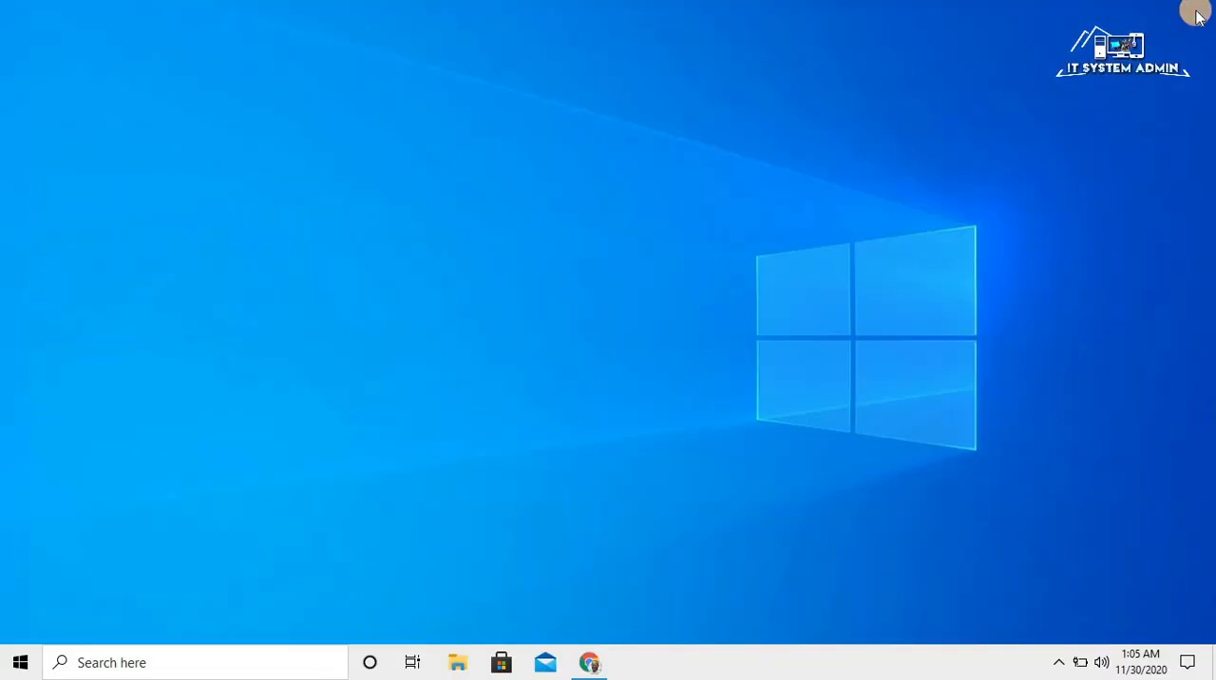
mouse_move(15, 662)
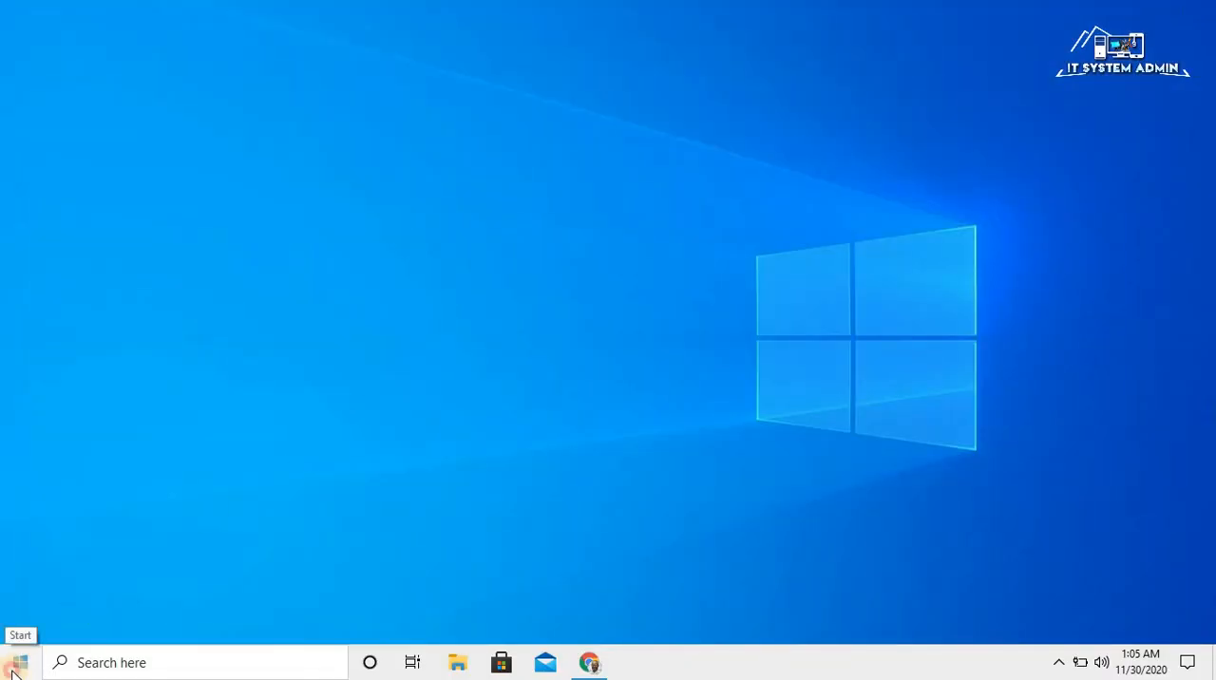
left_click(15, 661)
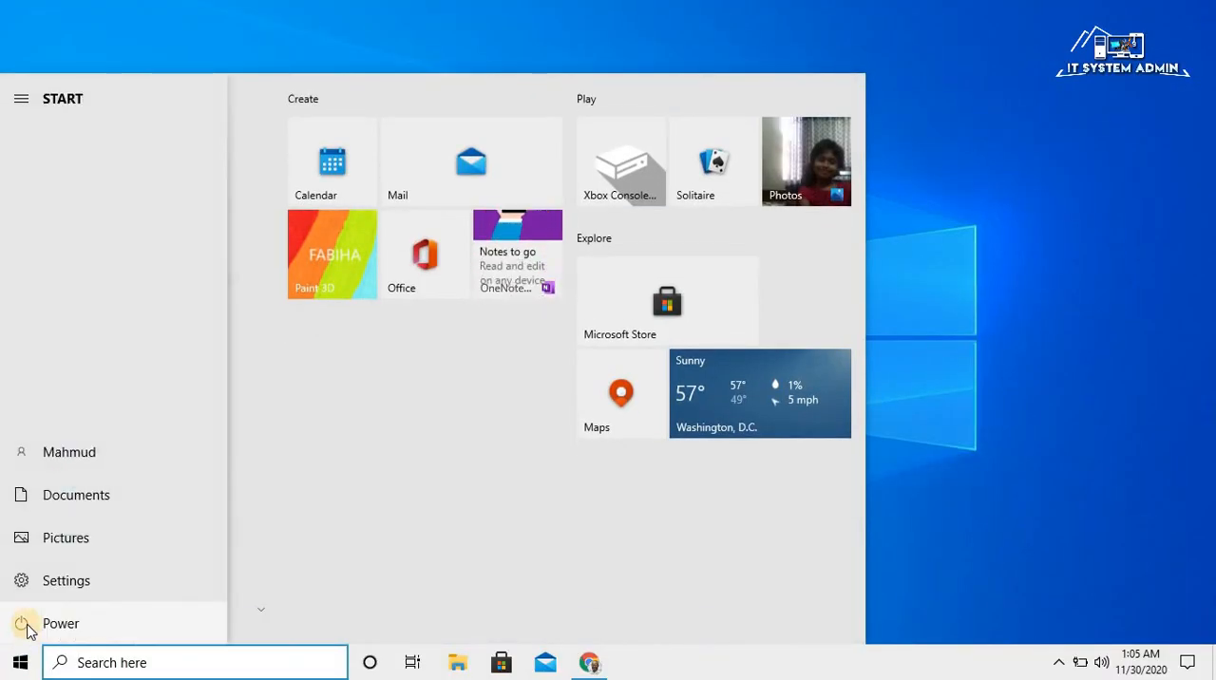
left_click(61, 624)
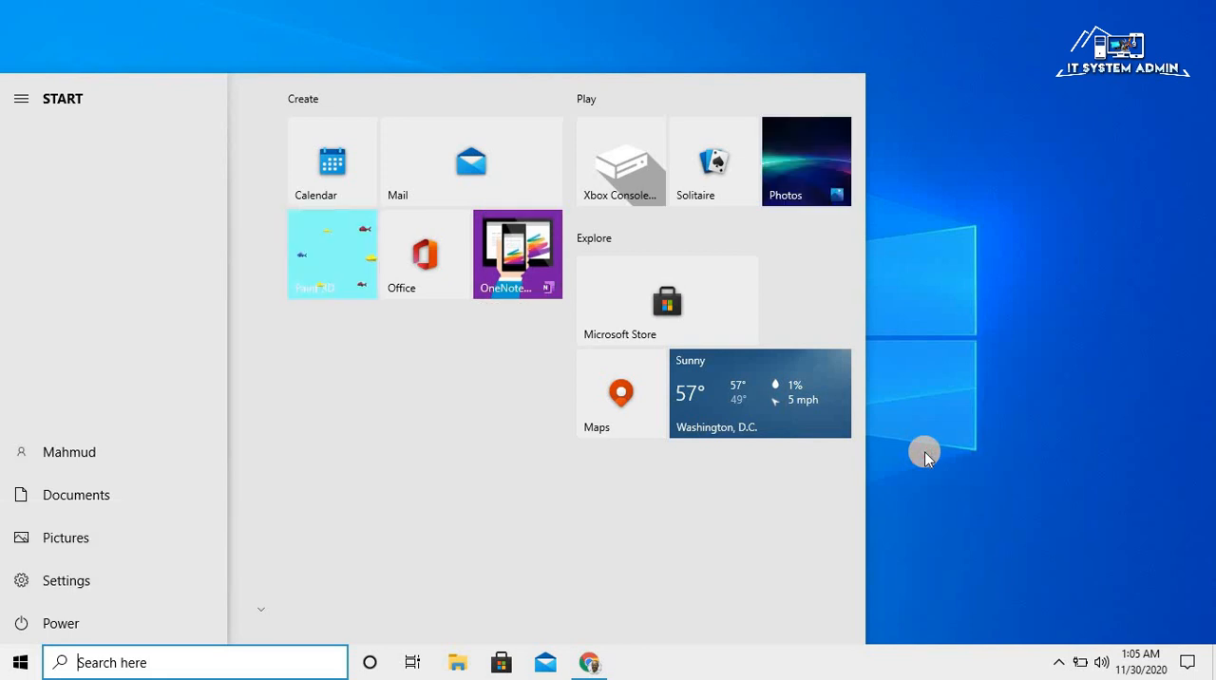
left_click(19, 661)
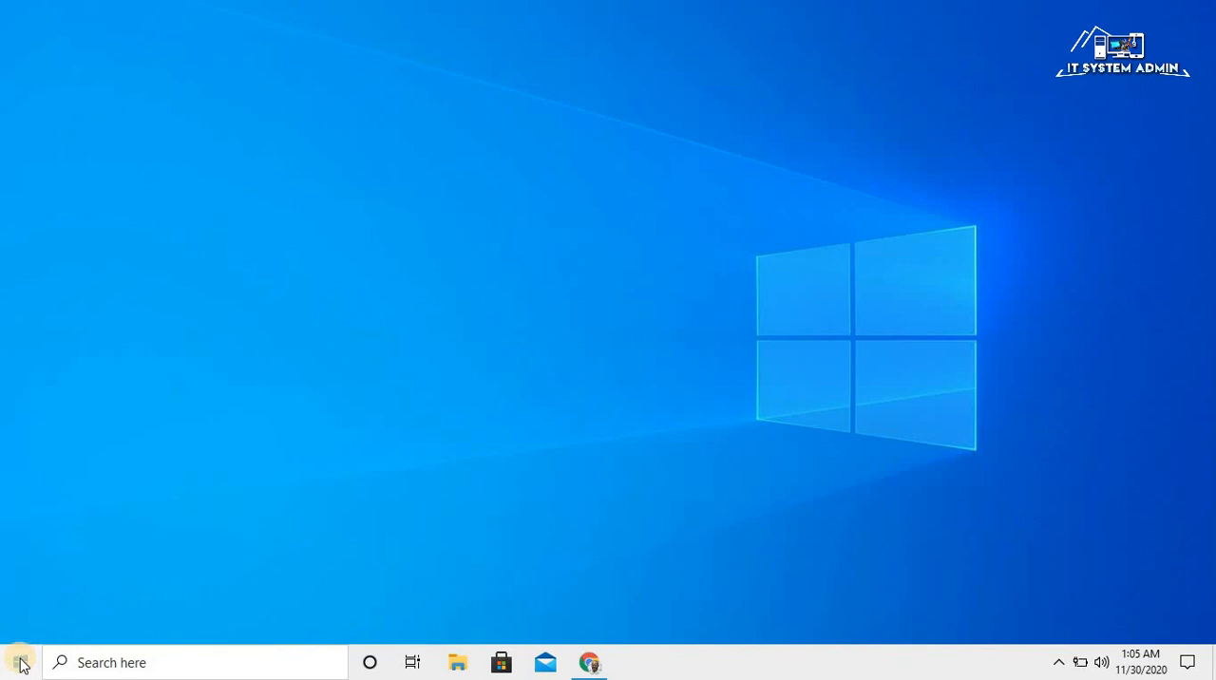
Step: In Device Manager, expand Network adapters and choose Update driver for the Realtek RTL8188EE NIC
left_click(19, 661)
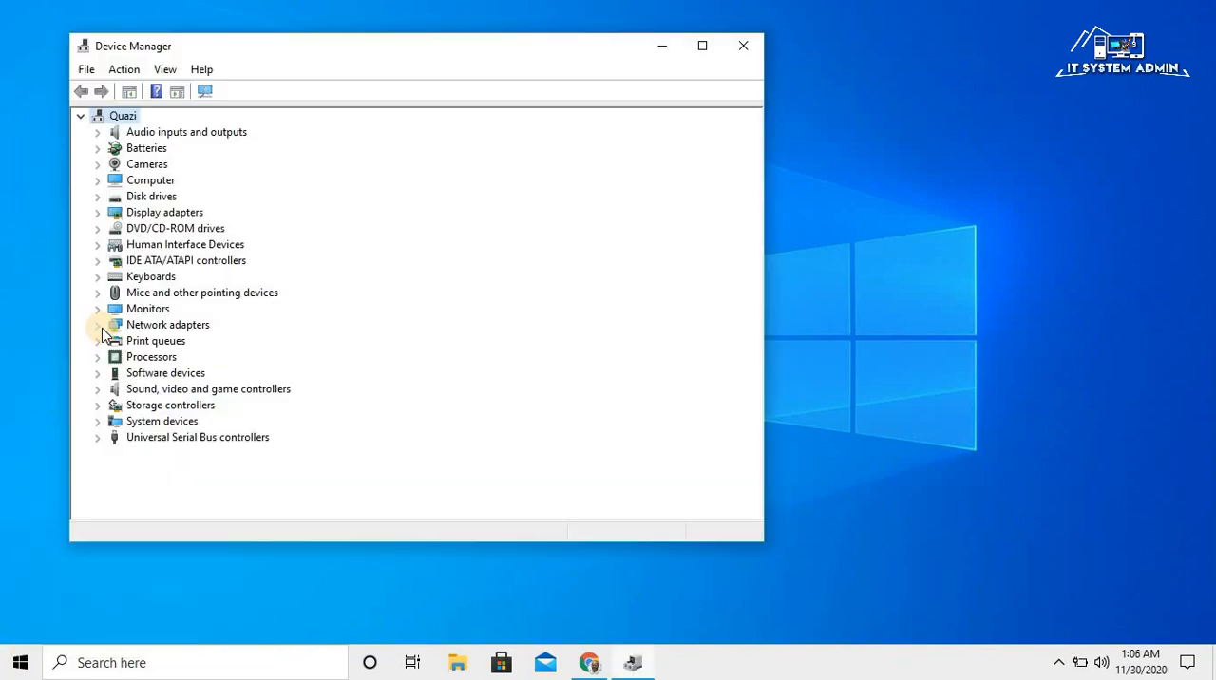
left_click(99, 323)
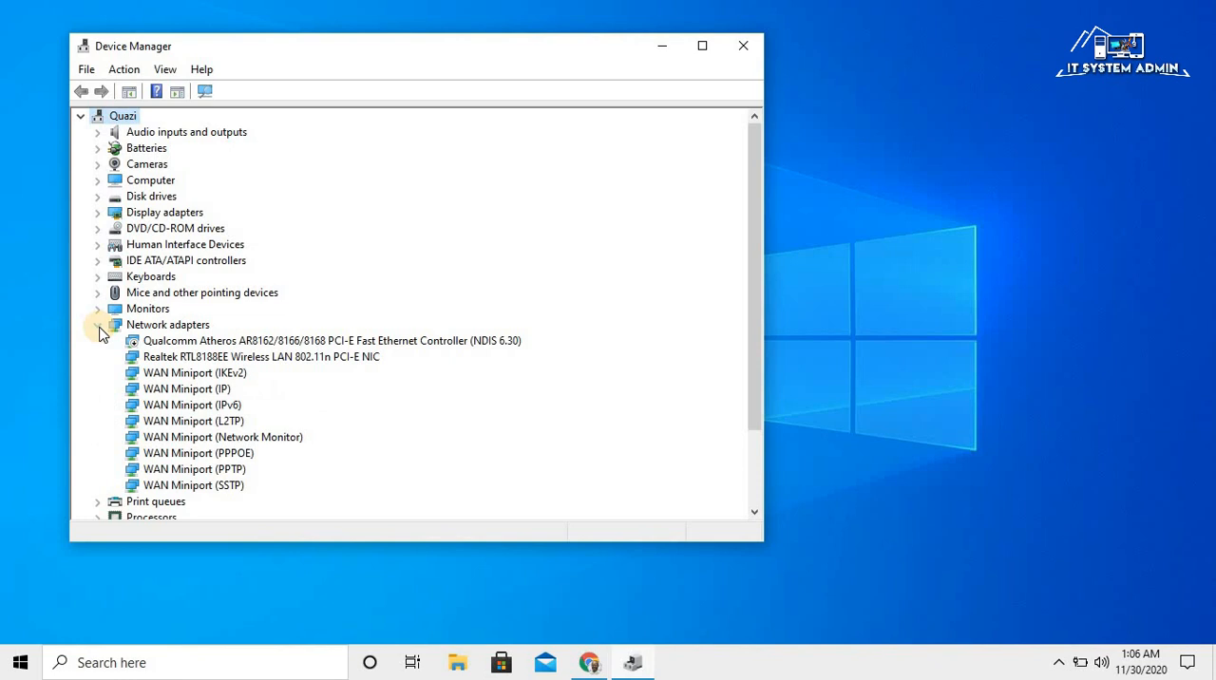
left_click(99, 323)
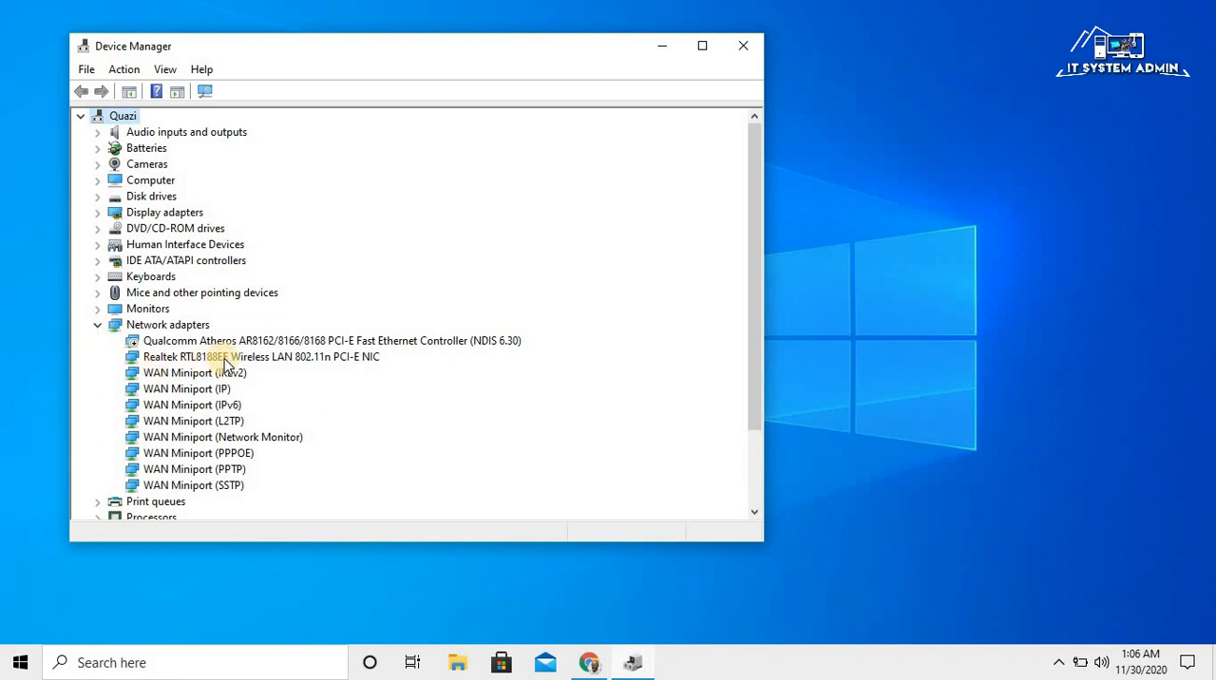
left_click(247, 358)
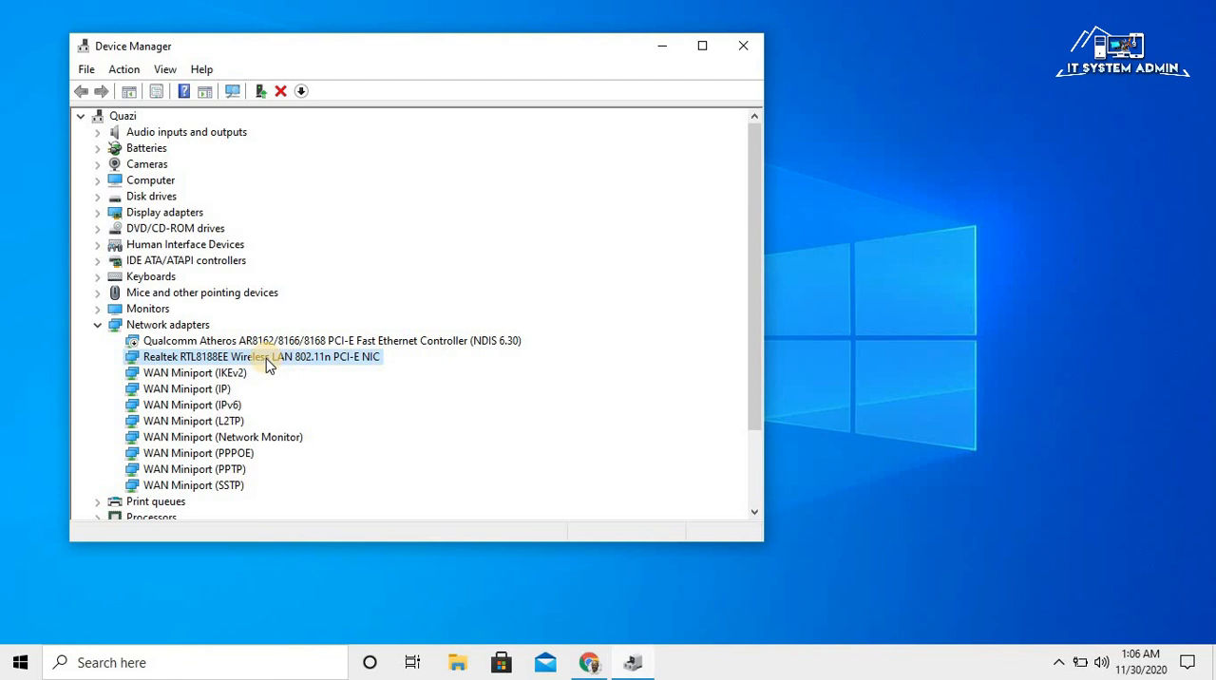
right_click(262, 357)
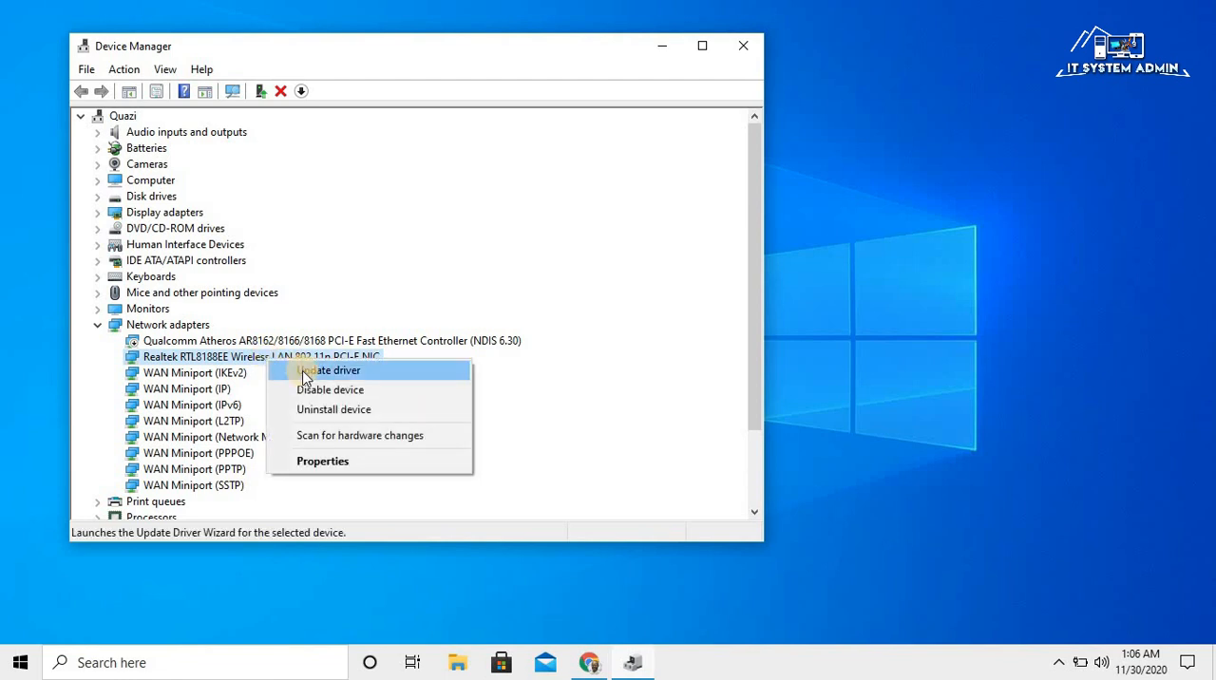
left_click(332, 370)
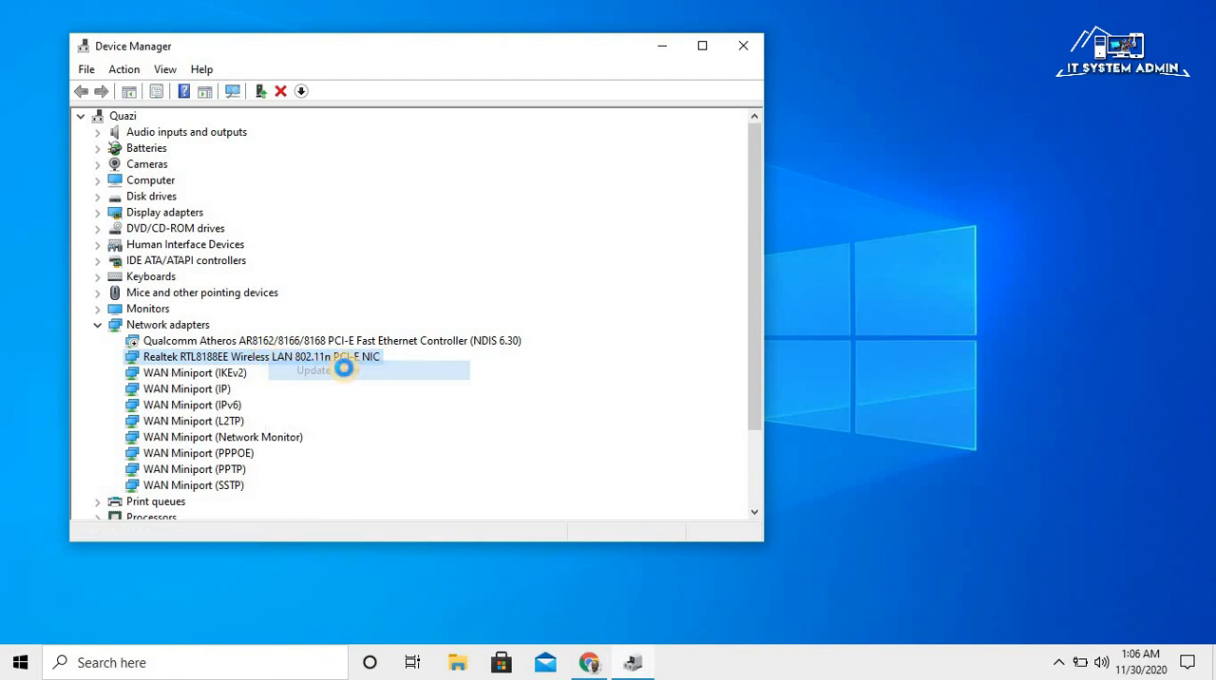
Step: Search automatically for drivers, confirm the best driver is already installed, and dismiss the result
left_click(312, 371)
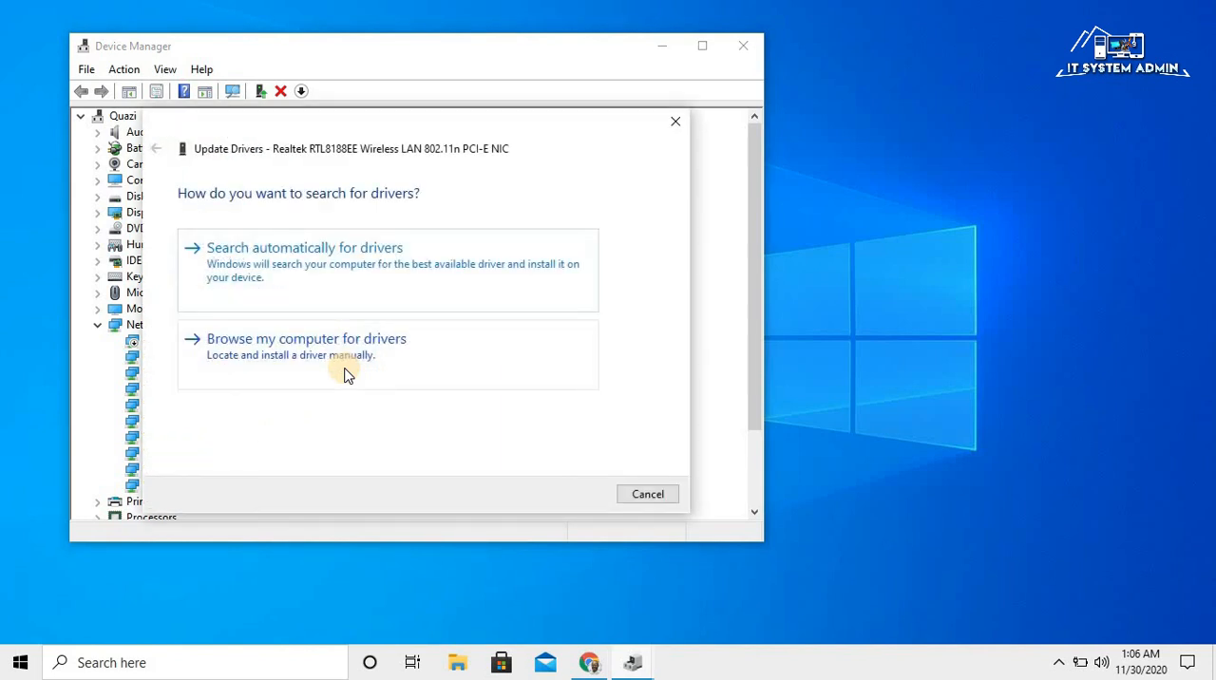
mouse_move(264, 264)
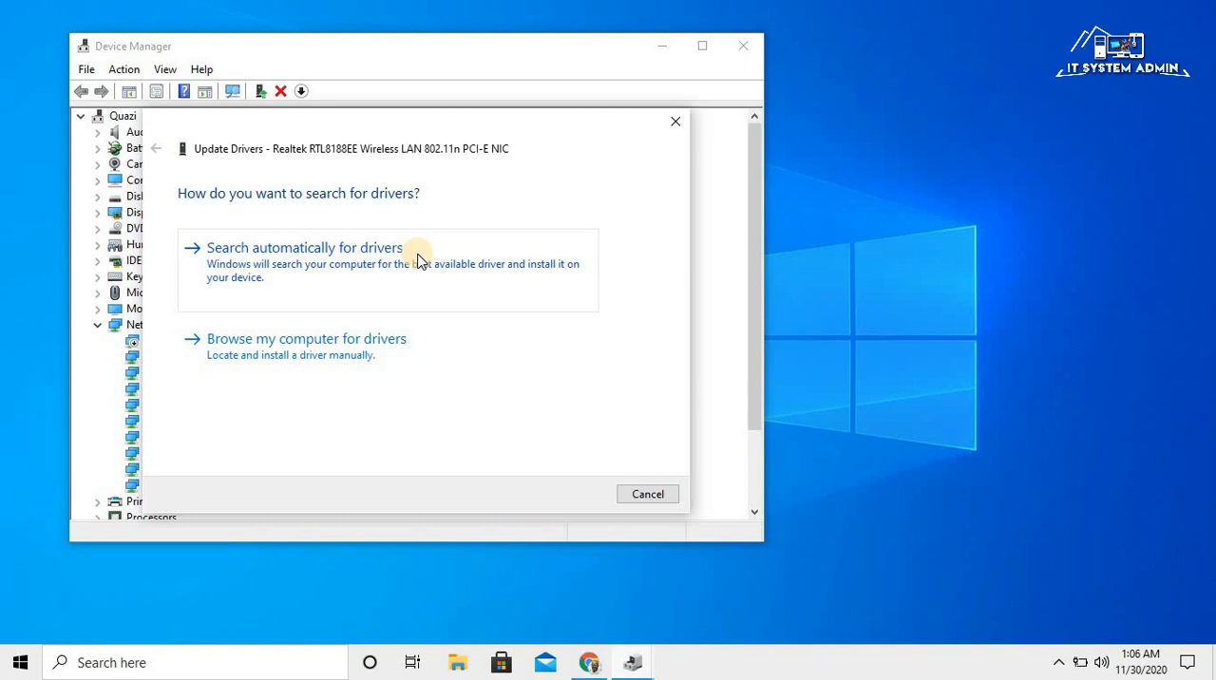
left_click(304, 247)
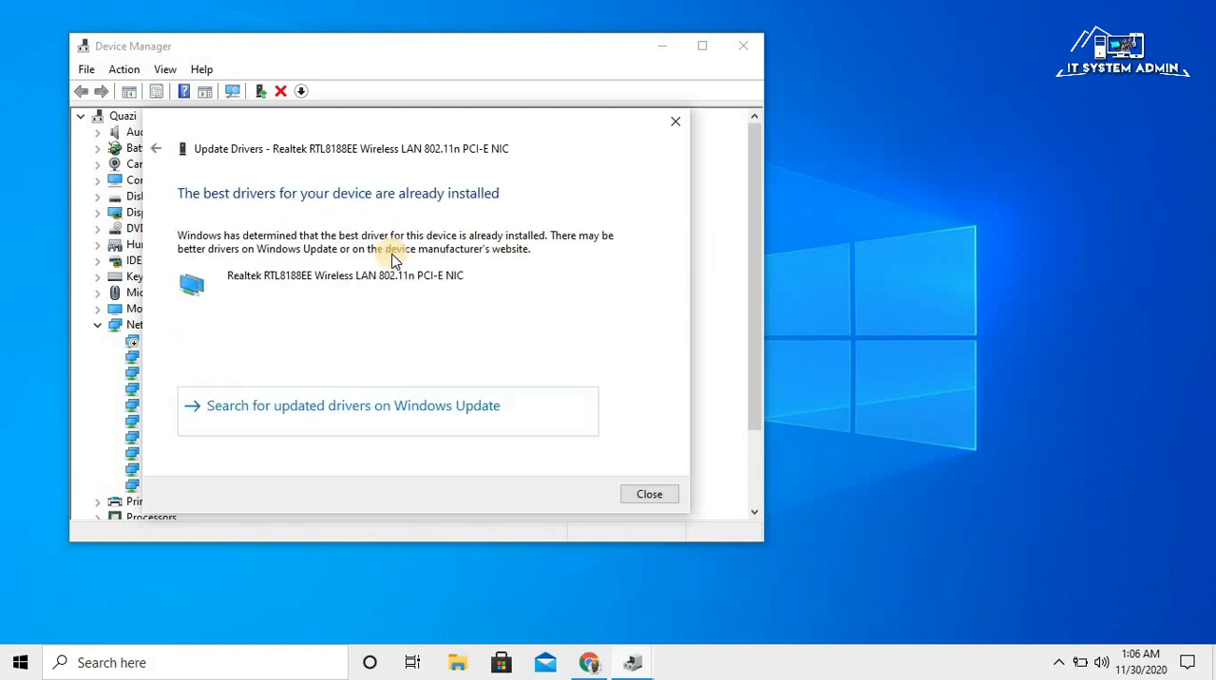
mouse_move(351, 209)
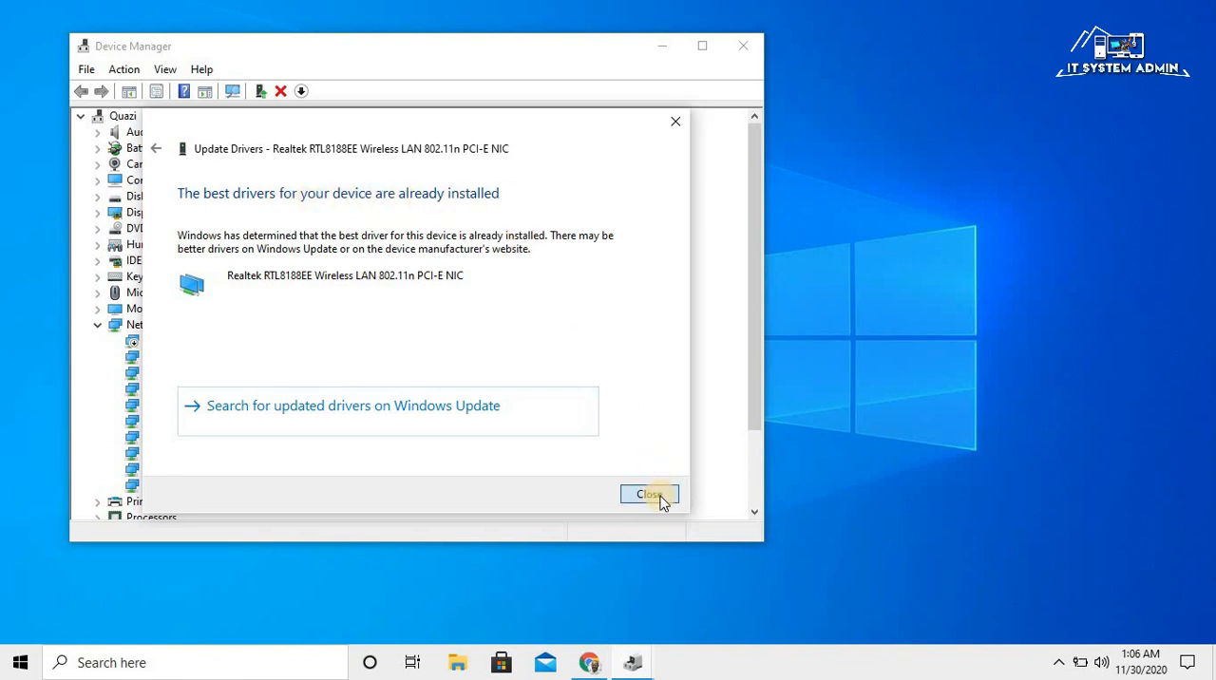
left_click(650, 494)
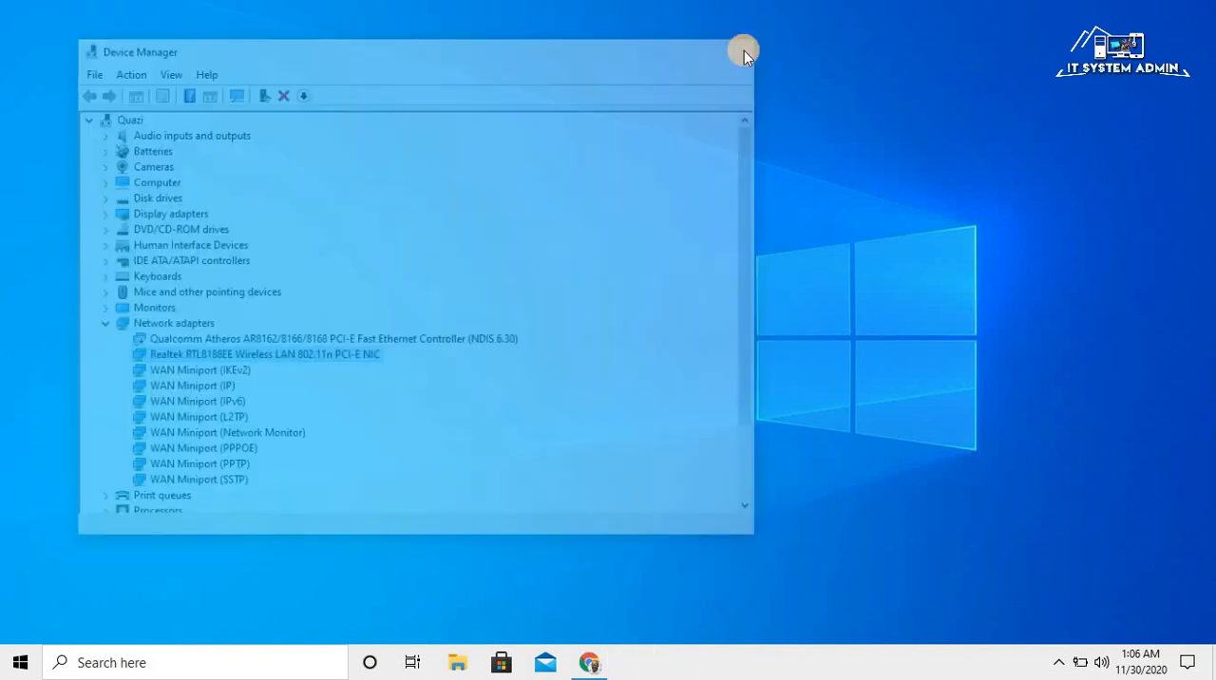
Step: Close Device Manager and reveal the Start menu's power options
left_click(745, 49)
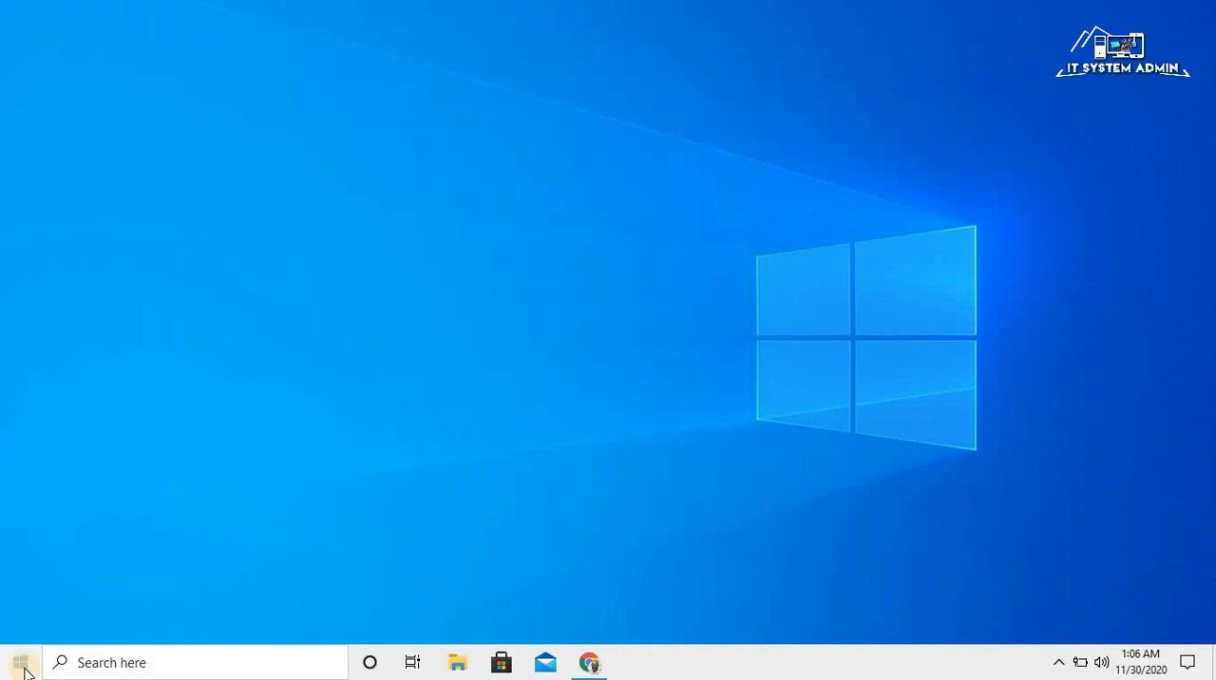
left_click(21, 661)
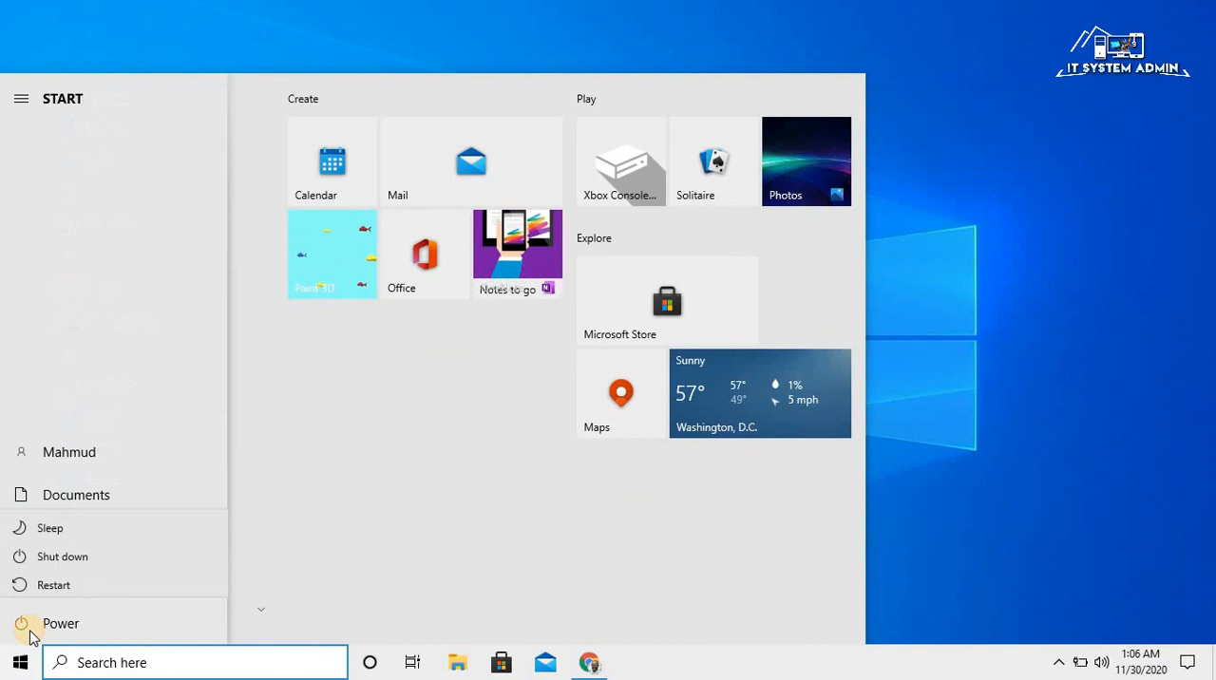
mouse_move(54, 578)
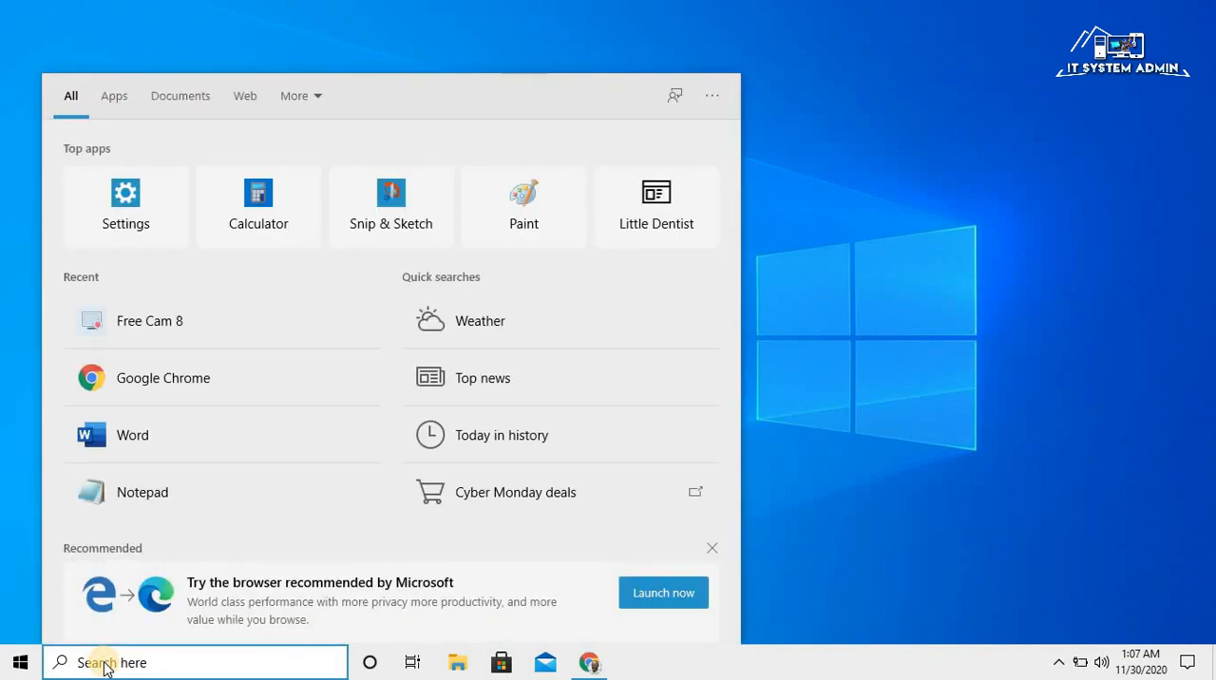
Step: Search for 'cmd' and launch Command Prompt as administrator
type("c")
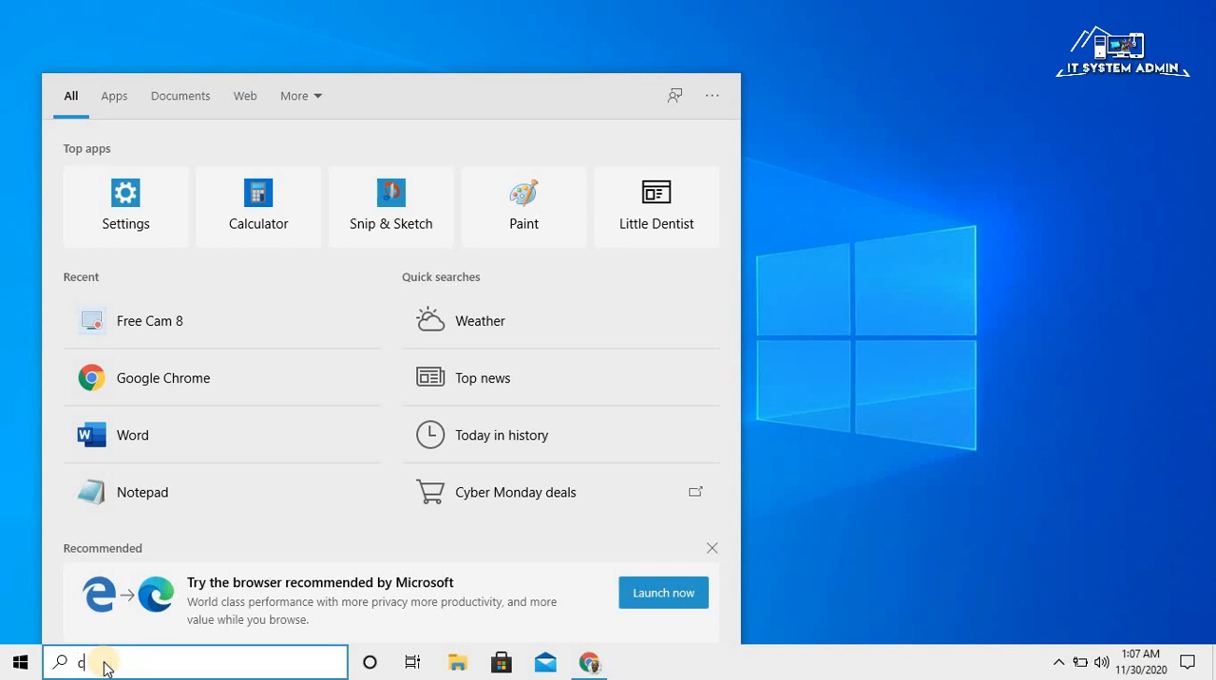
type("md")
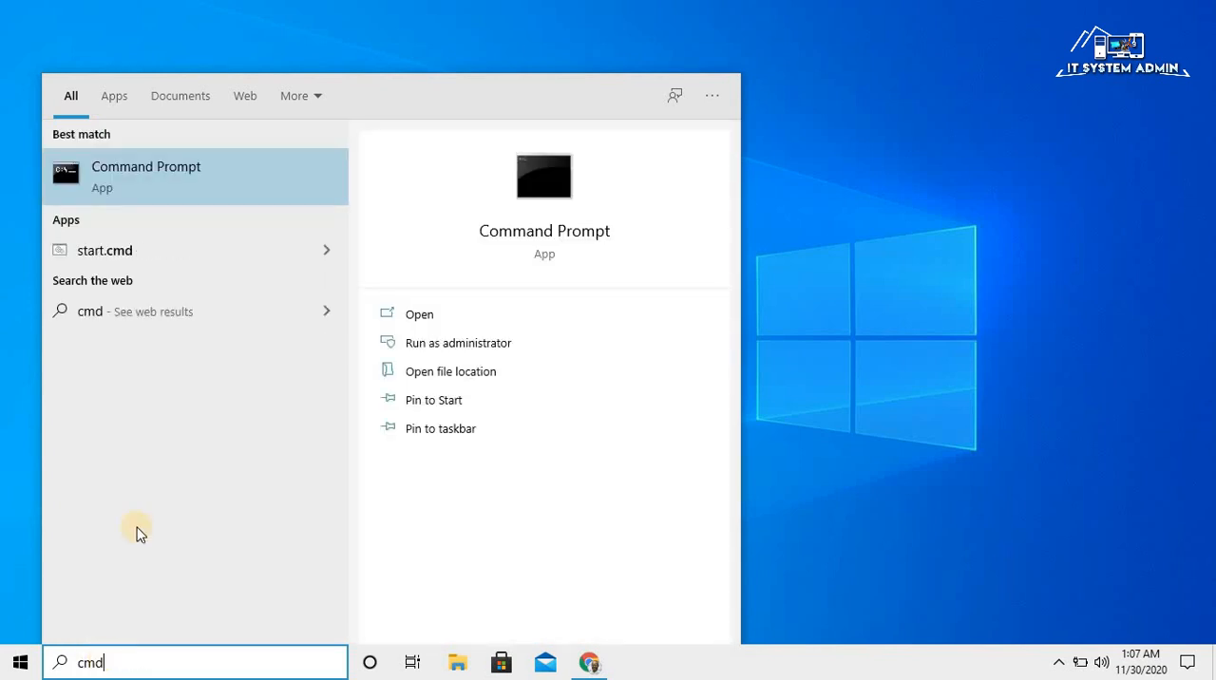
mouse_move(211, 181)
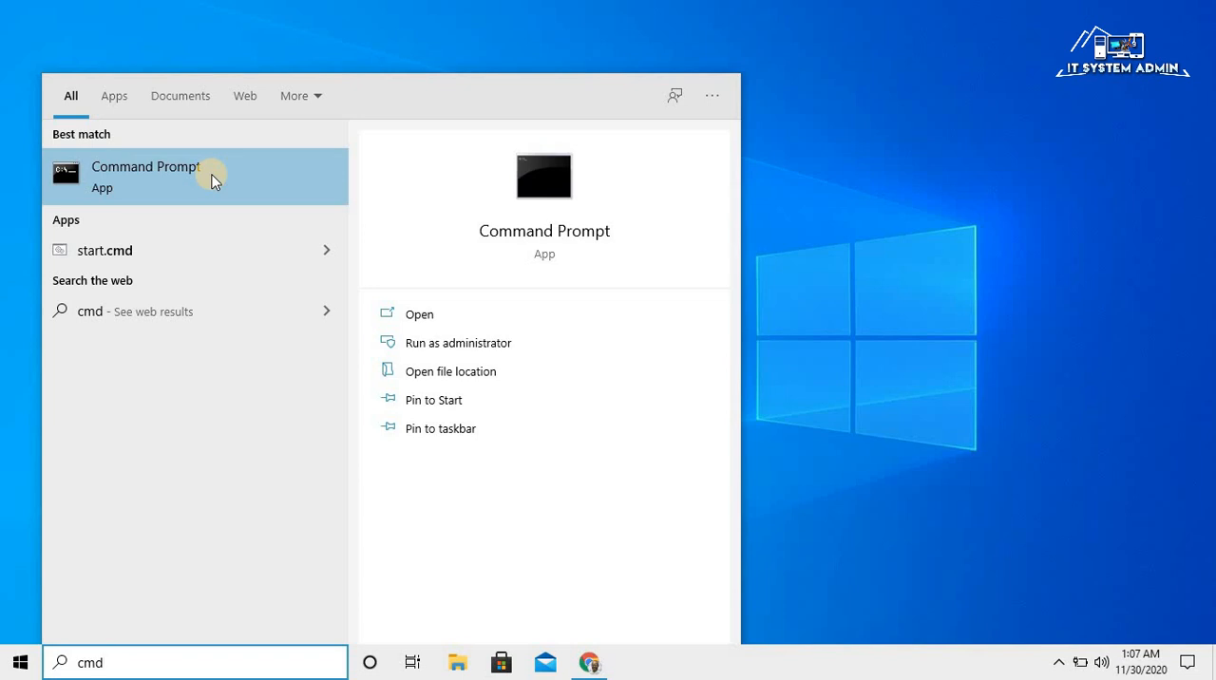
right_click(149, 175)
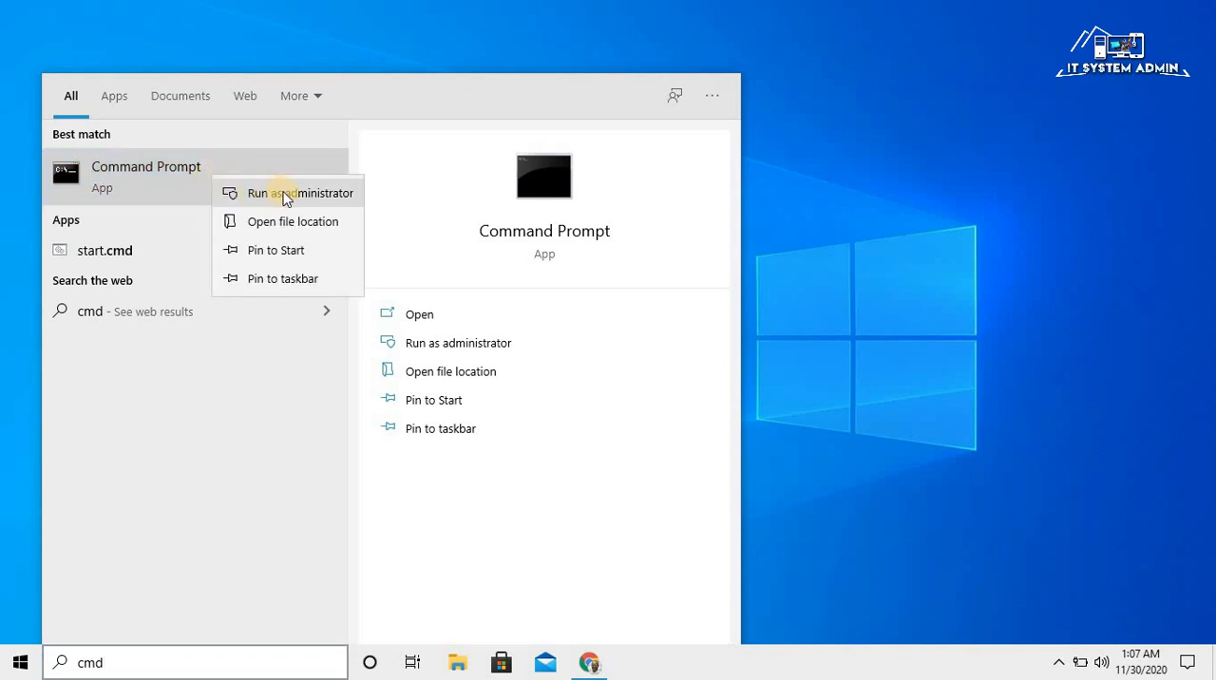
mouse_move(323, 199)
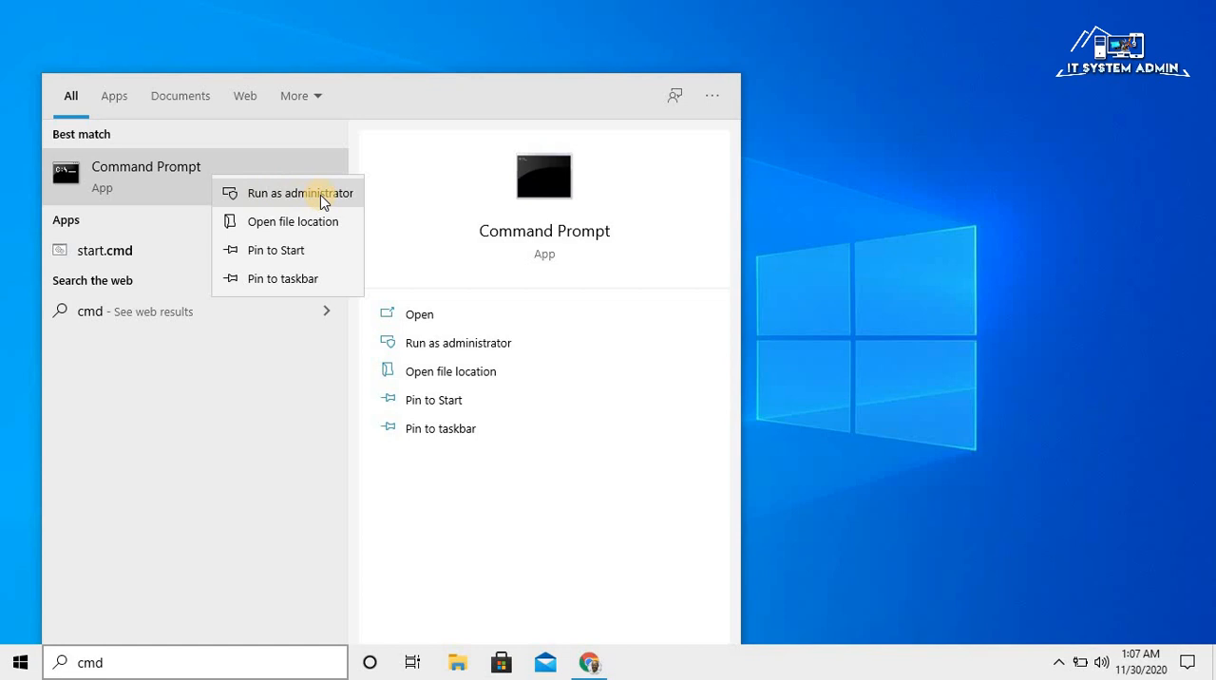
left_click(302, 192)
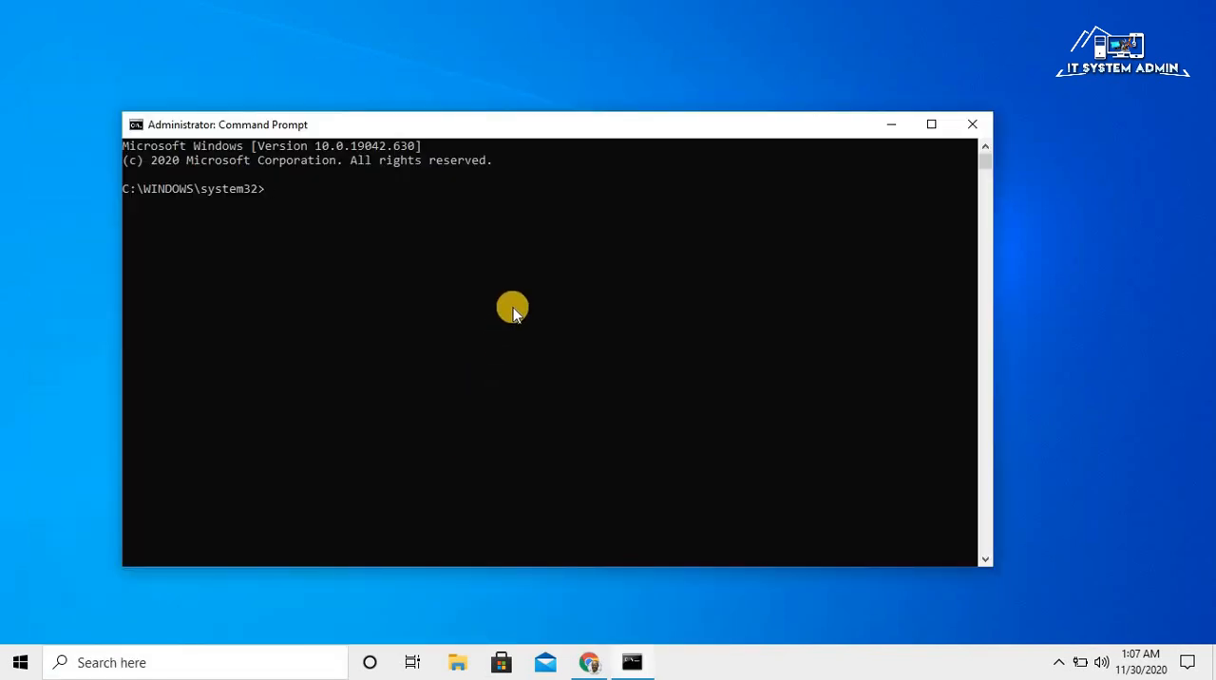
Step: Enter ipconfig /release to drop the Wi-Fi adapter's current IP configuration
type("ip")
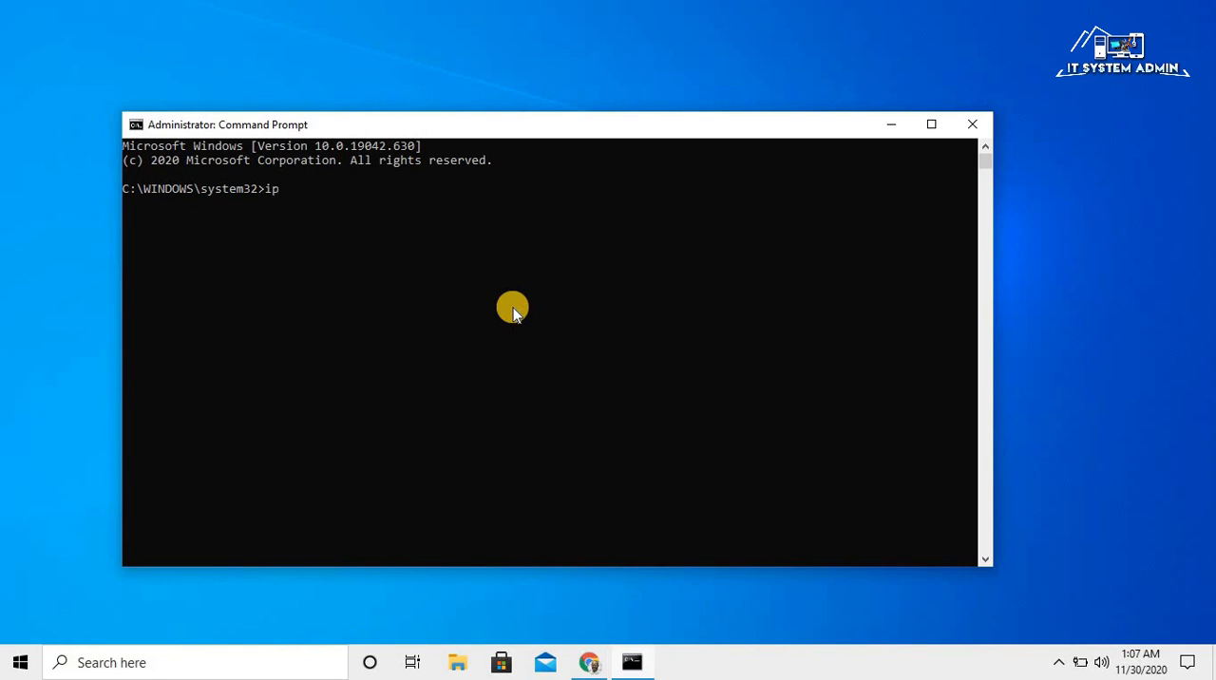
type("c")
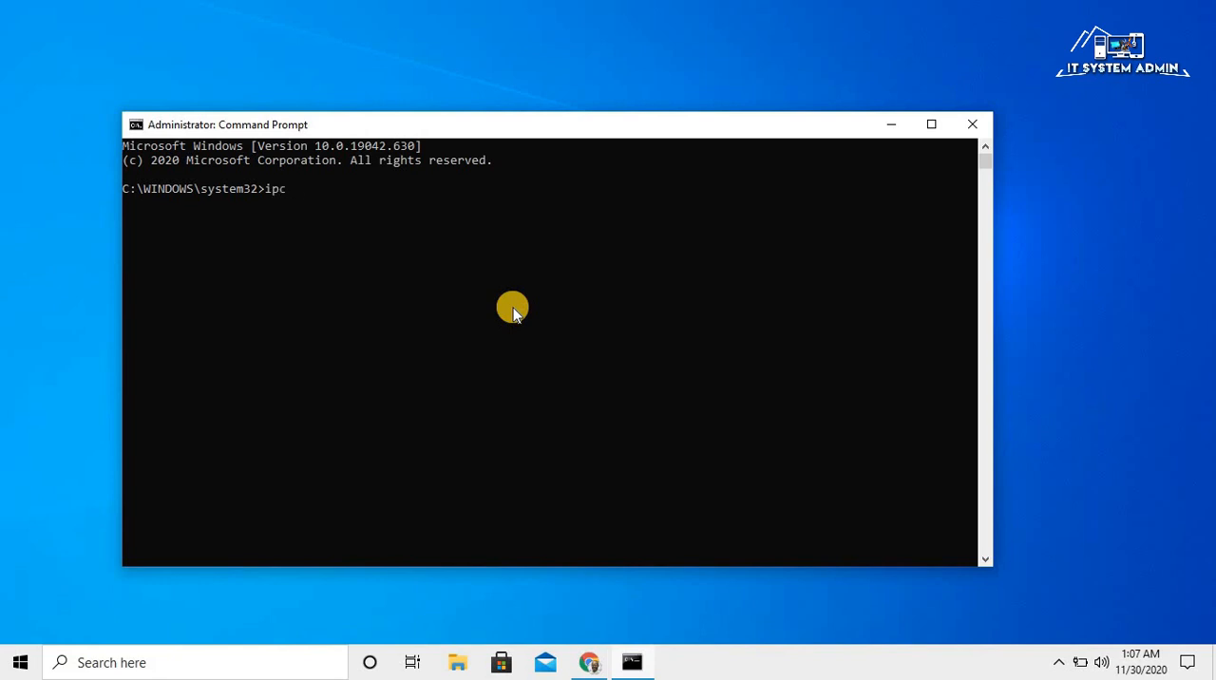
type("onfig")
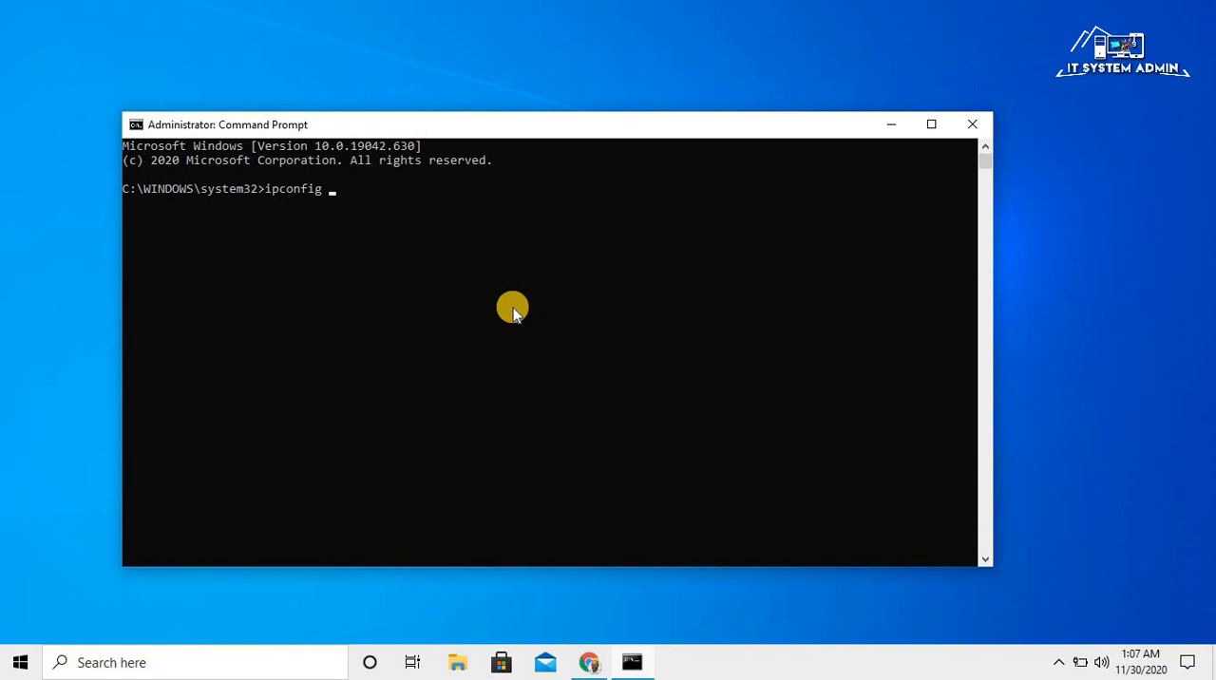
type("/")
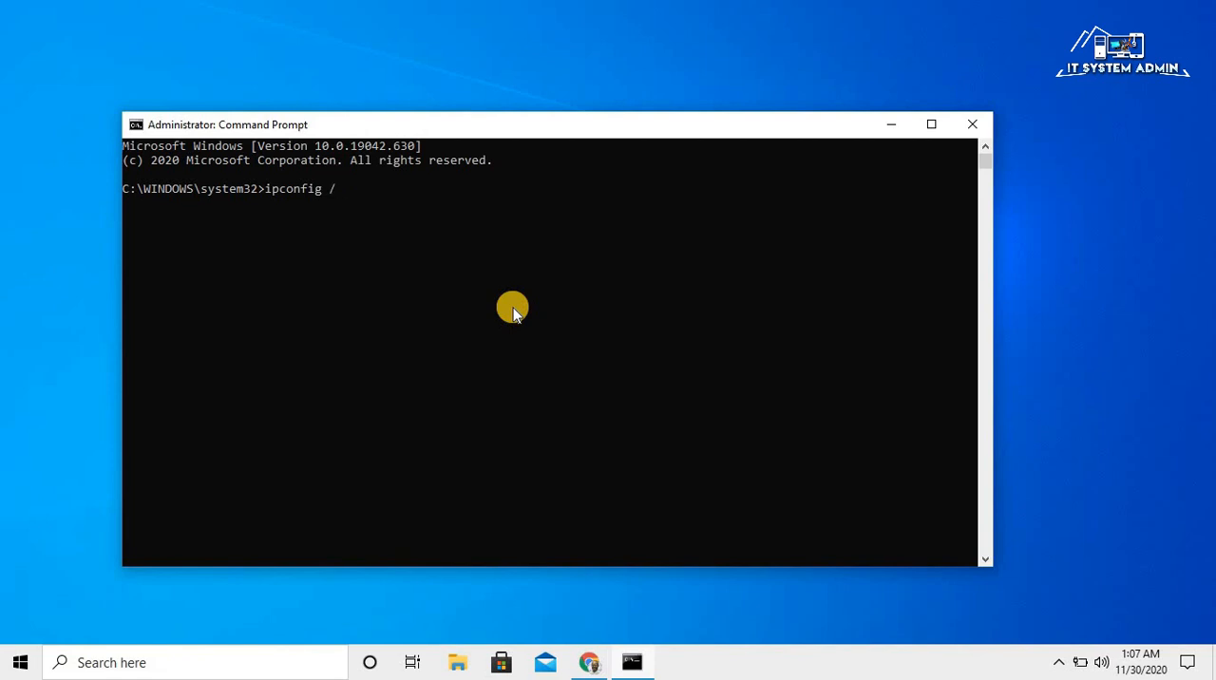
type("l")
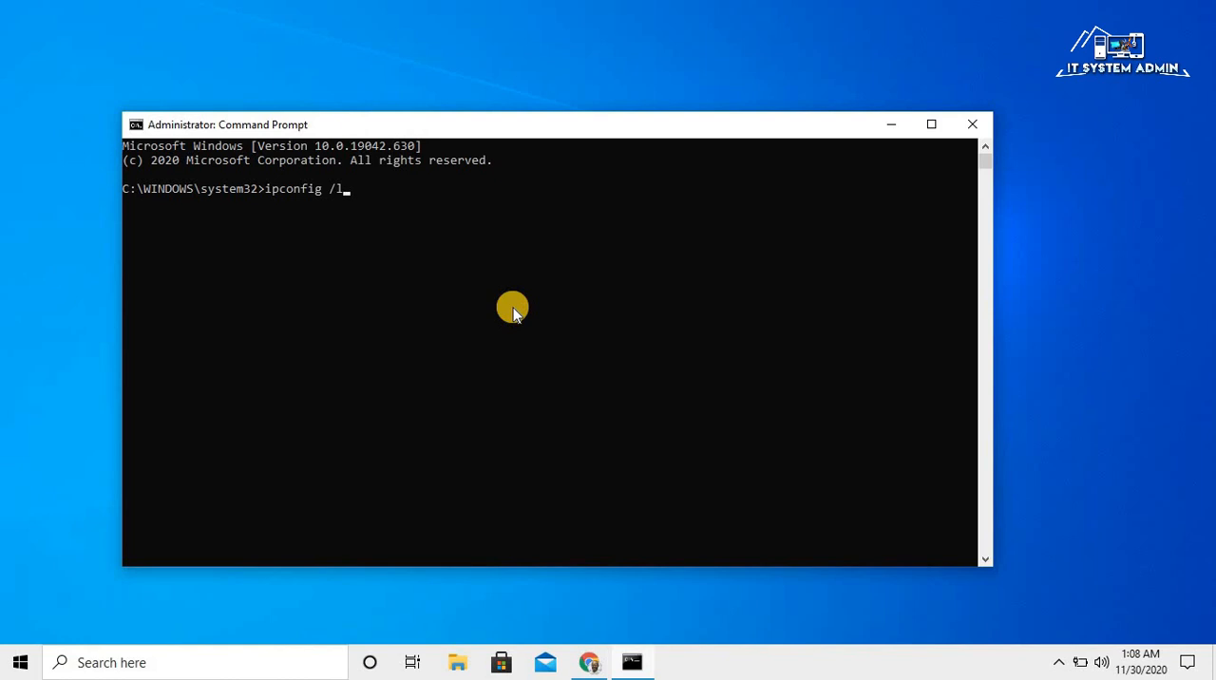
type("e")
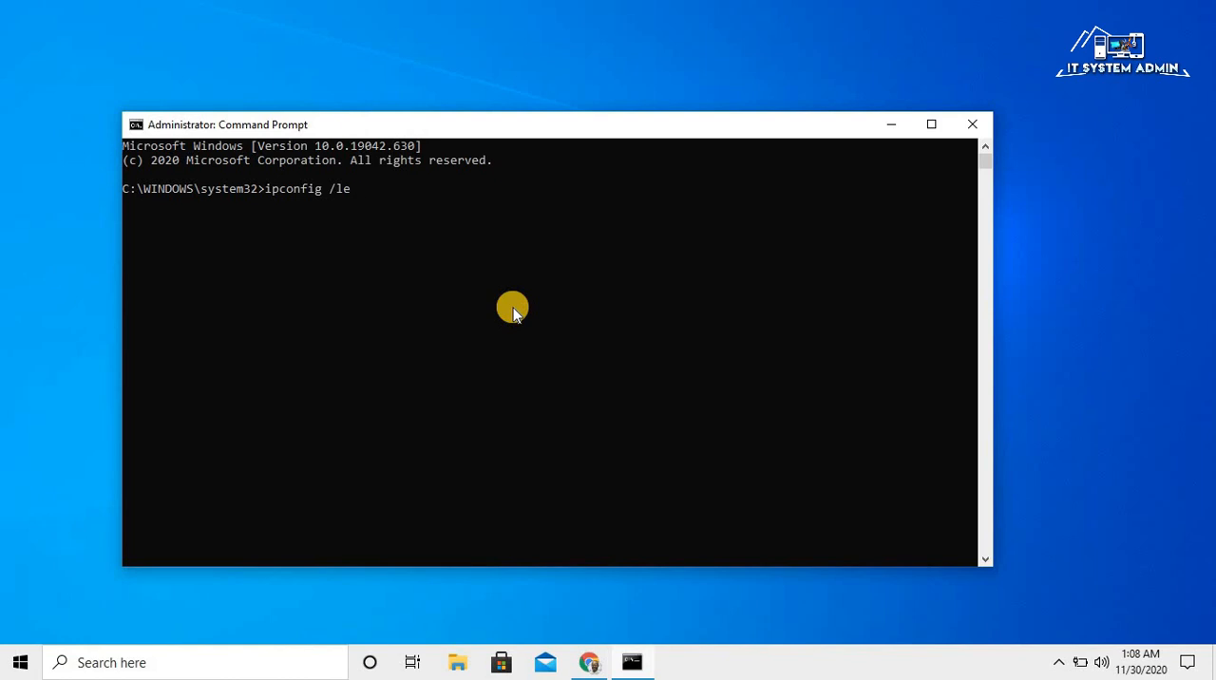
key("Backspace")
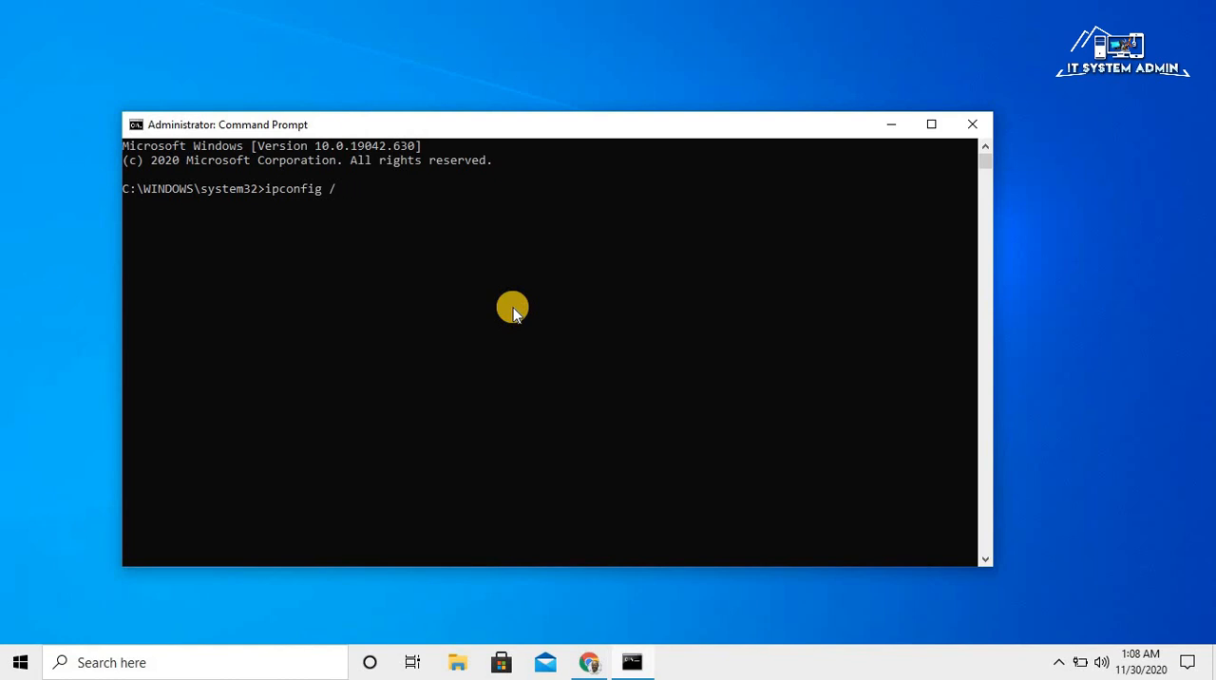
type("rele")
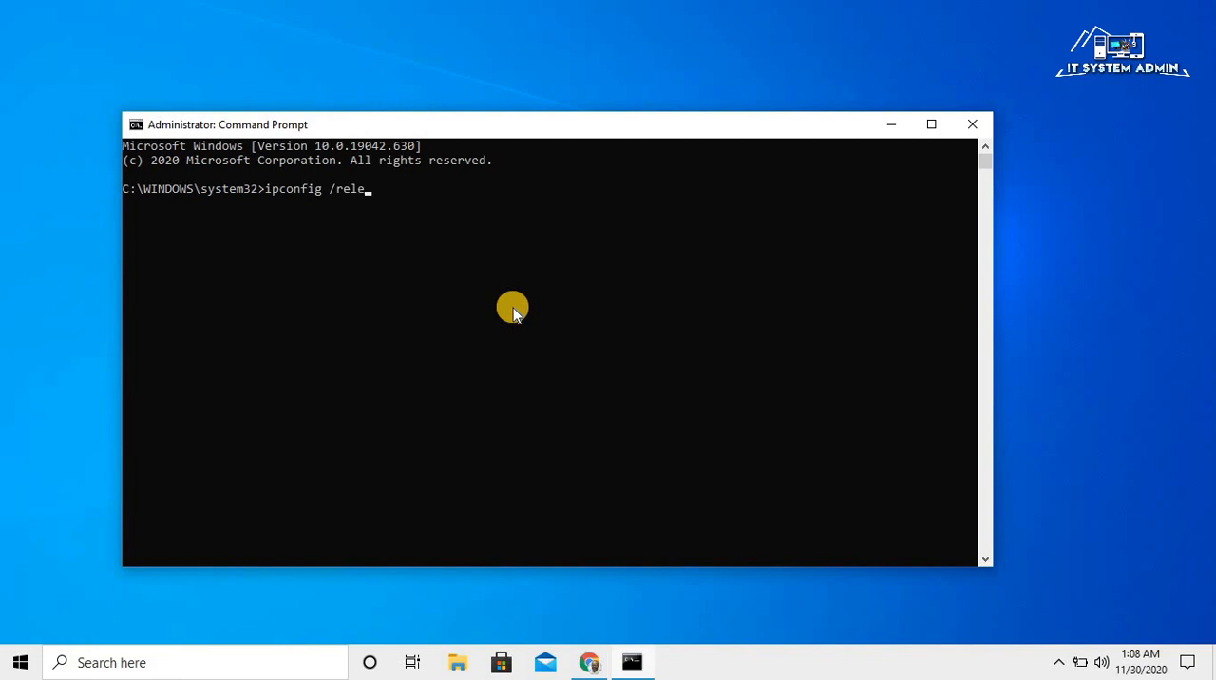
type("ase")
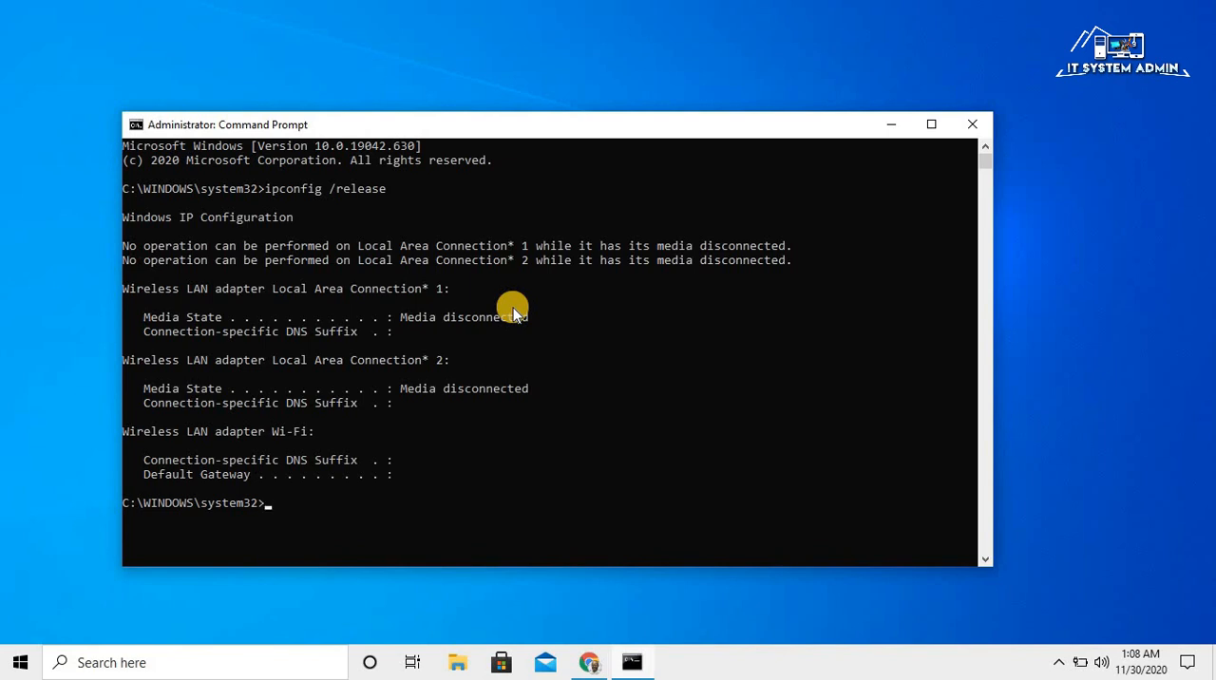
Step: Run ipconfig /renew so the adapter gets 192.168.0.104 with gateway 192.168.0.1
type("ipconfig /relea")
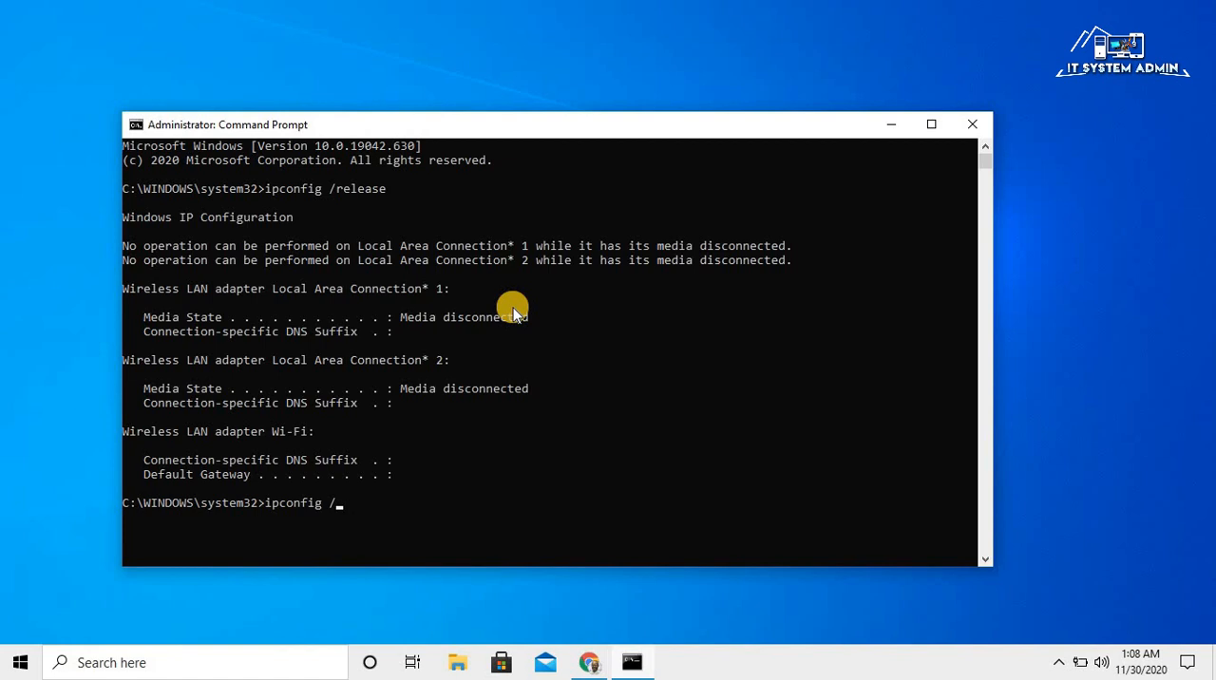
type("re")
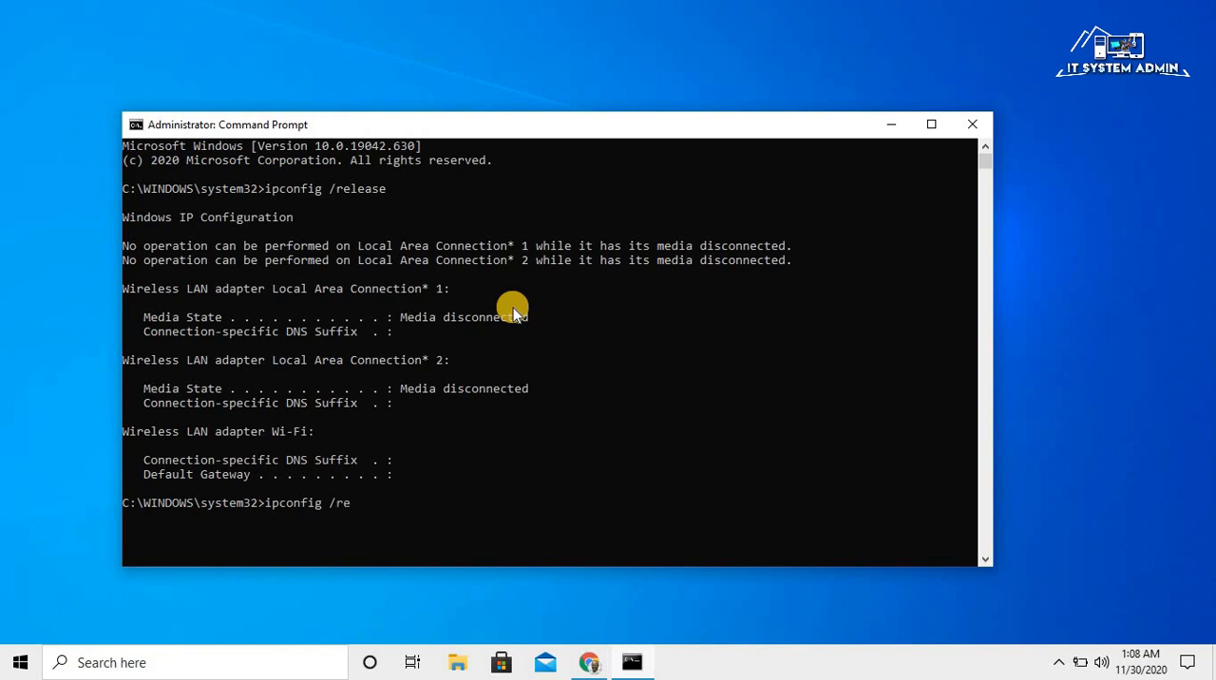
type("new")
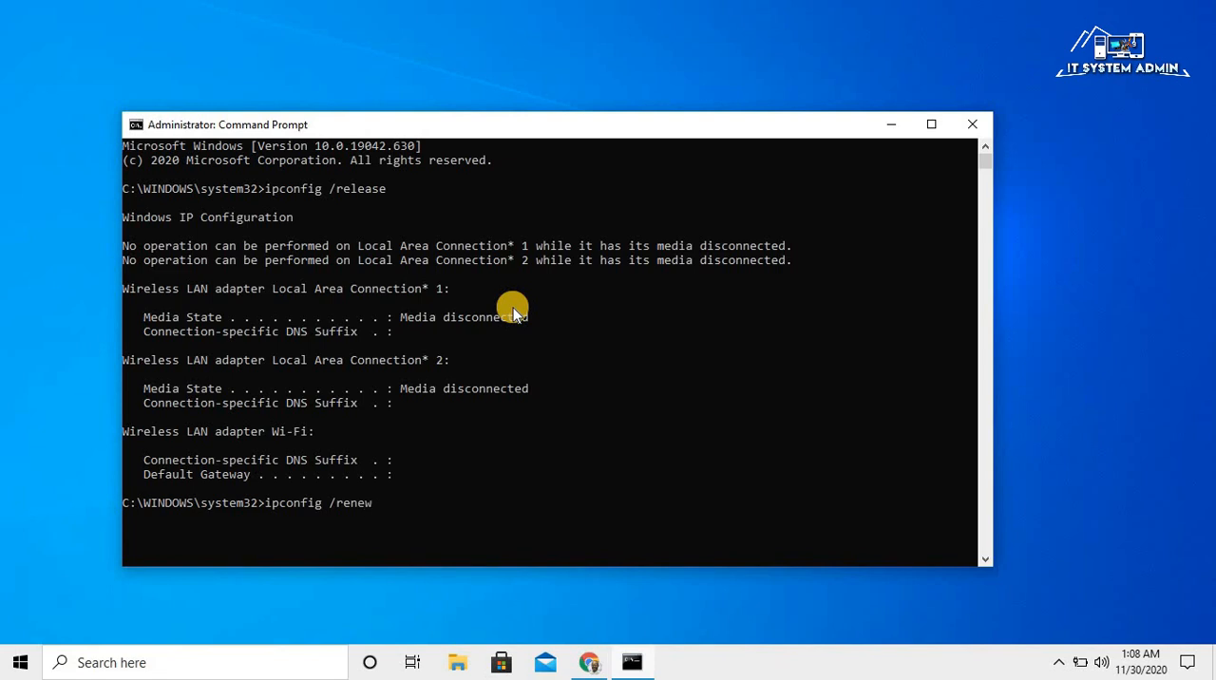
key("enter")
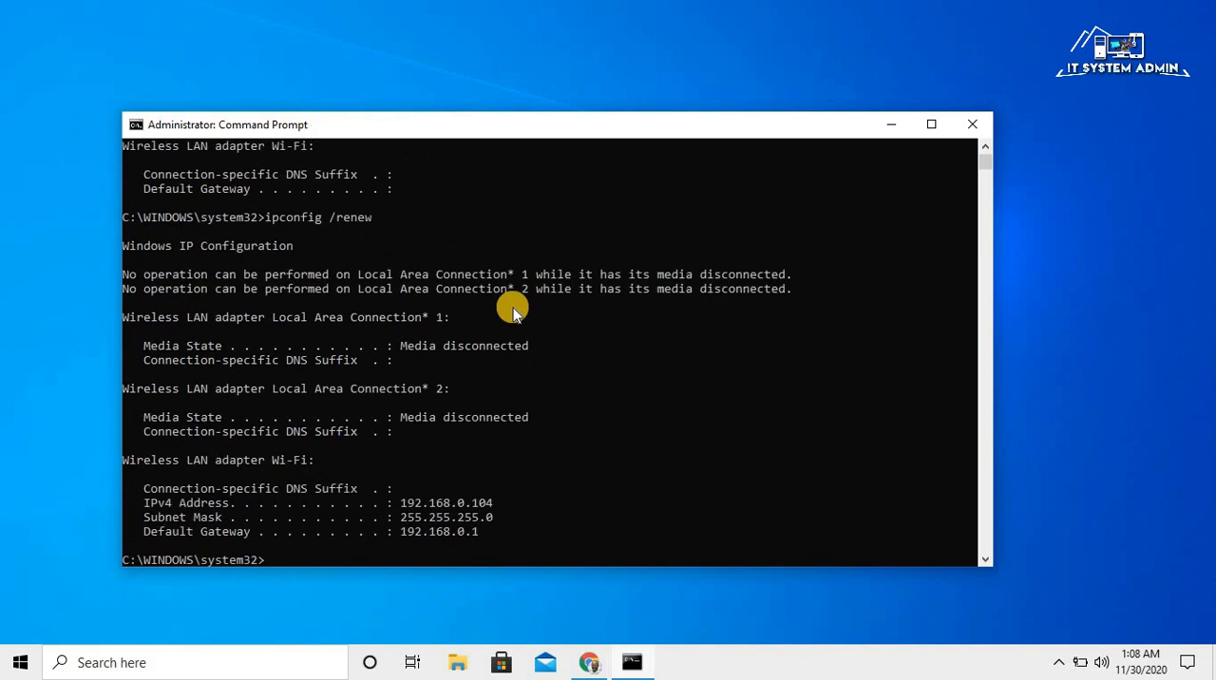
mouse_move(389, 498)
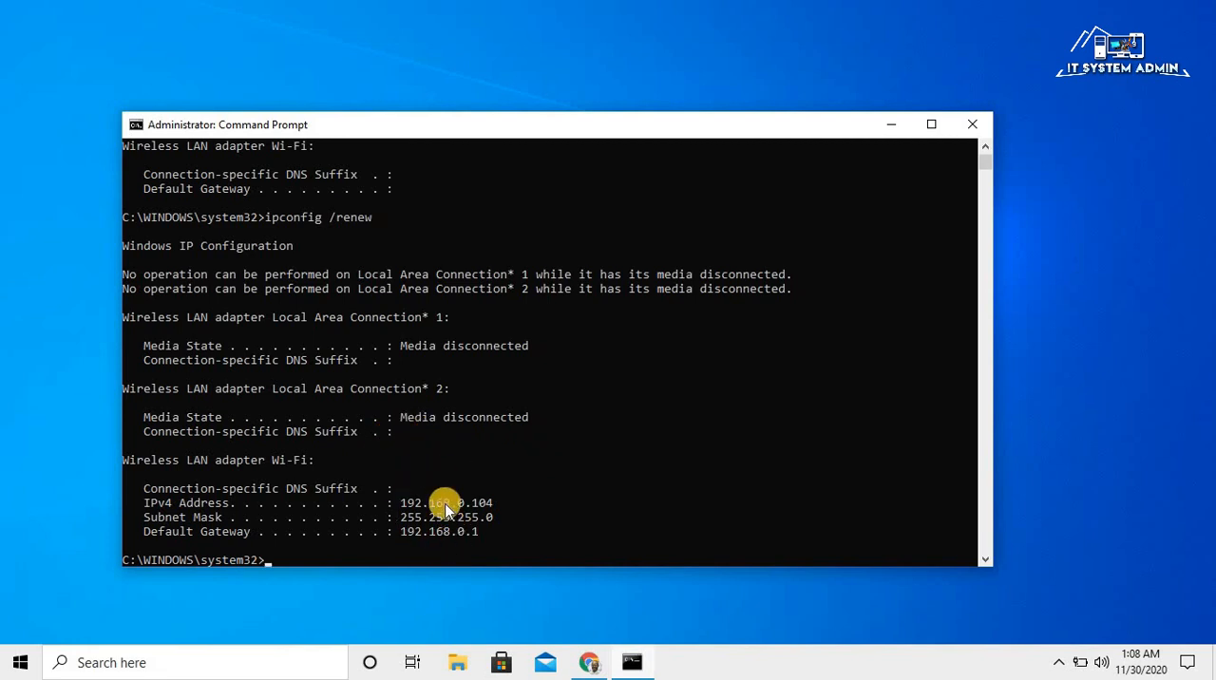
mouse_move(941, 156)
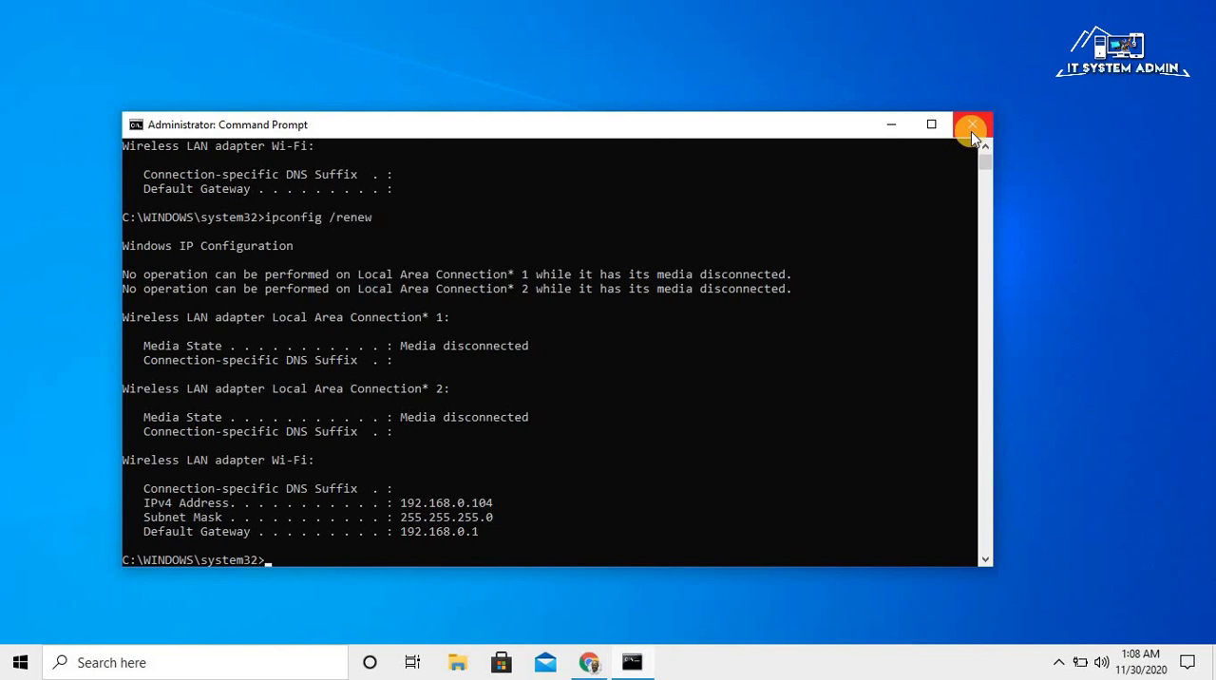
Step: Close the Command Prompt and browse the Start menu's account and power section before dismissing it
left_click(969, 126)
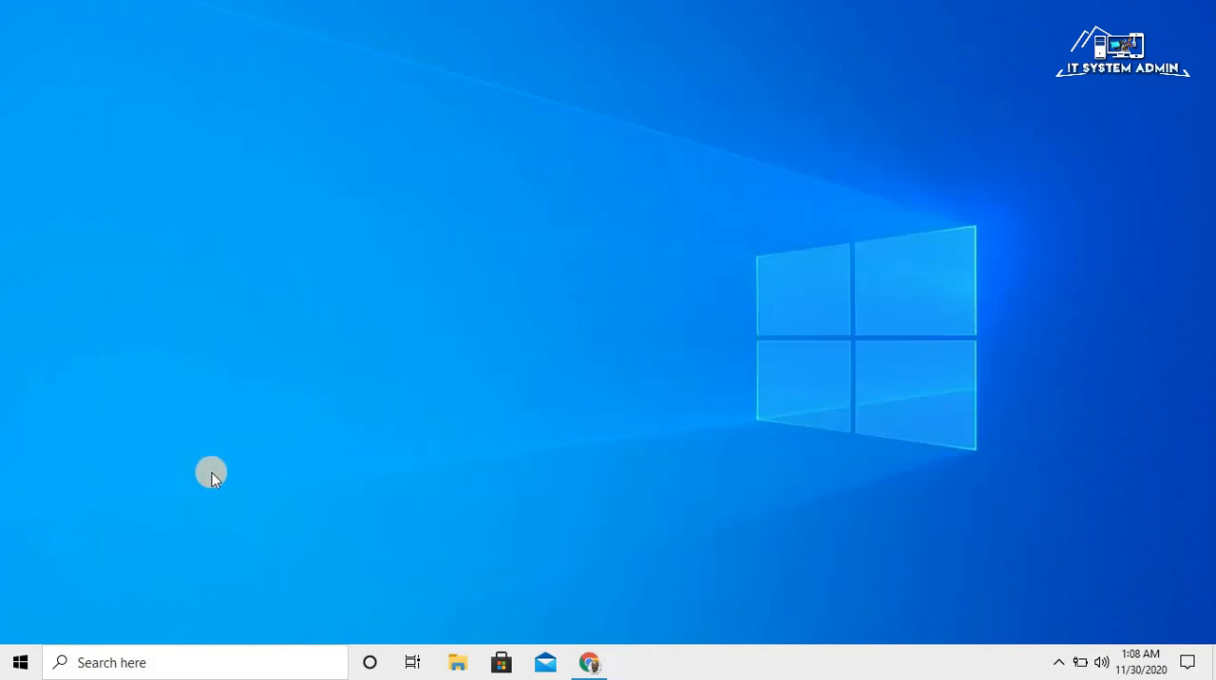
left_click(19, 661)
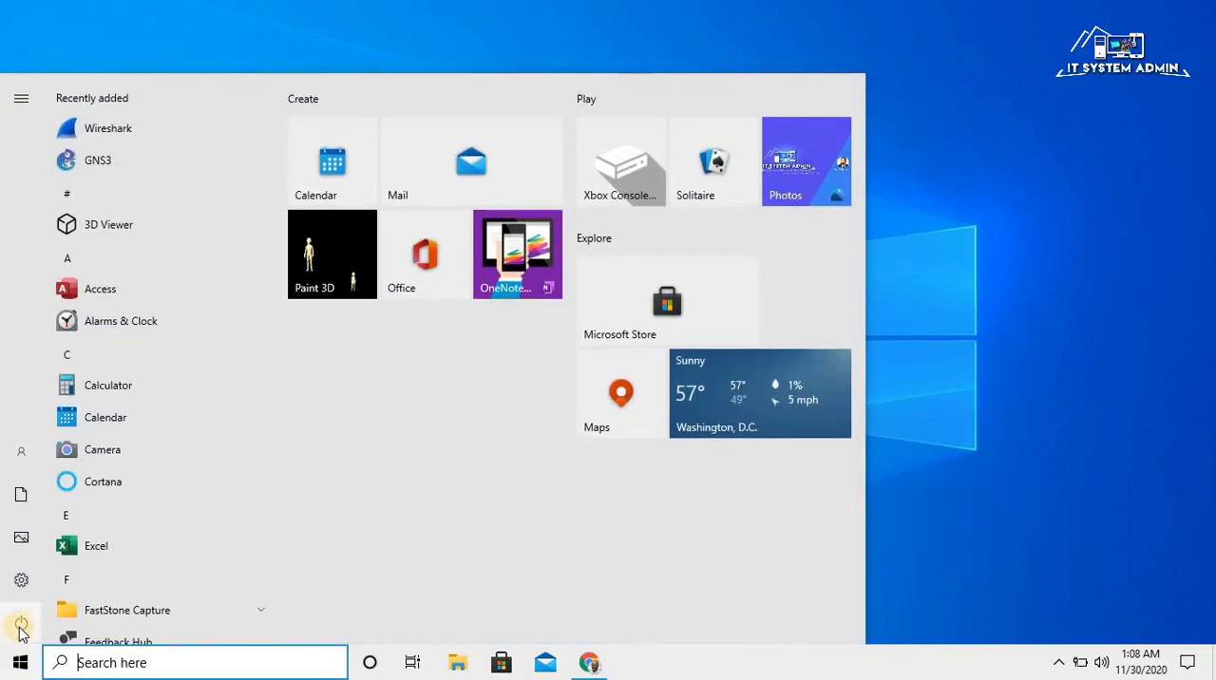
left_click(21, 99)
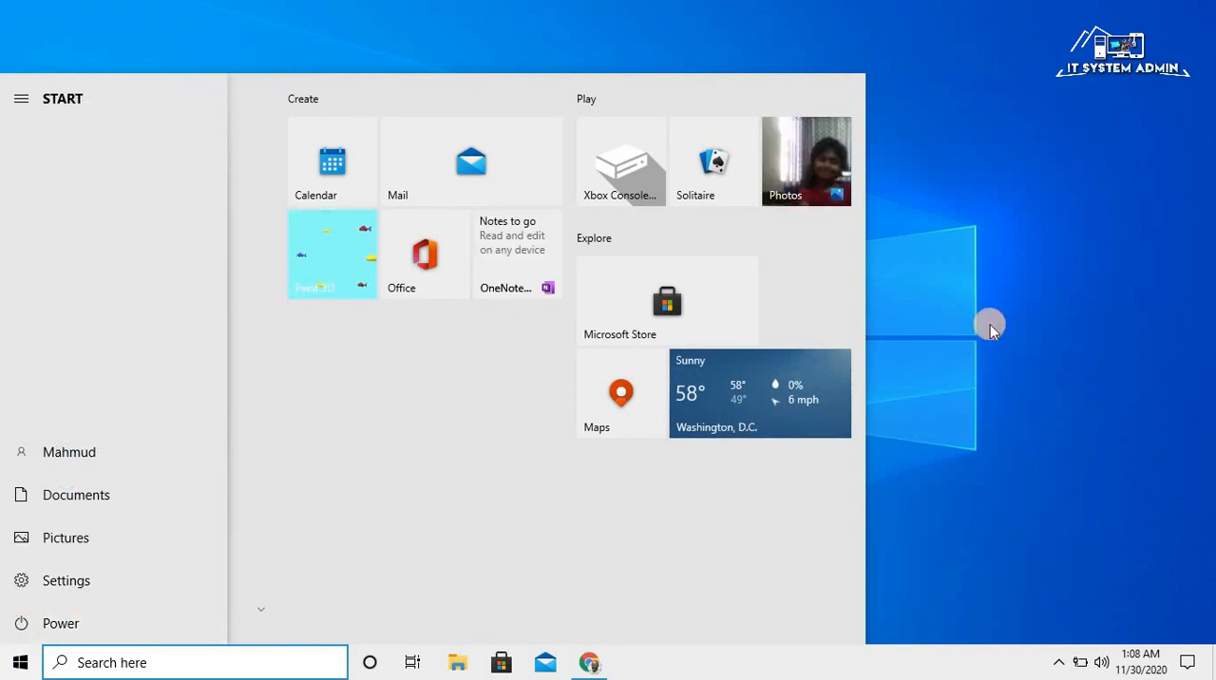
left_click(21, 661)
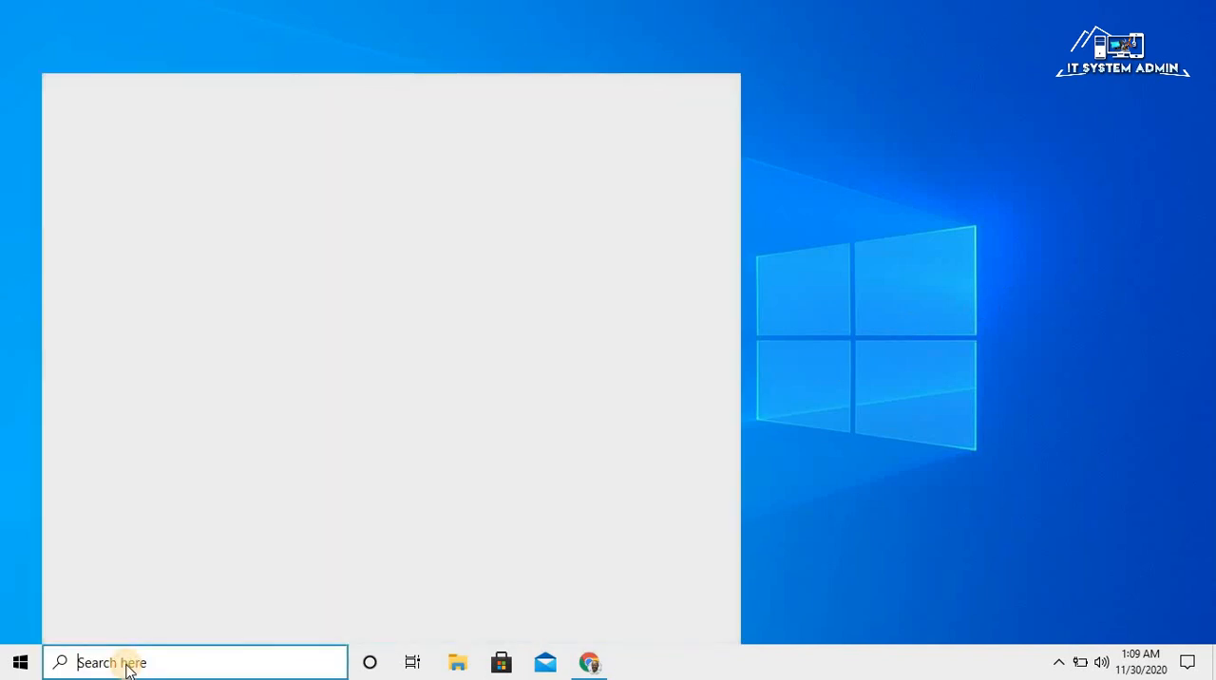
Step: Search for cmd and launch Command Prompt with Run as administrator
type("cmd")
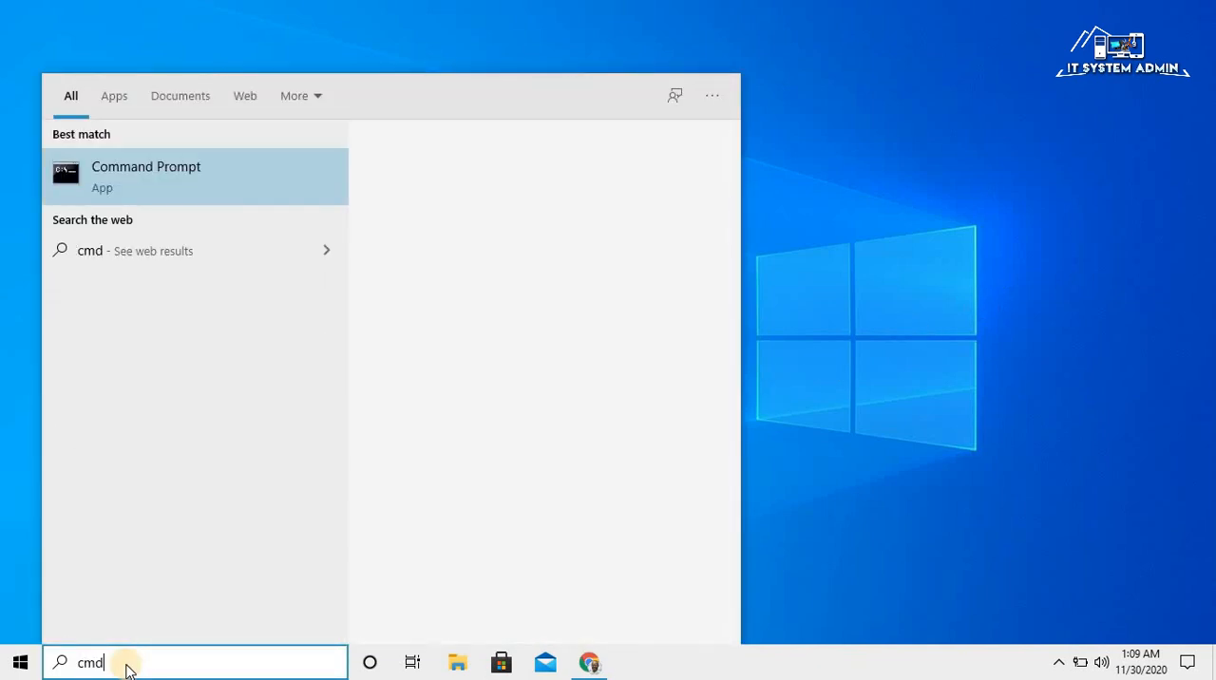
right_click(144, 175)
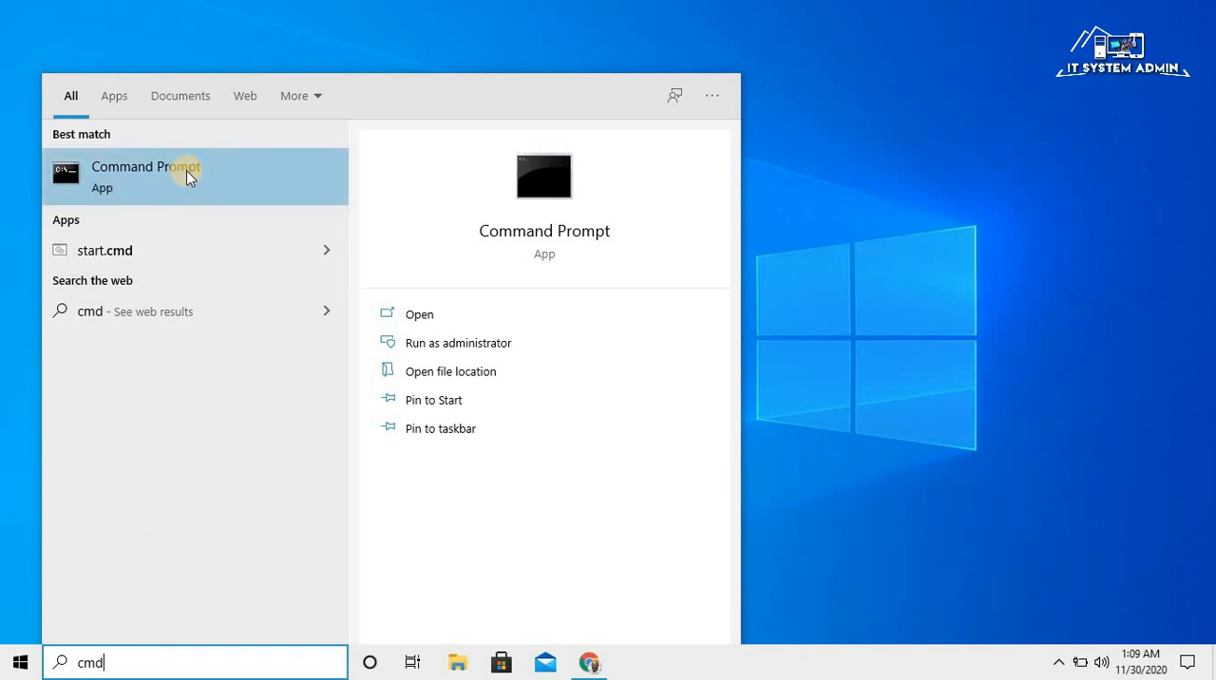
right_click(145, 175)
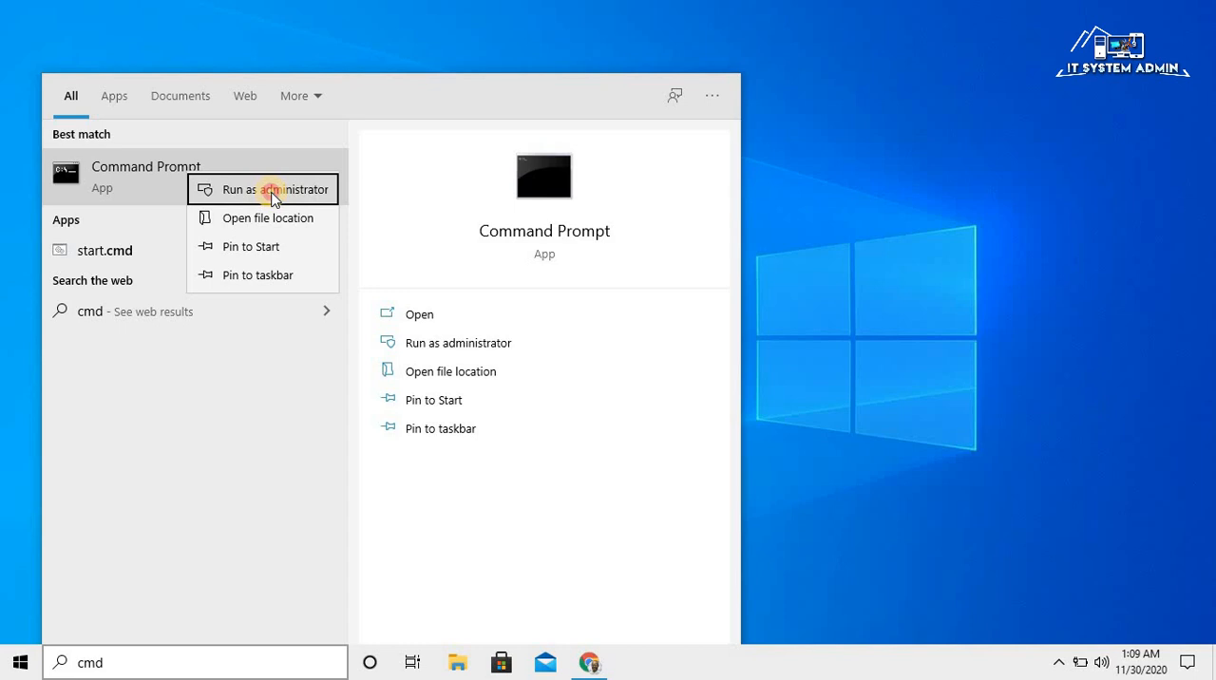
left_click(262, 190)
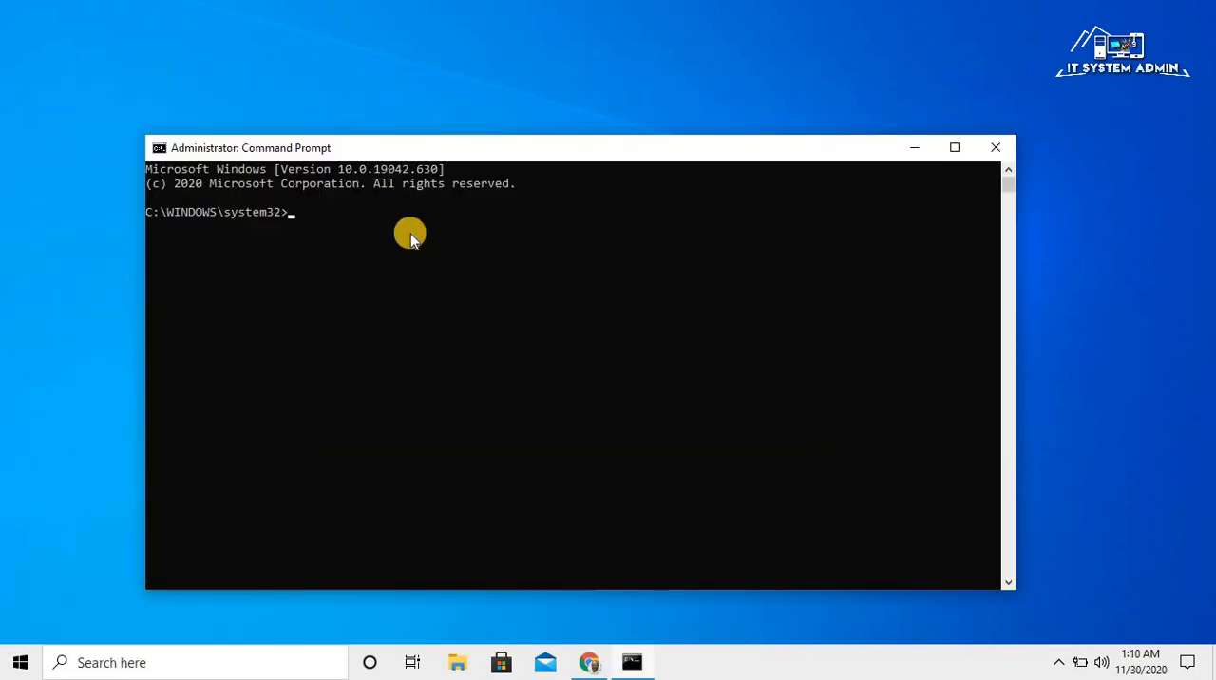
Step: Run netsh winsock reset catalog, which succeeds and asks for a restart
type("netsh winsock reset catalog")
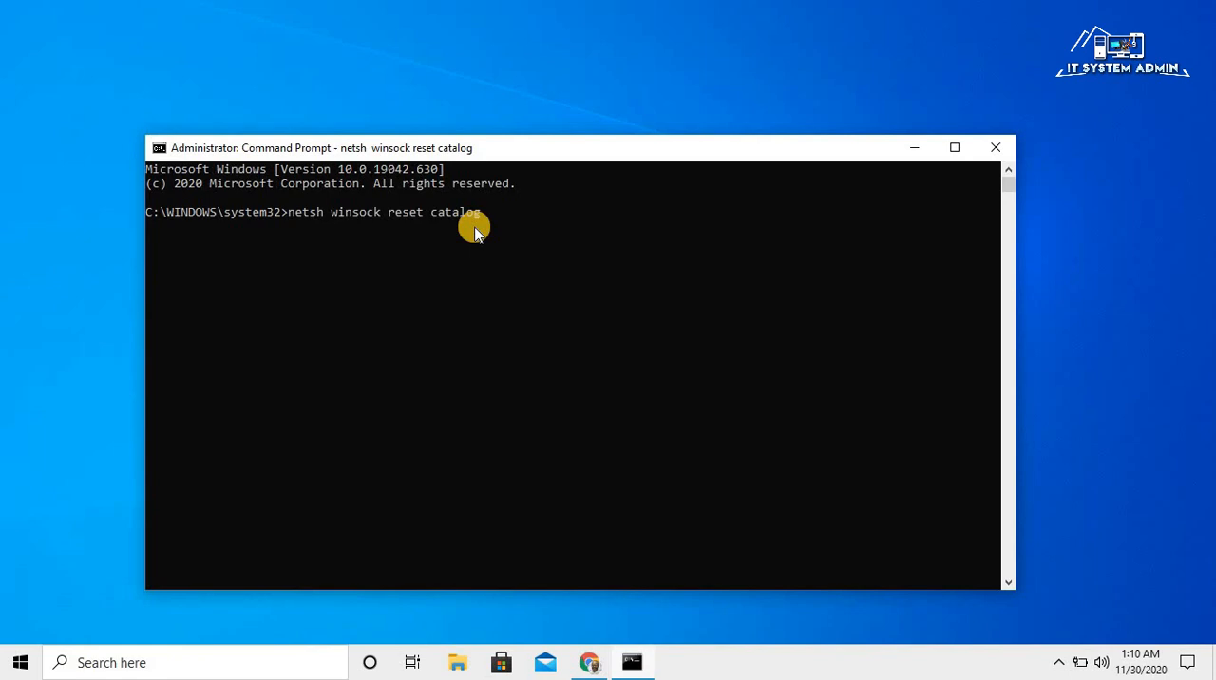
key("enter")
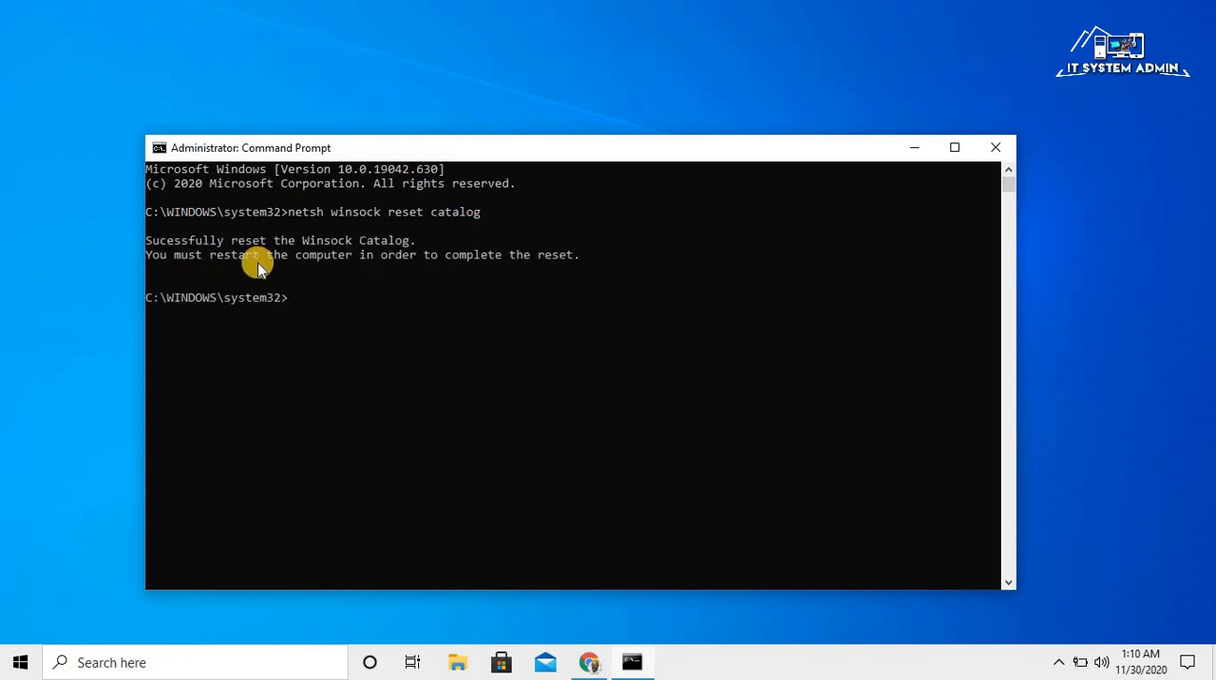
mouse_move(430, 270)
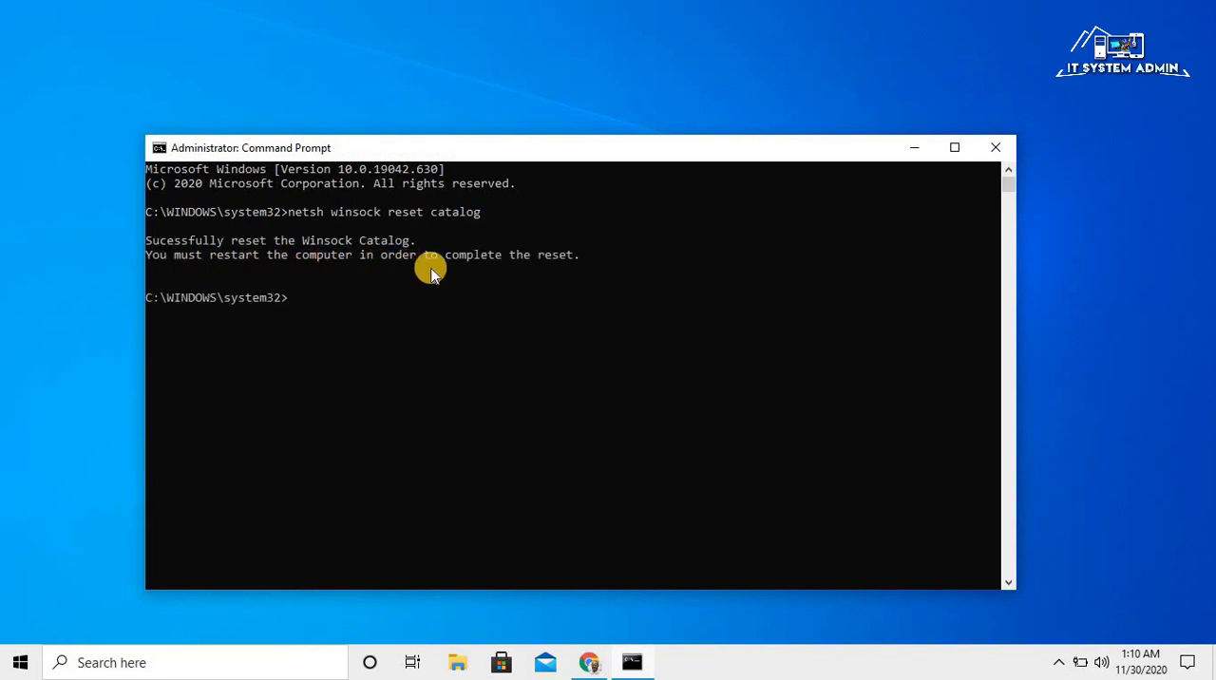
mouse_move(977, 173)
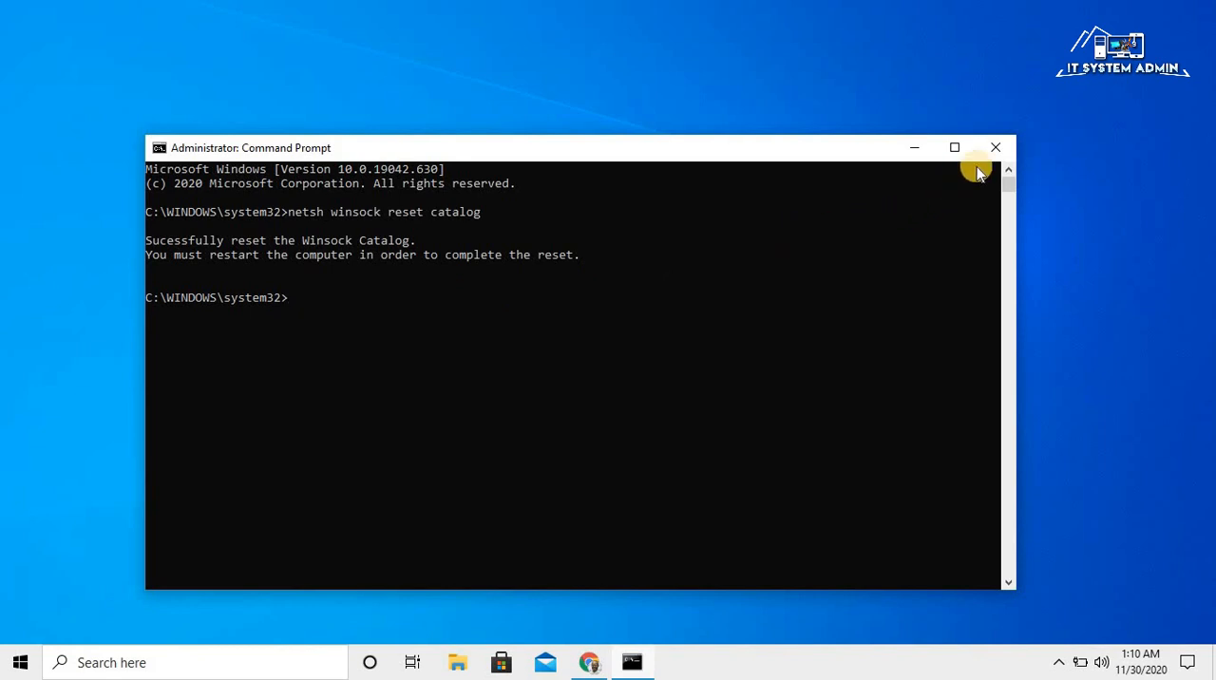
mouse_move(996, 149)
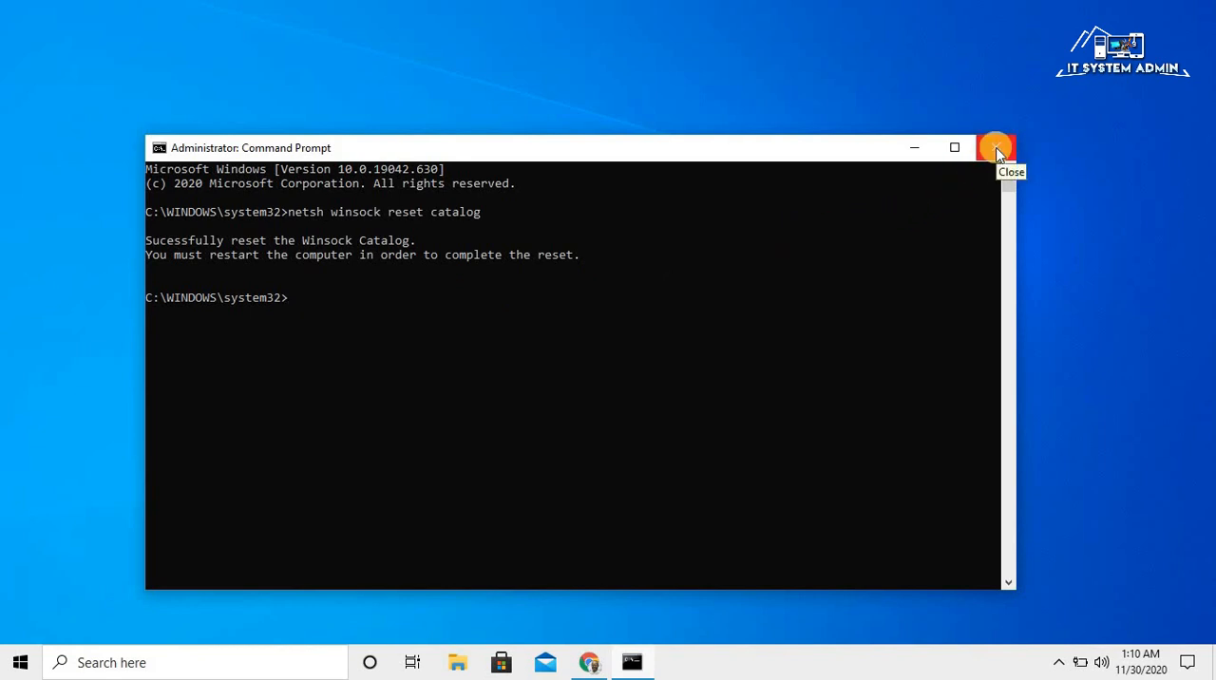
Step: Close Command Prompt and show the Start menu's Sleep, Shut down and Restart choices
left_click(996, 148)
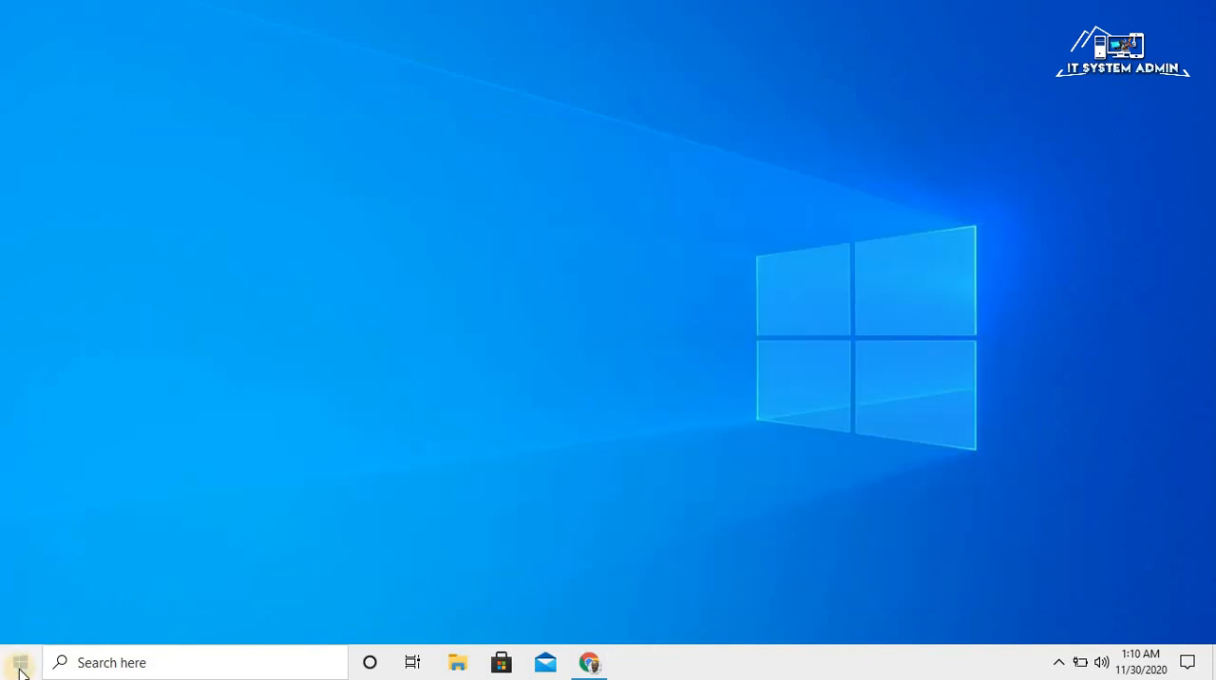
left_click(19, 661)
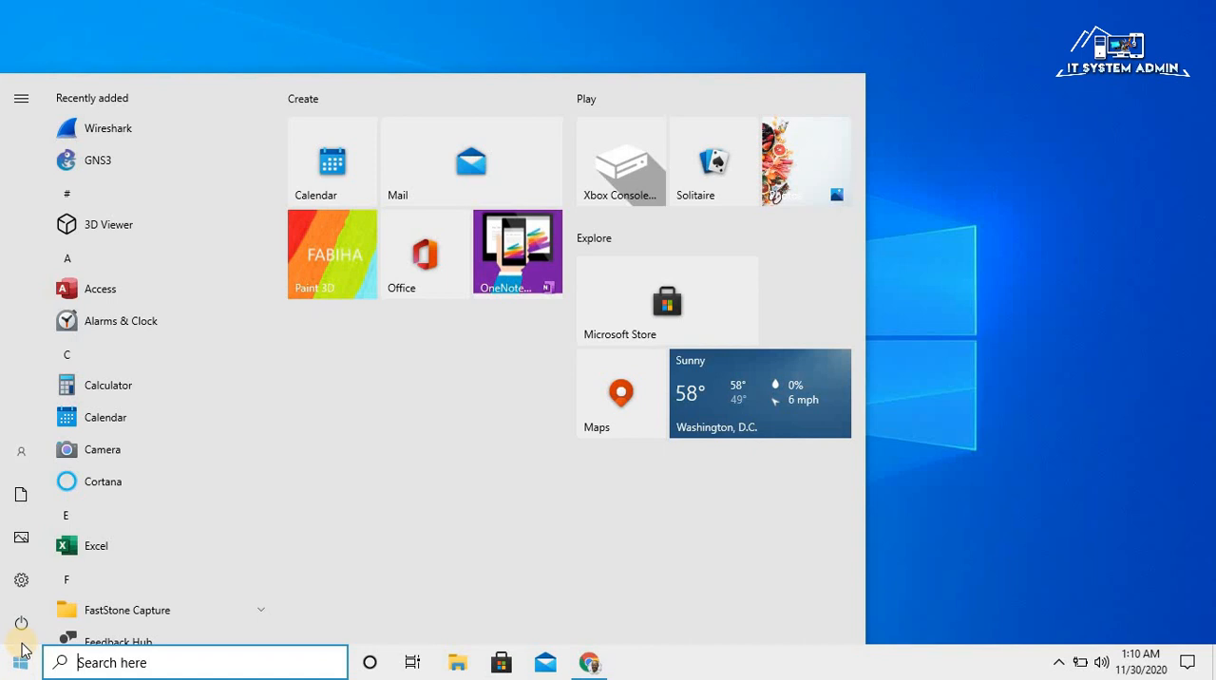
left_click(21, 623)
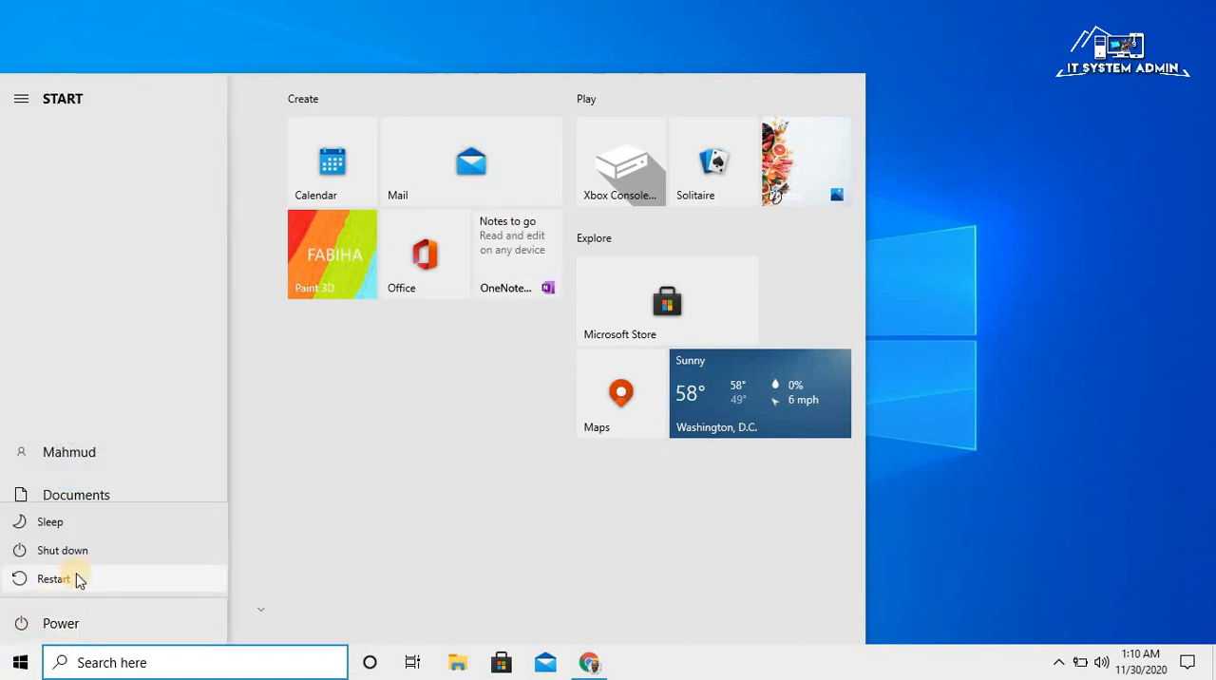